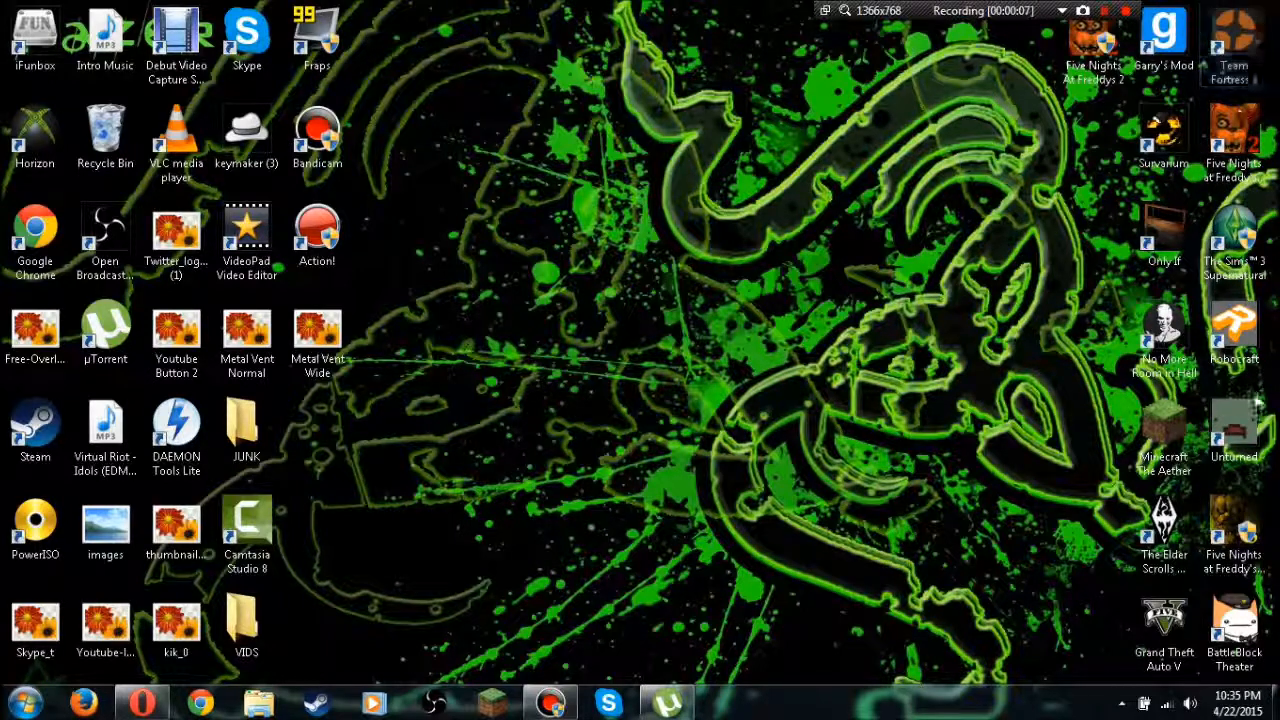
Move the Elder Scrolls V Skyrim shortcut to the centre of the desktop
{"action": "left_click_drag", "start_coordinate": [1164, 516], "coordinate": [600, 248]}
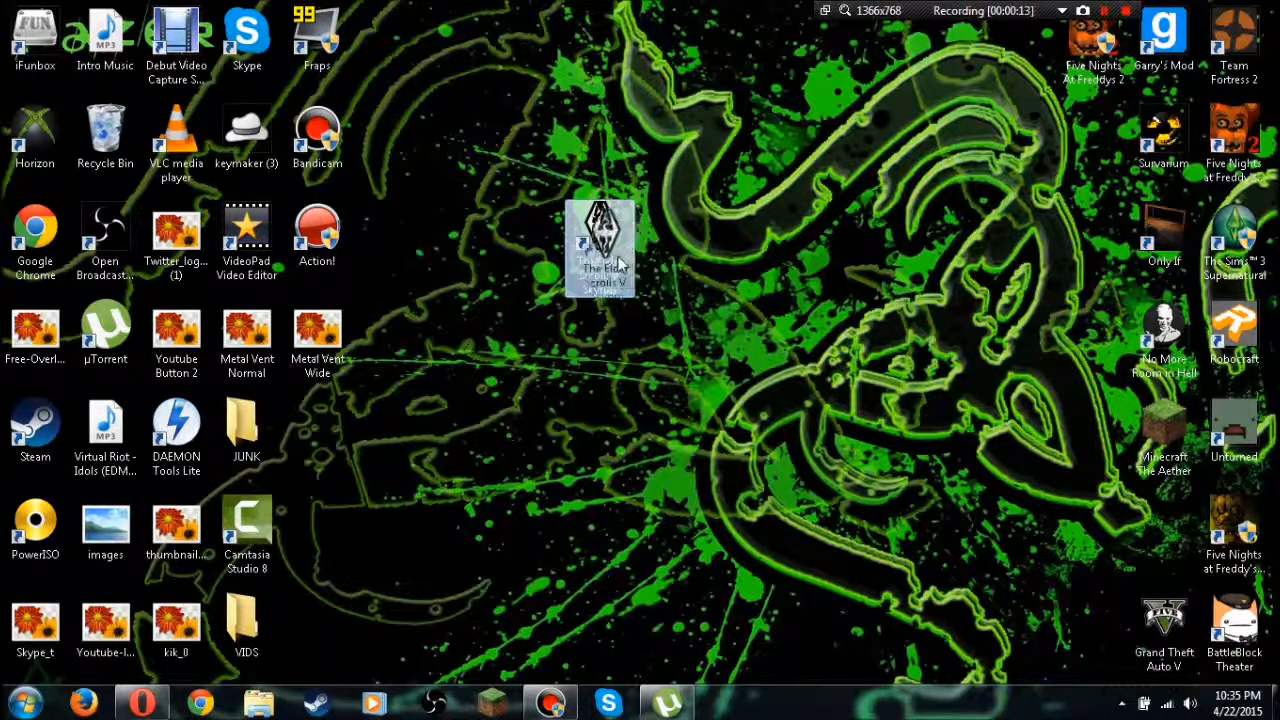
{"action": "left_click_drag", "start_coordinate": [600, 244], "coordinate": [670, 248]}
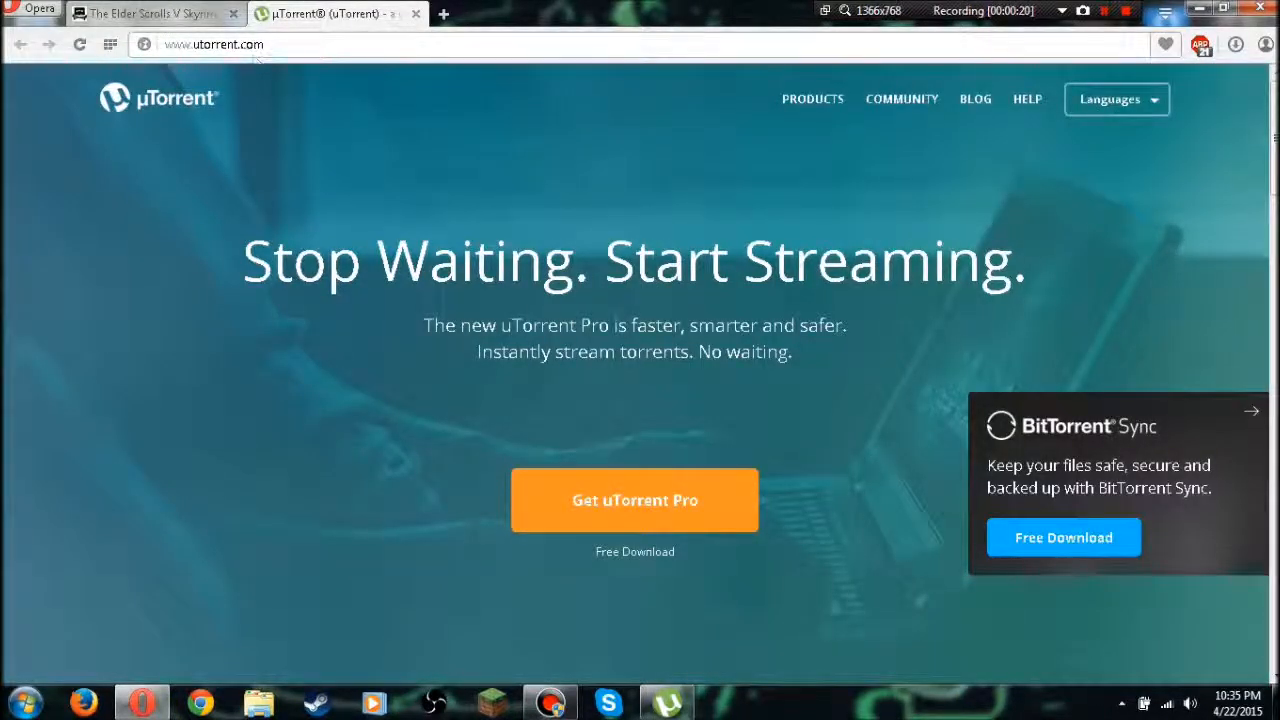
Select the uTorrent address, then switch to the Elder Scrolls V Skyrim torrent tab
{"action": "double_click", "coordinate": [252, 44]}
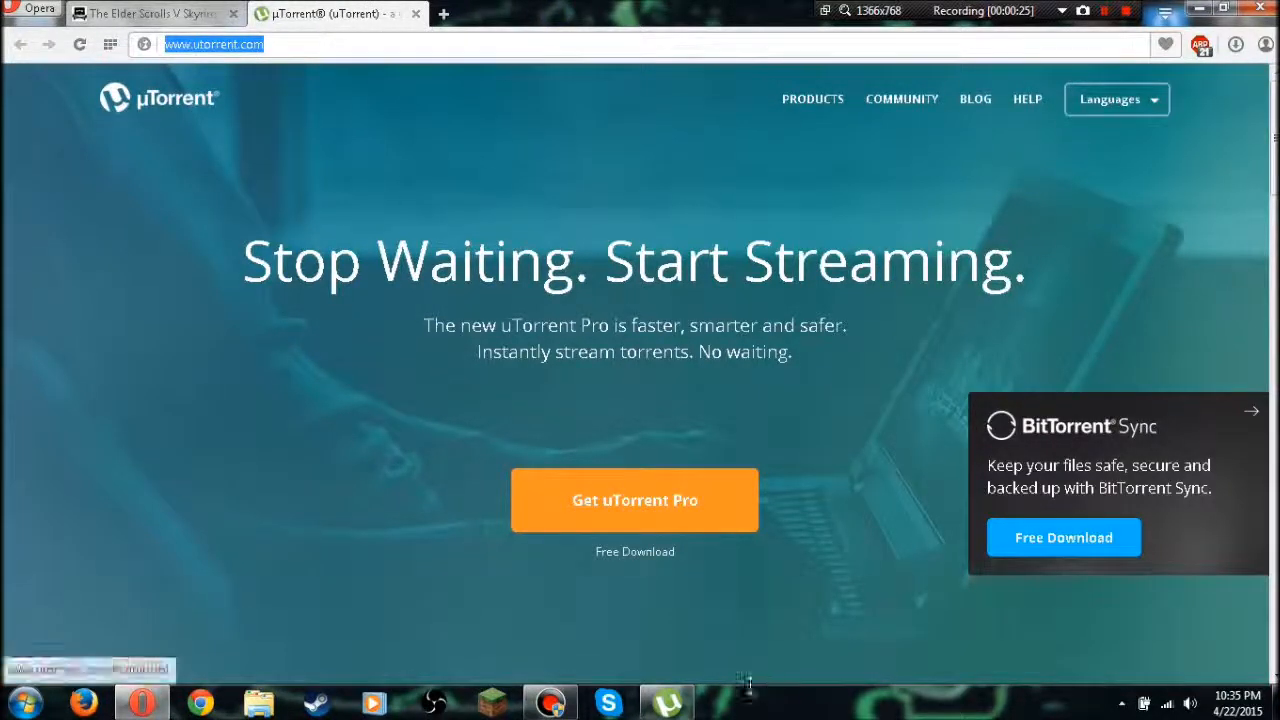
{"action": "mouse_move", "coordinate": [48, 112]}
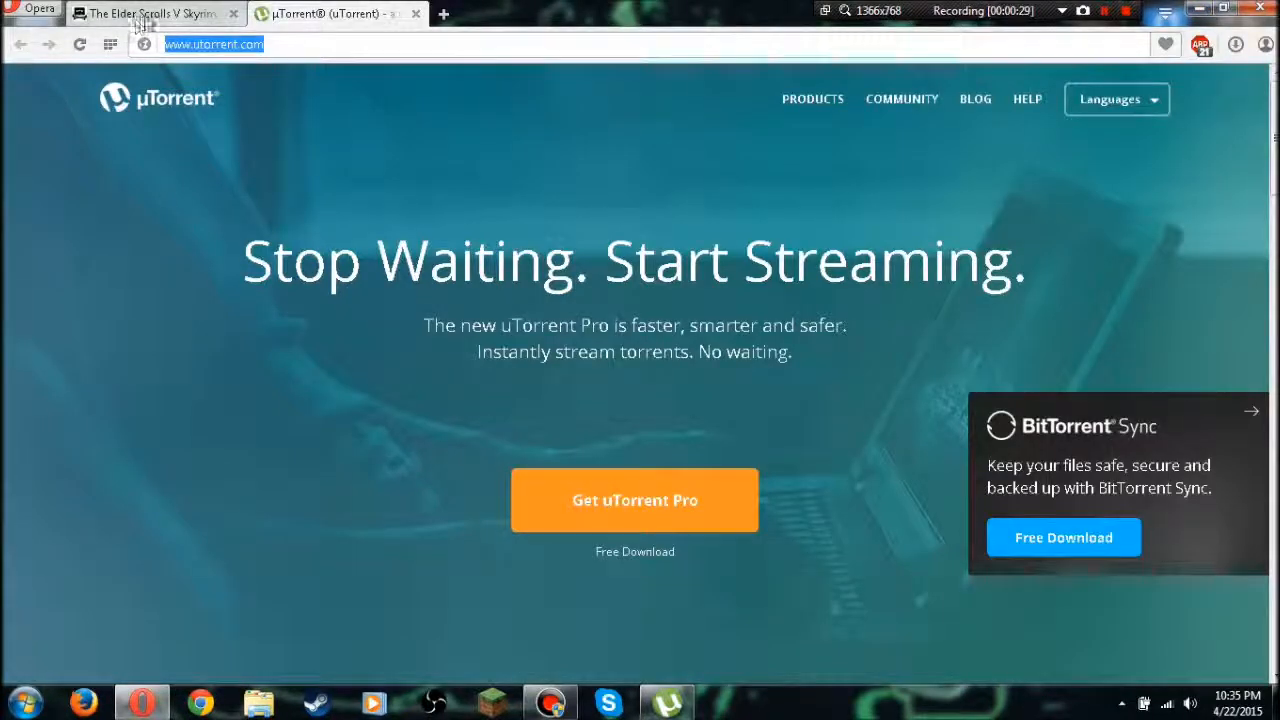
{"action": "left_click", "coordinate": [150, 12]}
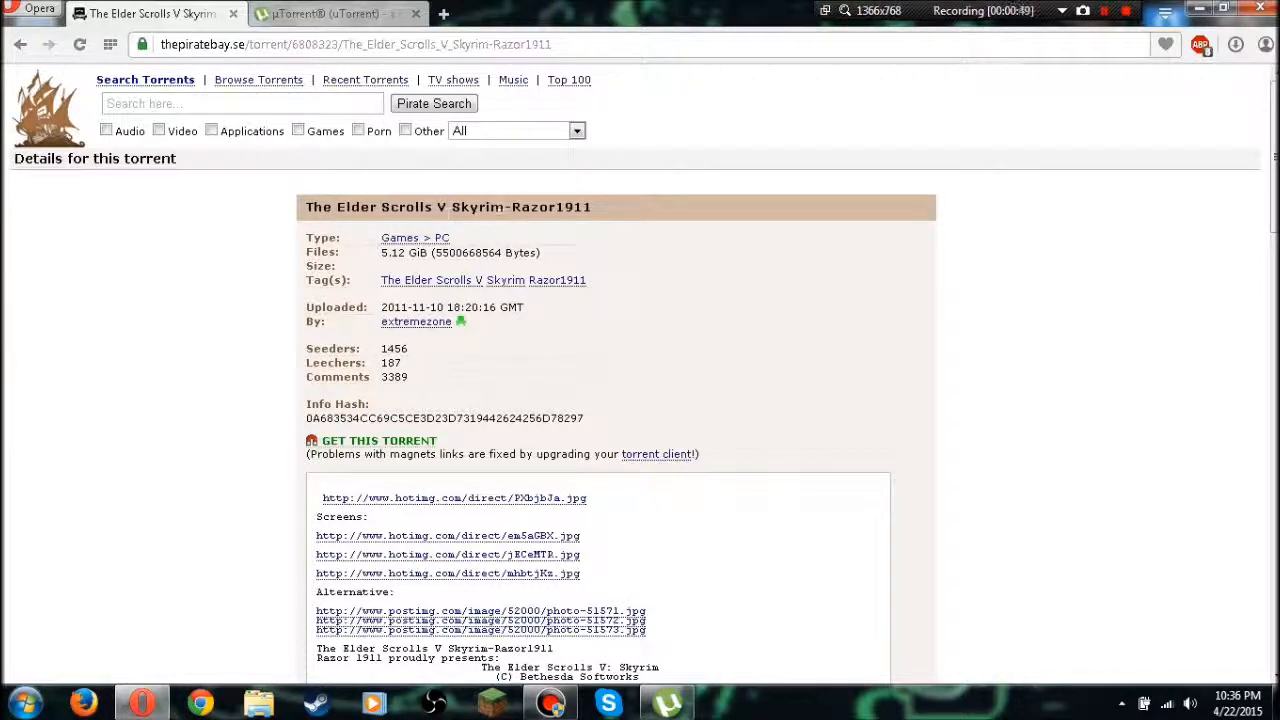
{"action": "mouse_move", "coordinate": [764, 280]}
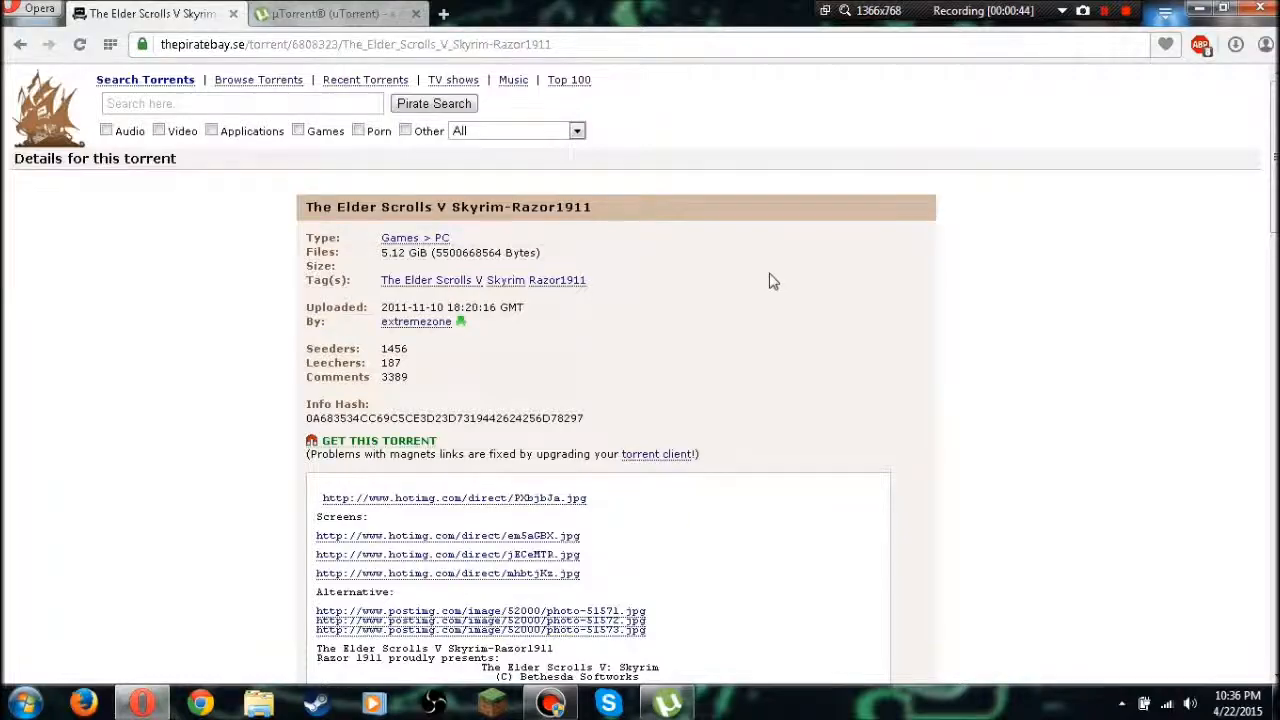
Read the Skyrim Razor1911 torrent install notes and return to the uTorrent tab
{"action": "scroll", "scroll_direction": "down", "scroll_amount": 3}
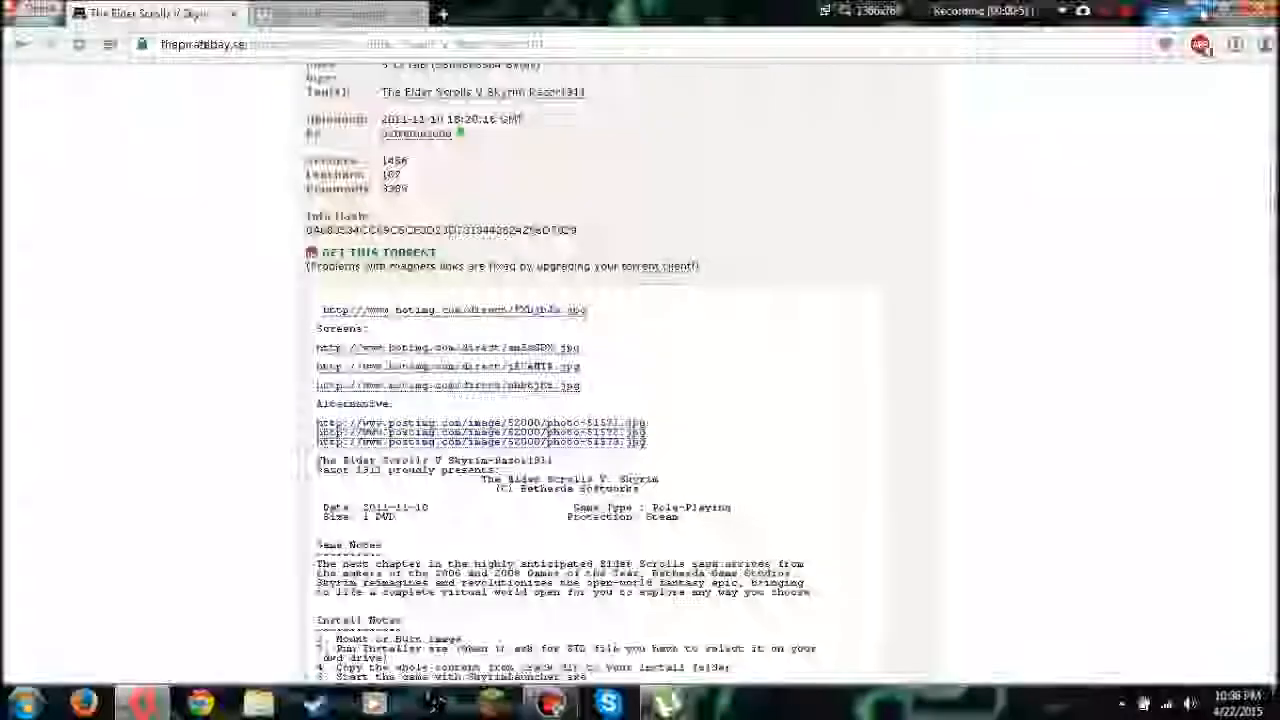
{"action": "left_click", "coordinate": [668, 702]}
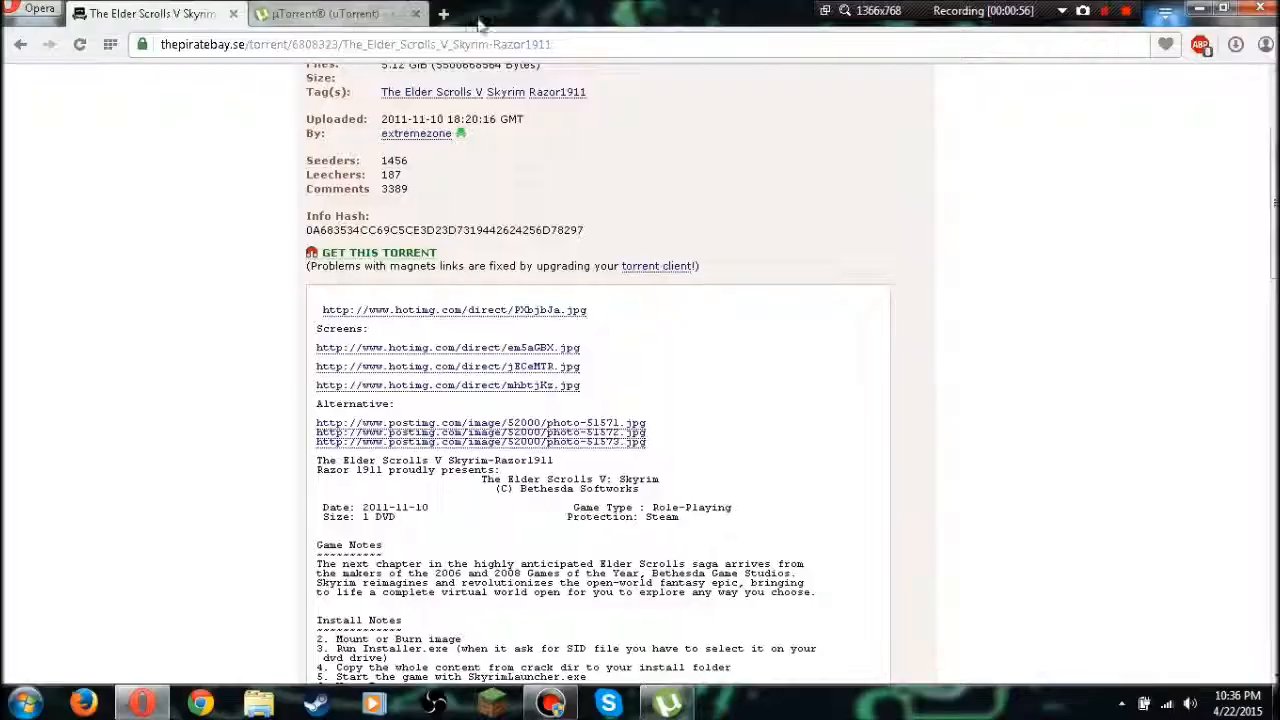
{"action": "left_click", "coordinate": [336, 12]}
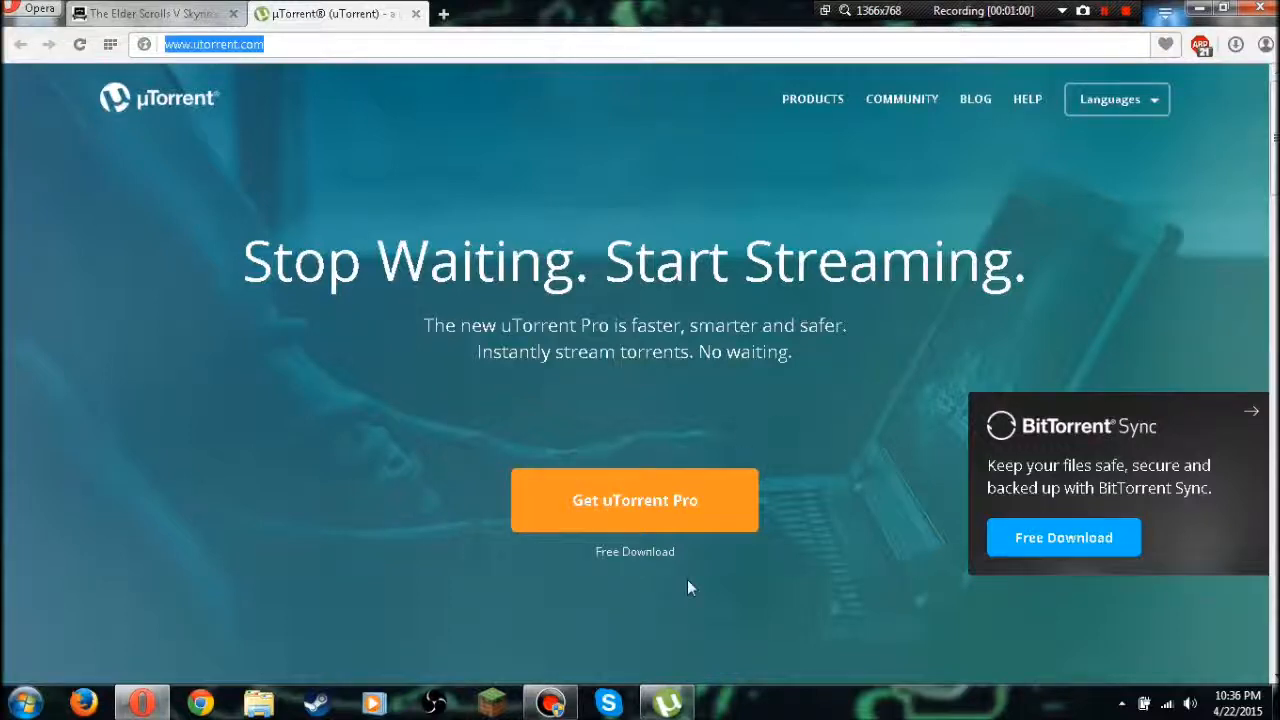
{"action": "mouse_move", "coordinate": [1244, 152]}
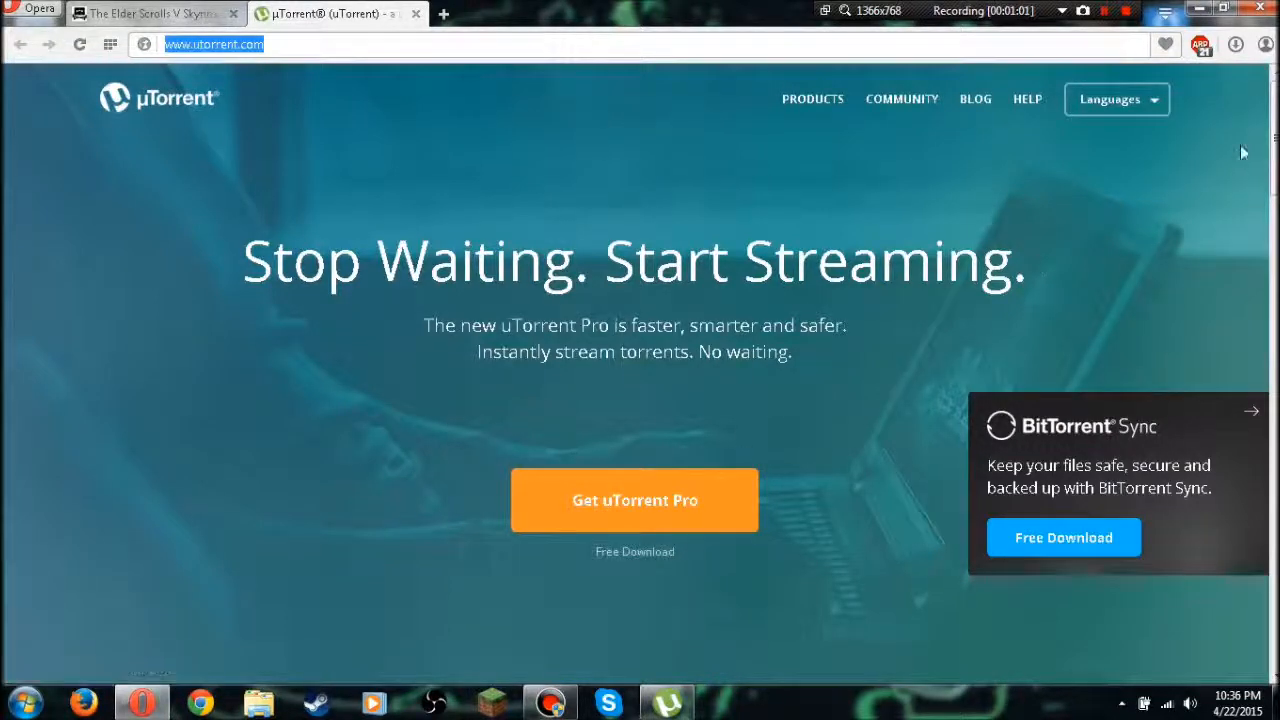
{"action": "mouse_move", "coordinate": [1218, 124]}
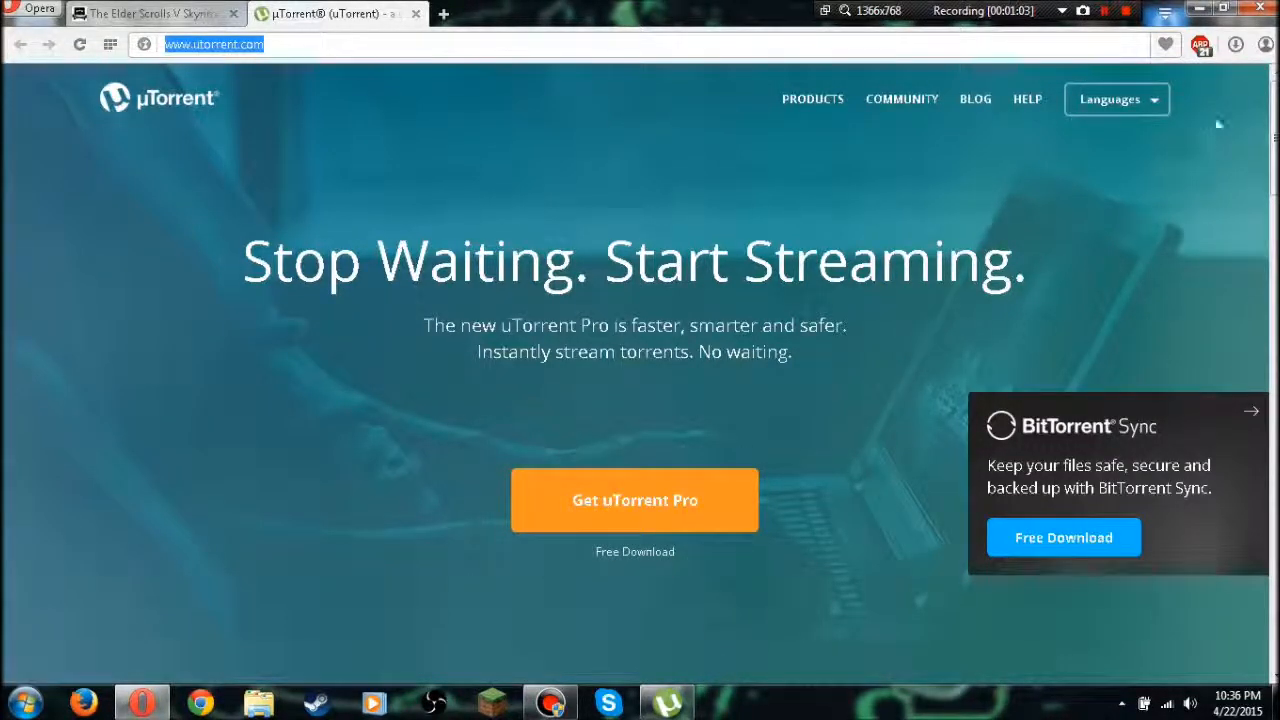
Look down the uTorrent page and start a new Speed Dial tab
{"action": "scroll", "scroll_direction": "down", "scroll_amount": 3}
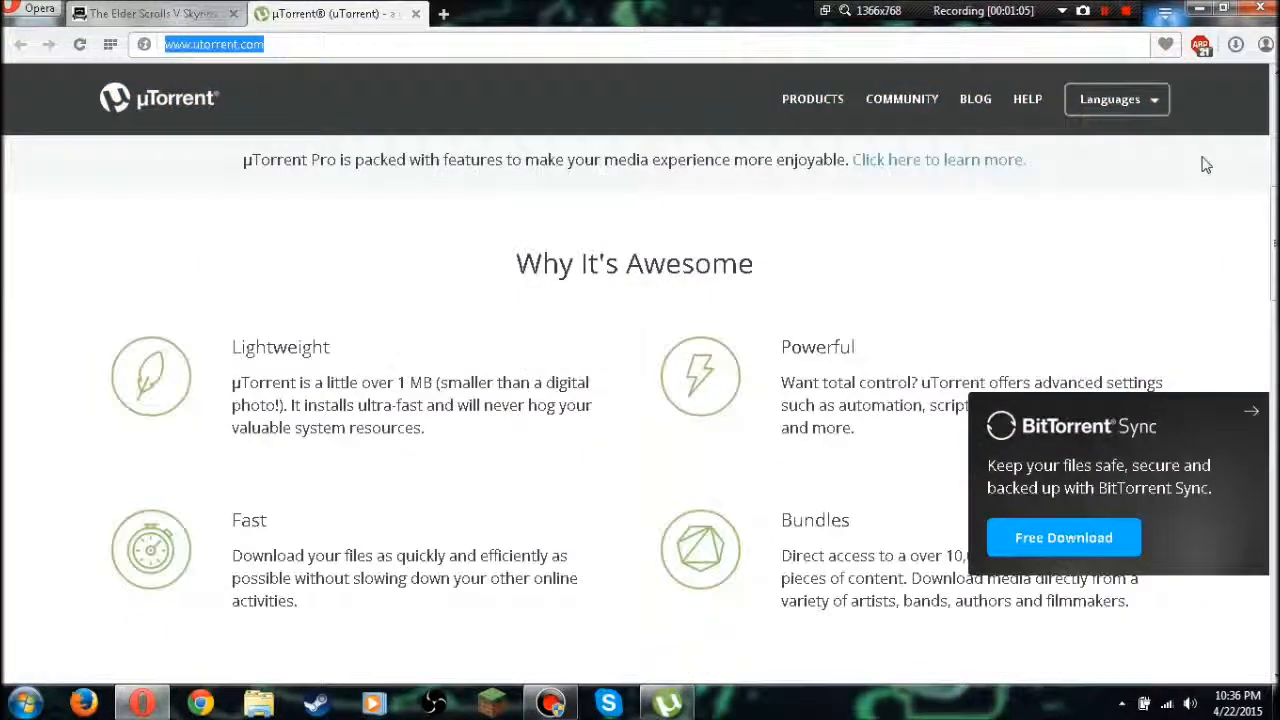
{"action": "scroll", "scroll_direction": "down", "scroll_amount": 3}
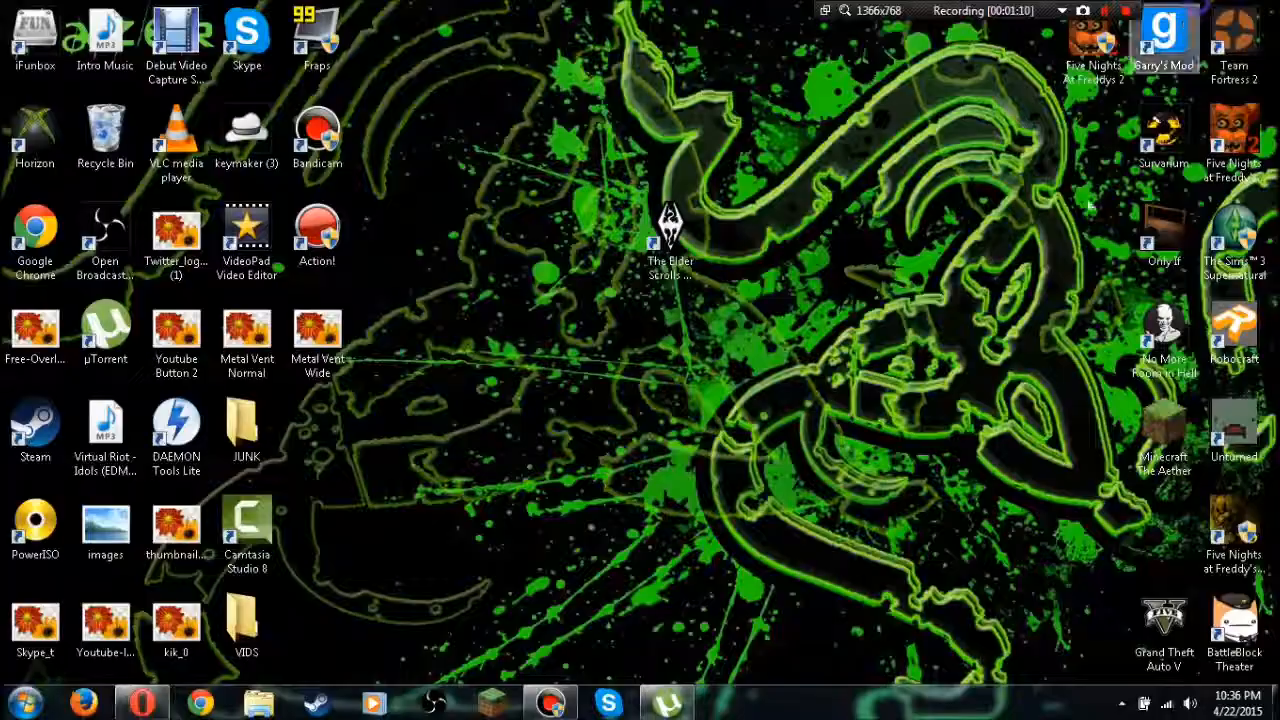
{"action": "left_click", "coordinate": [666, 702]}
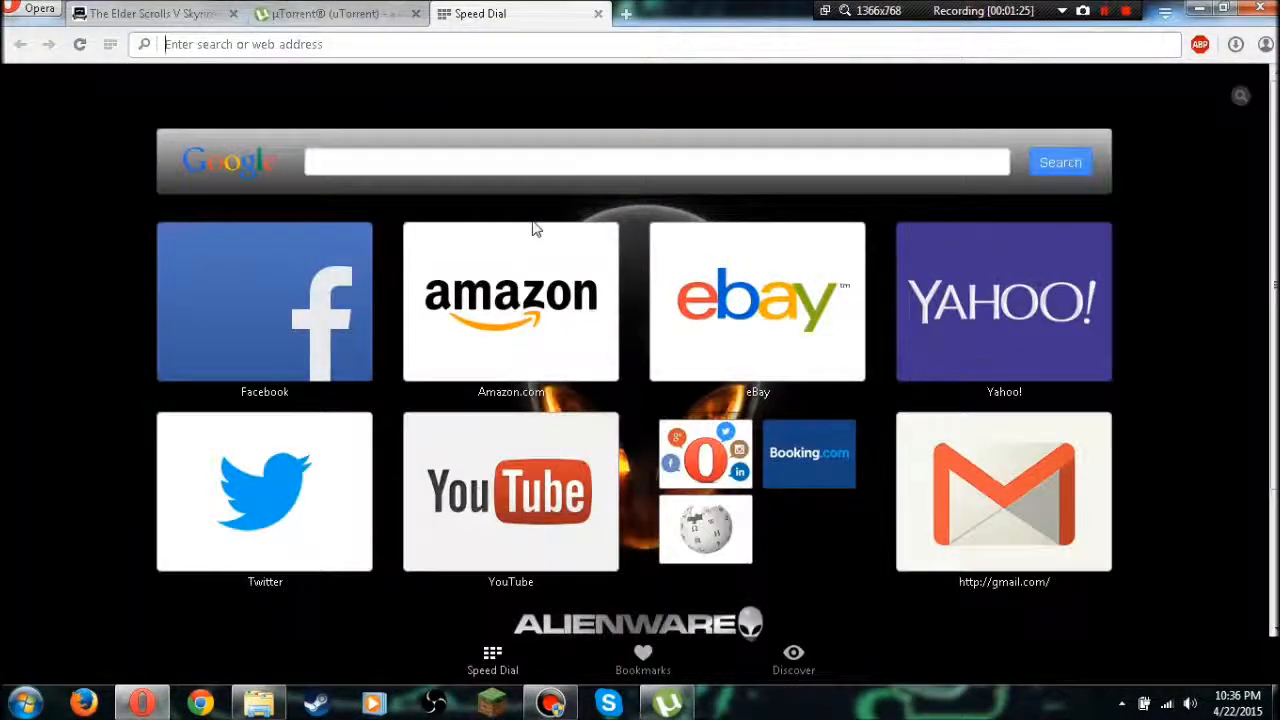
Search Google for 'power iso' and follow the official PowerISO result
{"action": "type", "text": "power ios"}
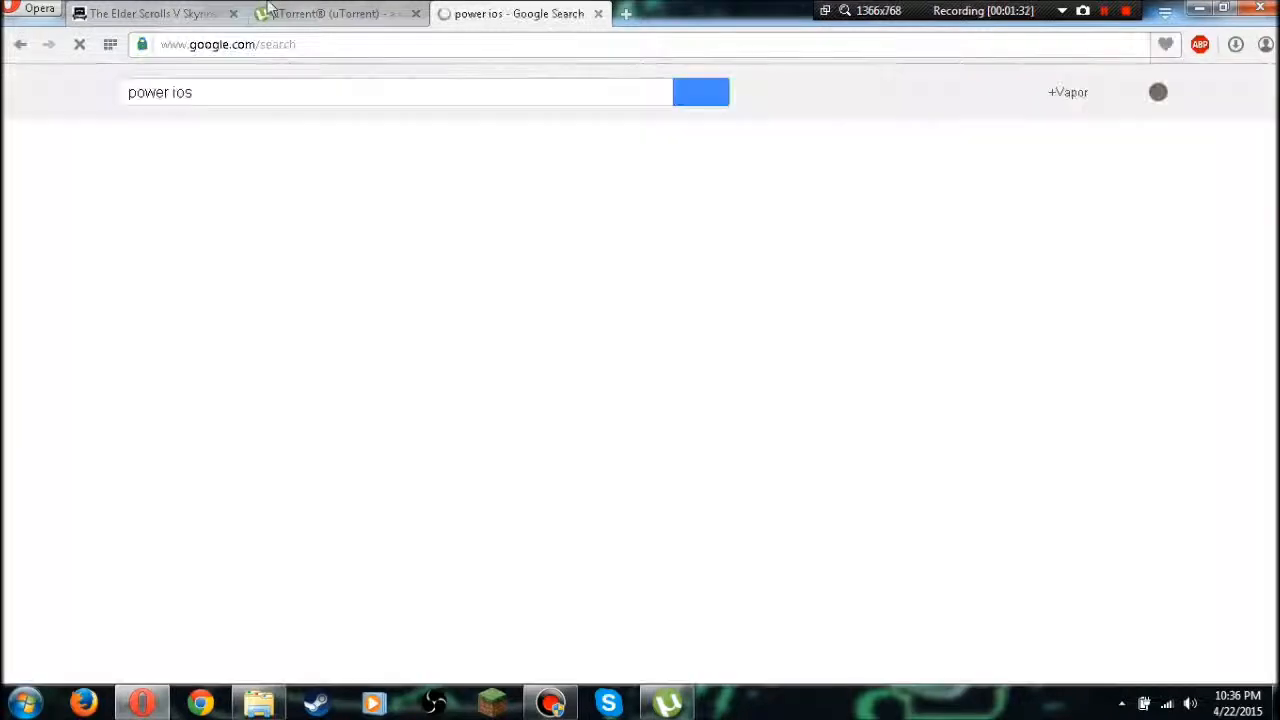
{"action": "left_click", "coordinate": [700, 92]}
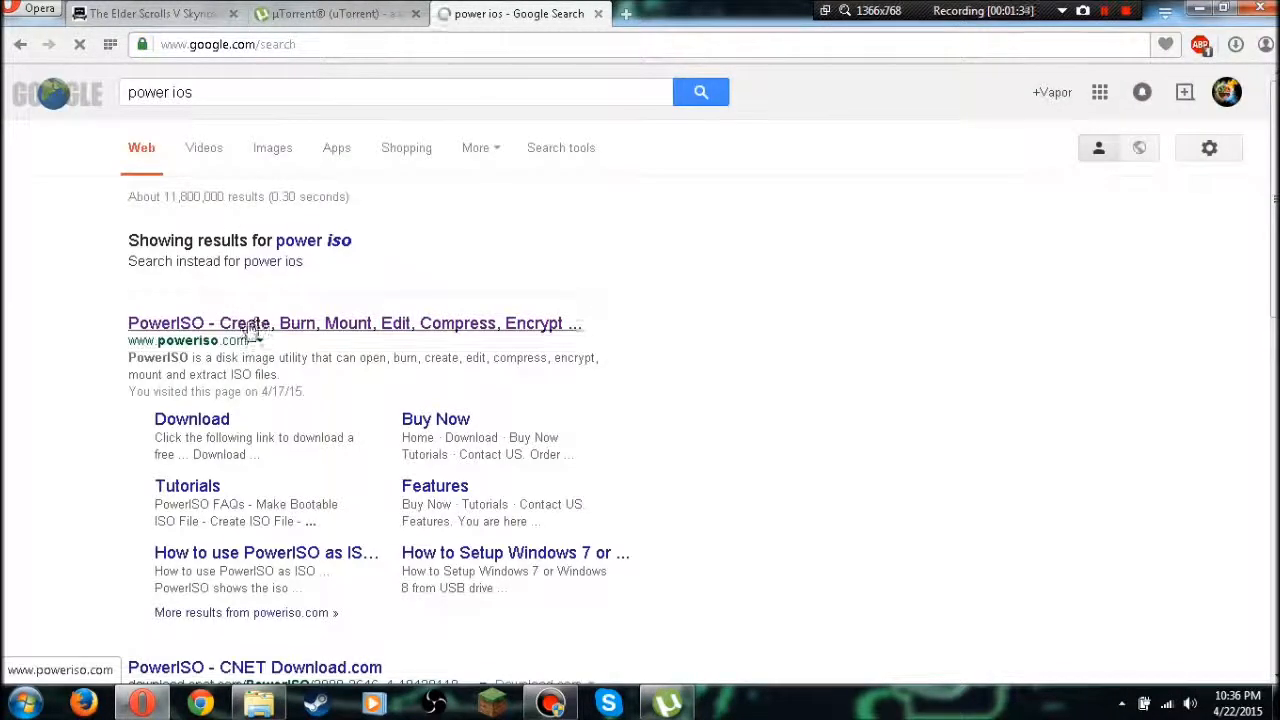
{"action": "left_click", "coordinate": [354, 324]}
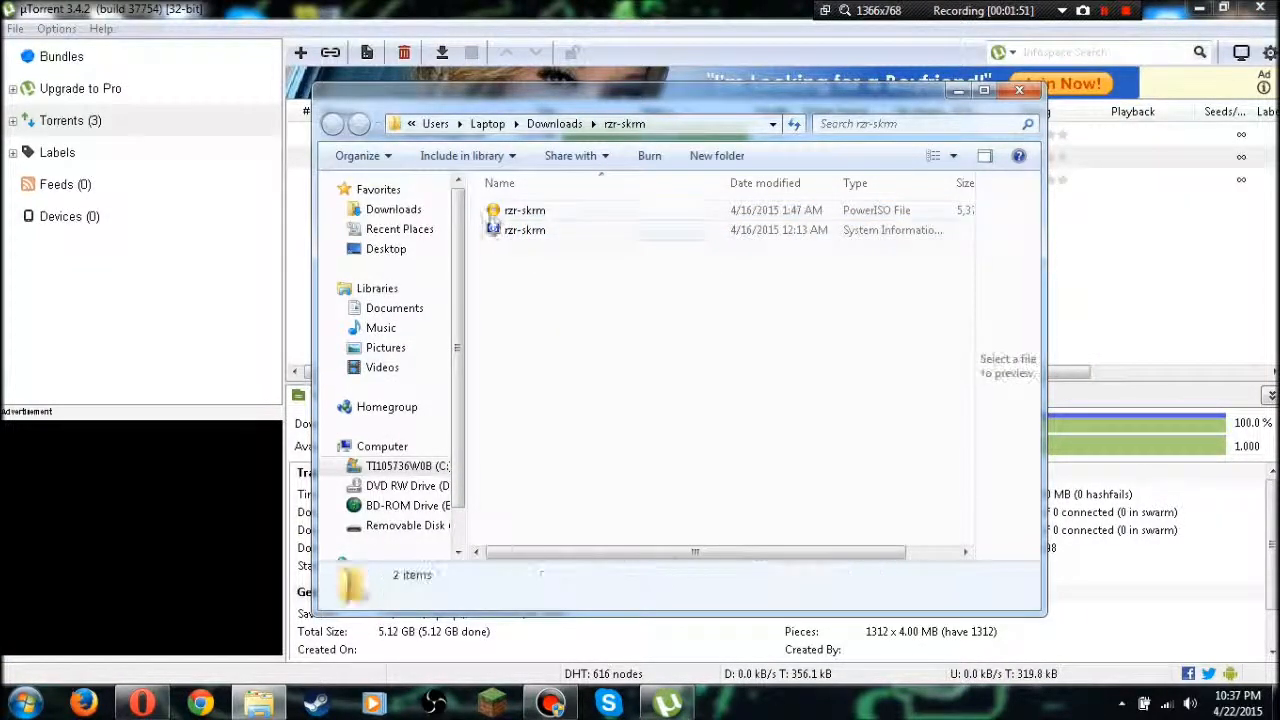
{"action": "left_click", "coordinate": [524, 210]}
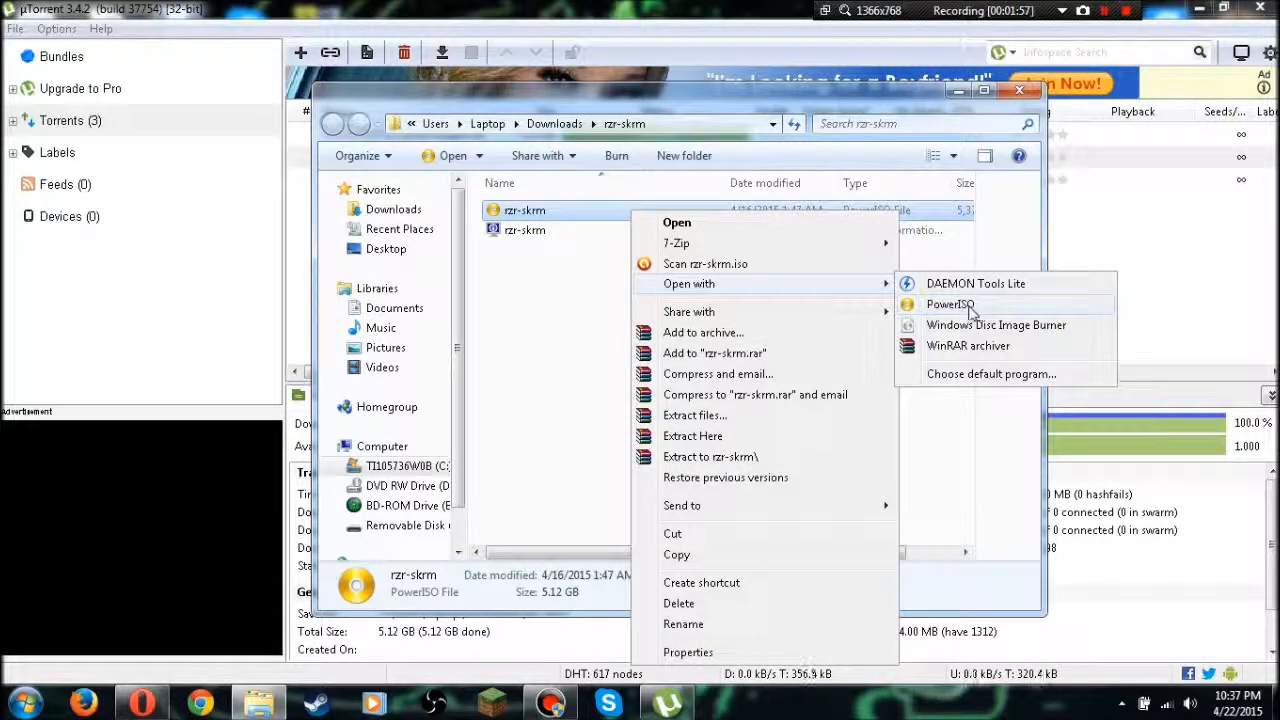
{"action": "mouse_move", "coordinate": [972, 384]}
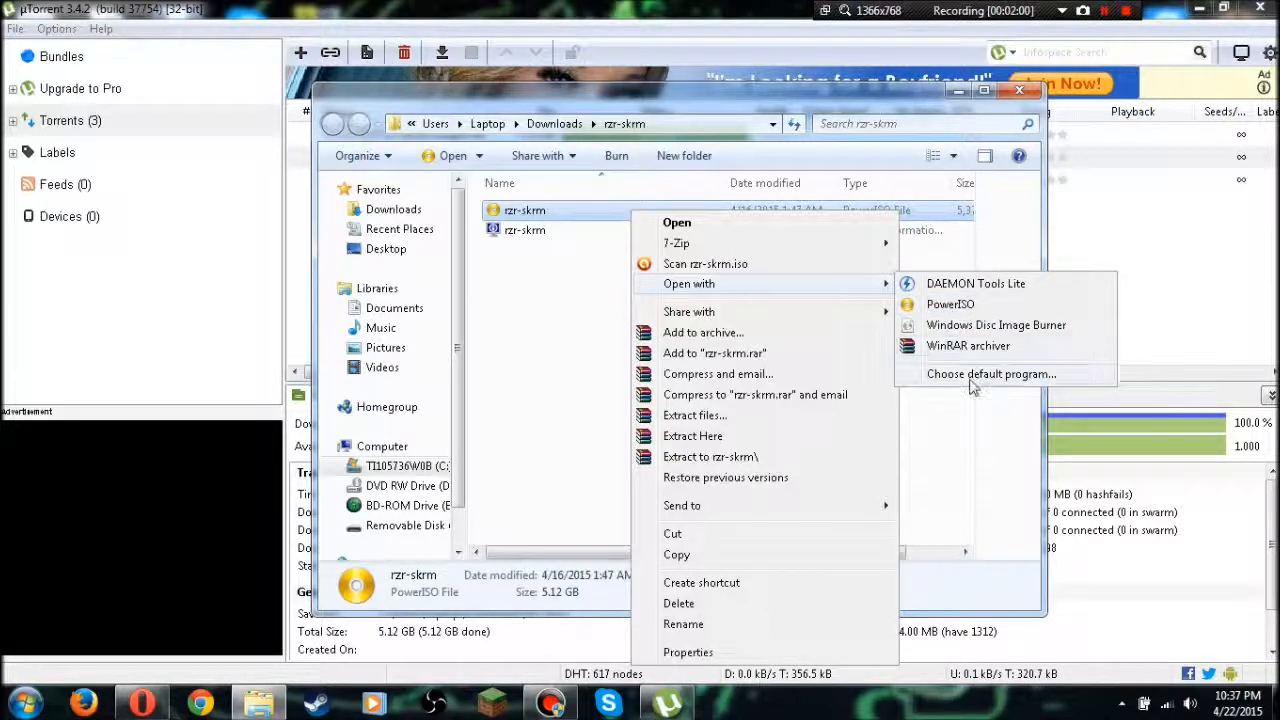
{"action": "left_click", "coordinate": [990, 374]}
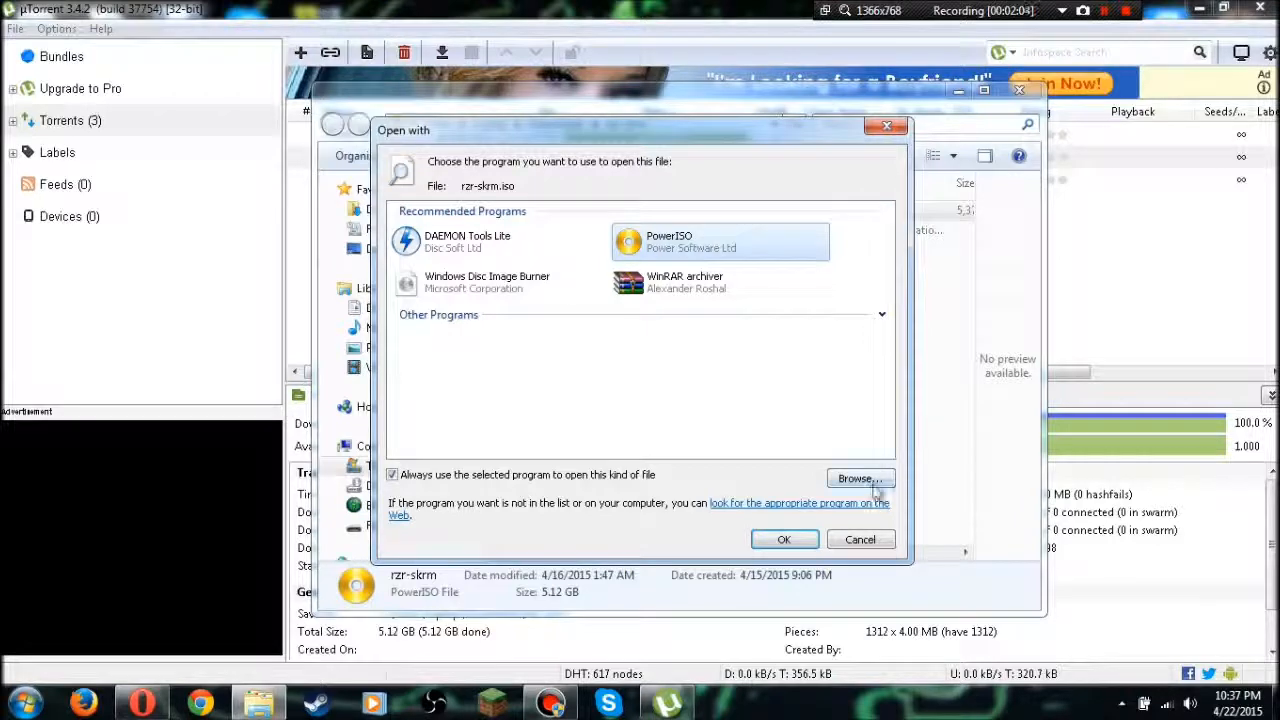
{"action": "left_click", "coordinate": [856, 478]}
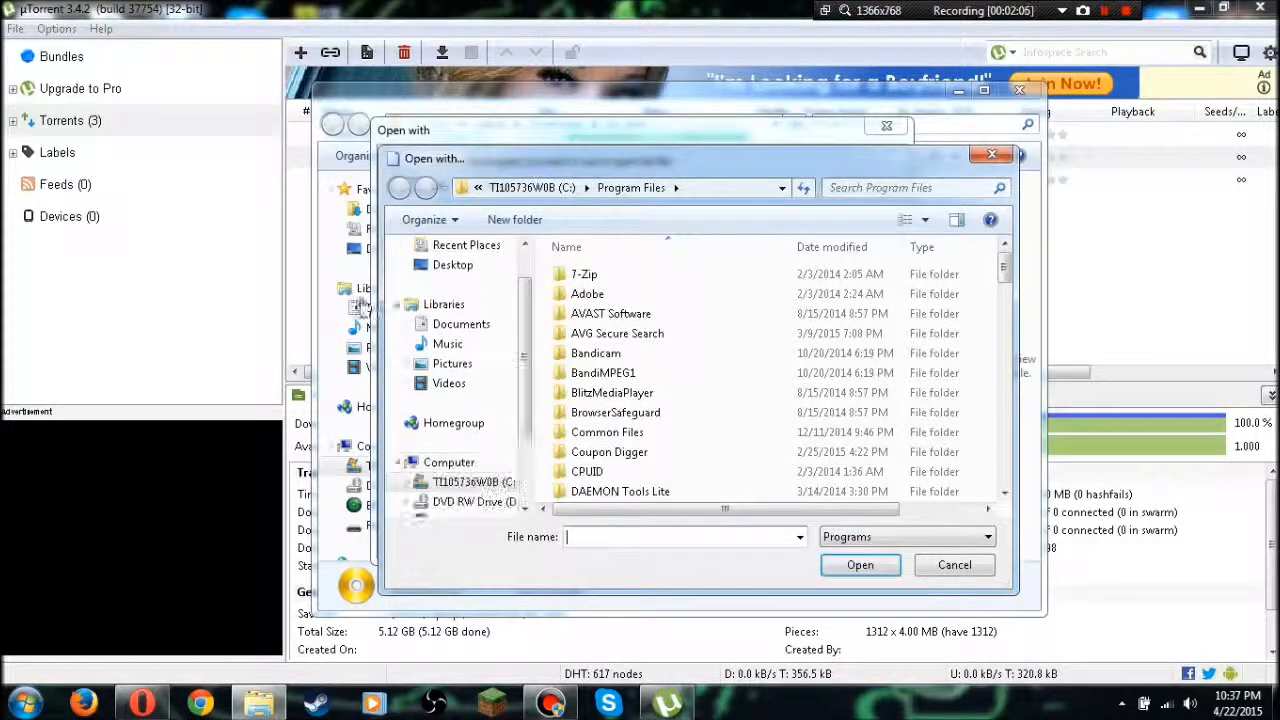
{"action": "scroll", "scroll_direction": "down", "scroll_amount": 3}
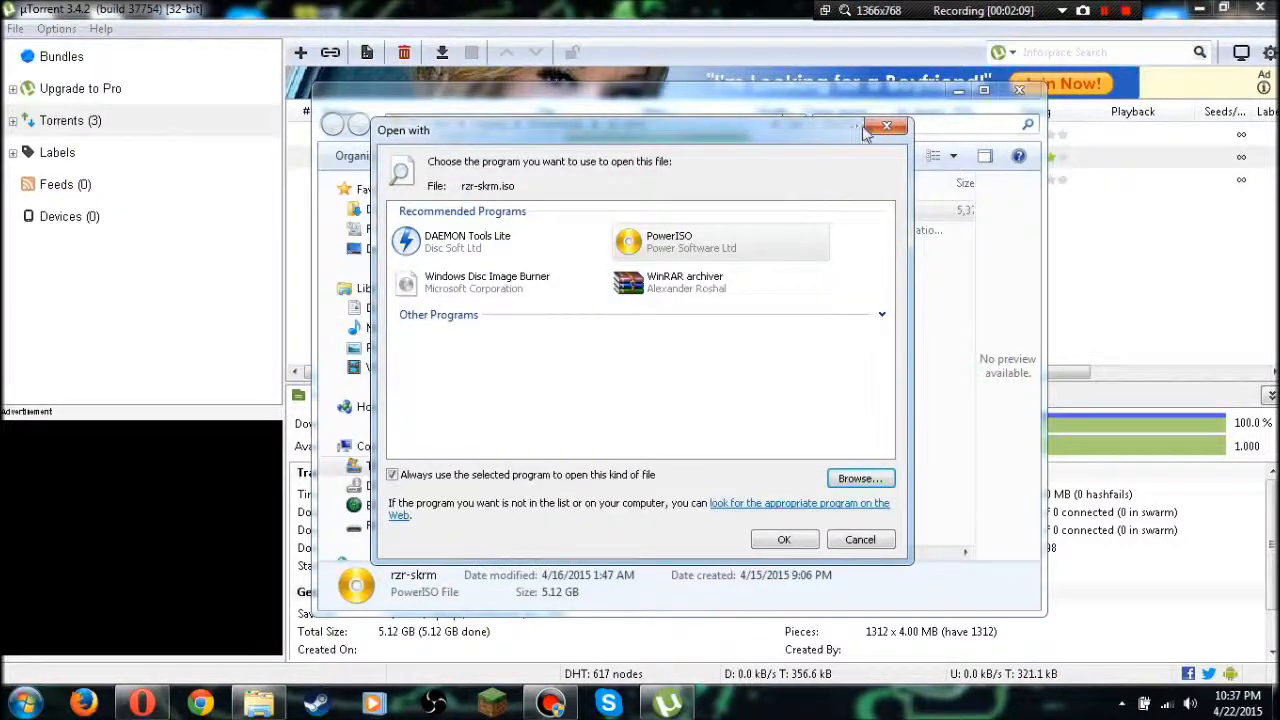
{"action": "left_click", "coordinate": [888, 126]}
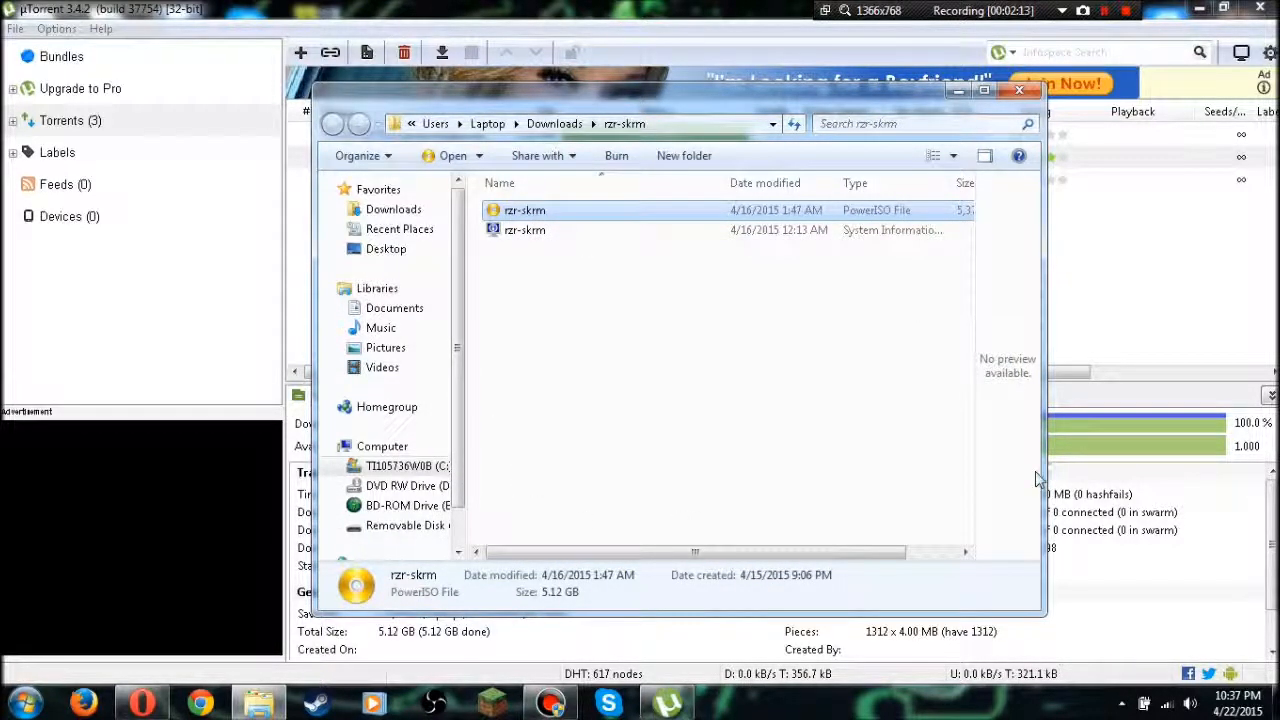
Continue unregistered and mount rzr-skrm.iso as virtual drive F:
{"action": "double_click", "coordinate": [524, 210]}
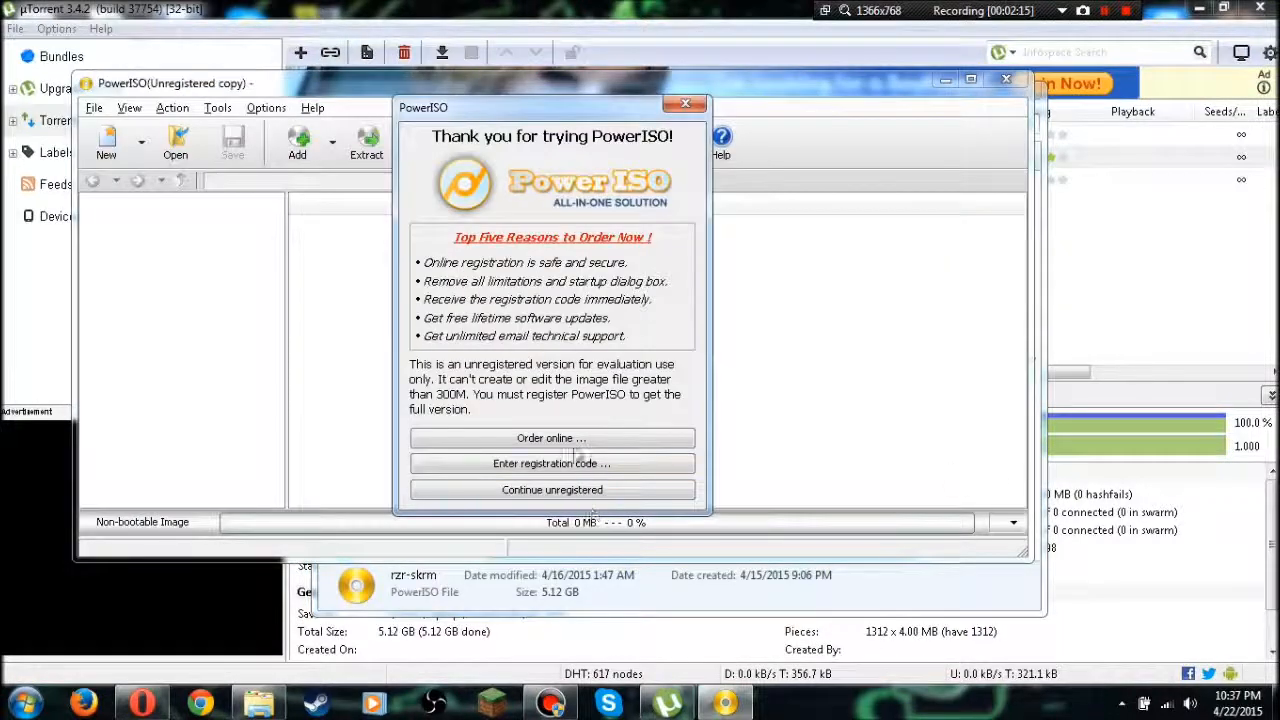
{"action": "left_click", "coordinate": [552, 488]}
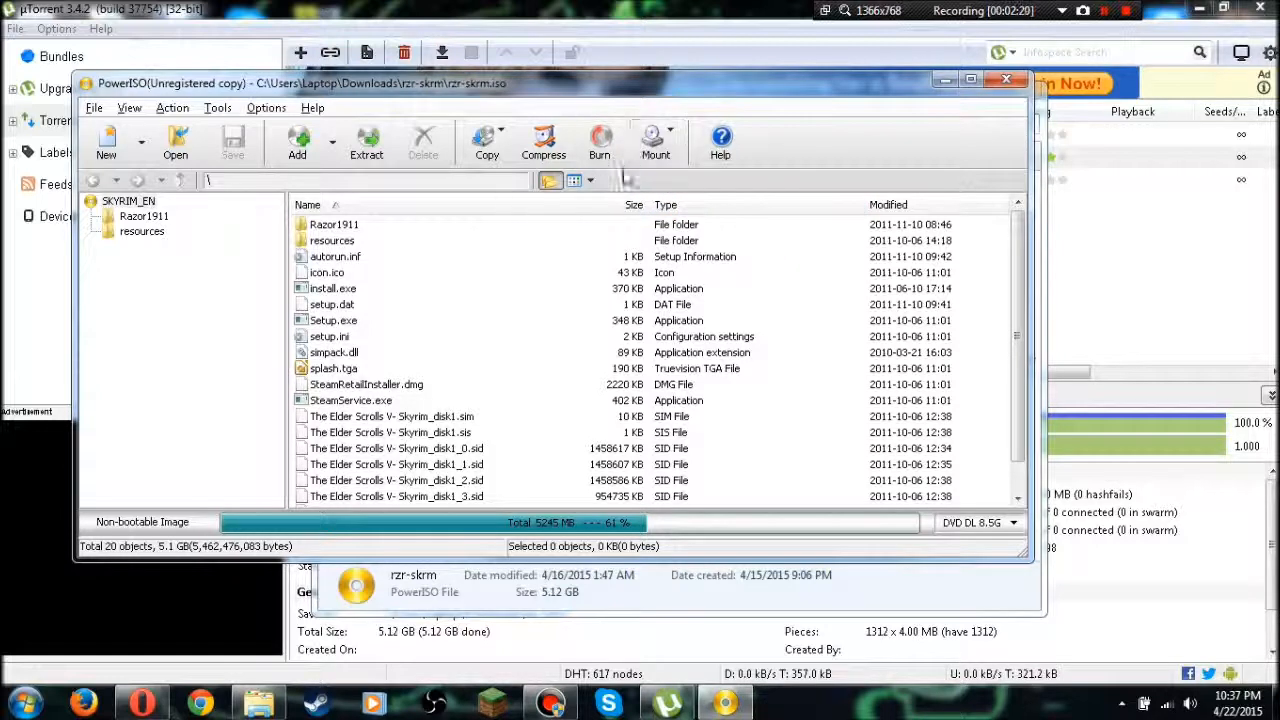
{"action": "left_click", "coordinate": [656, 140]}
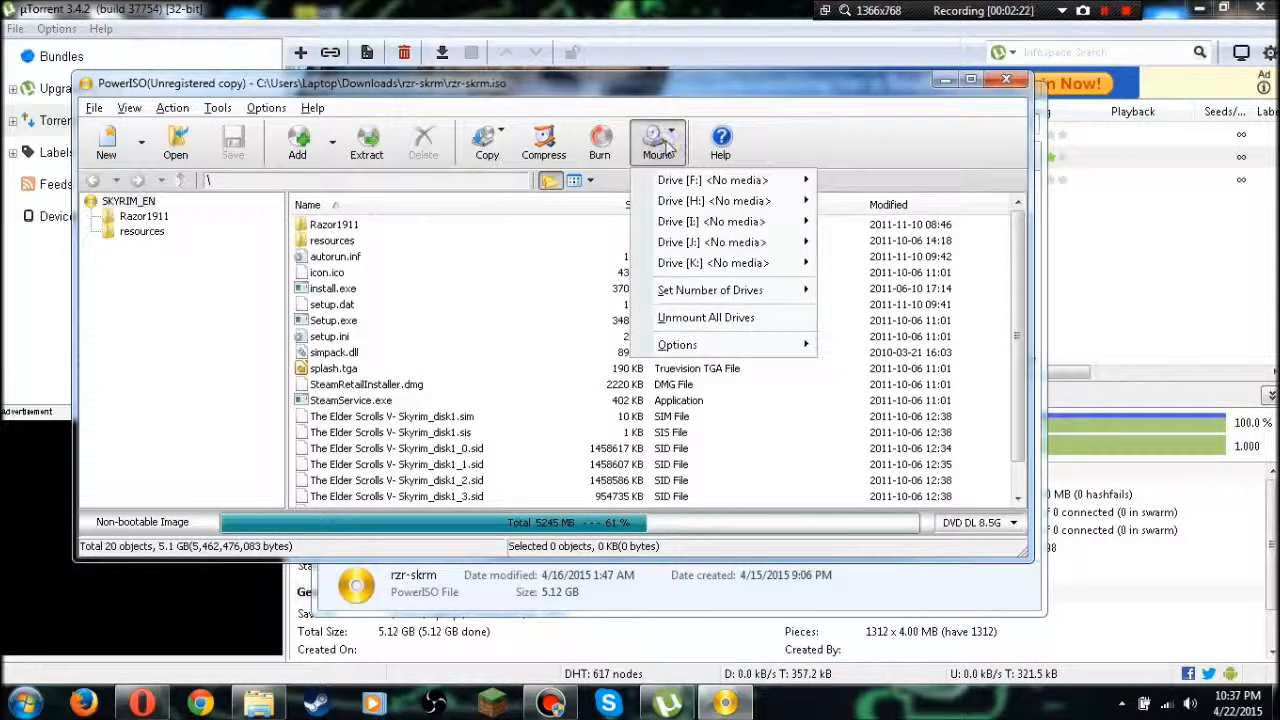
{"action": "mouse_move", "coordinate": [712, 180]}
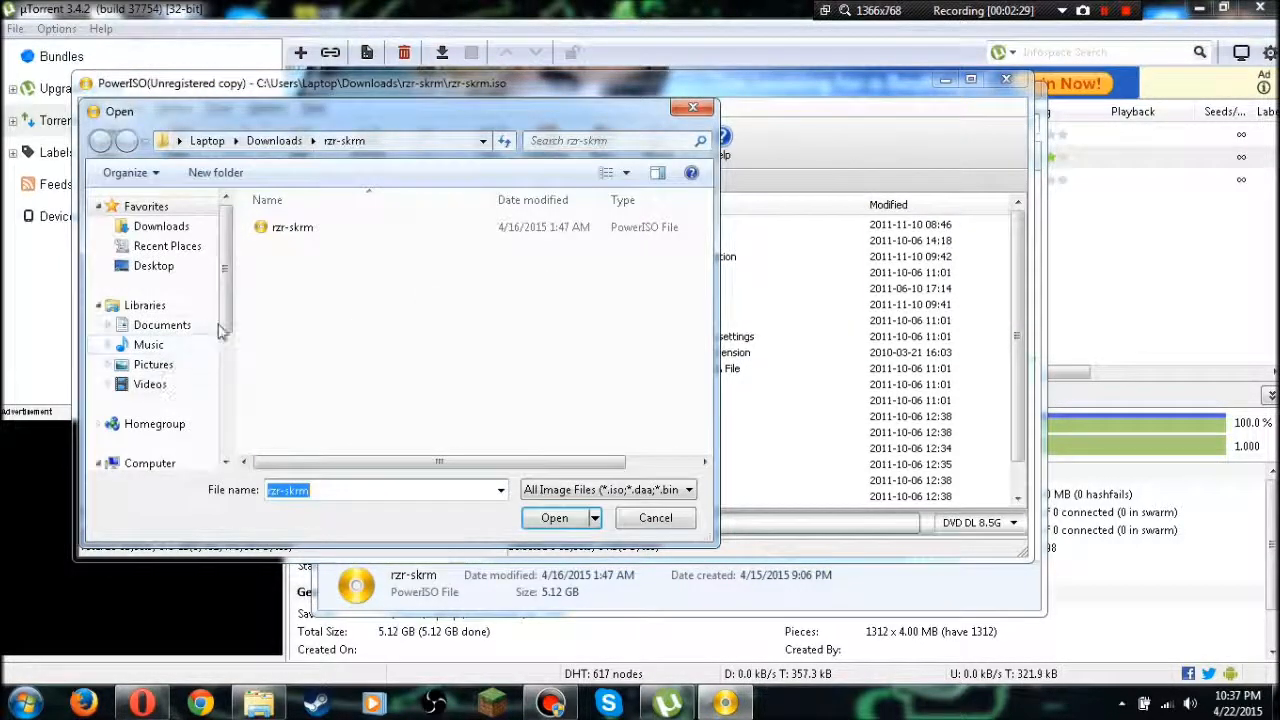
{"action": "left_click", "coordinate": [554, 516]}
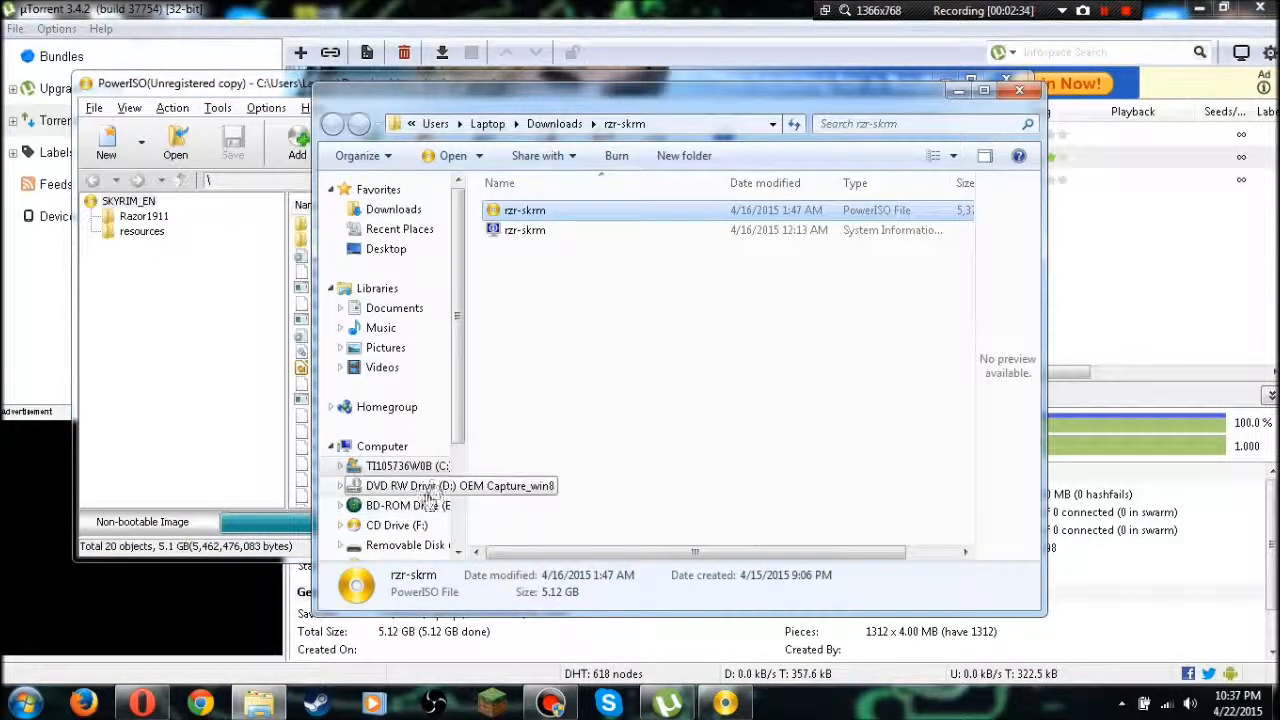
Browse the mounted SKYRIM_EN CD drive F: and select its install program
{"action": "scroll", "scroll_direction": "down", "scroll_amount": 3}
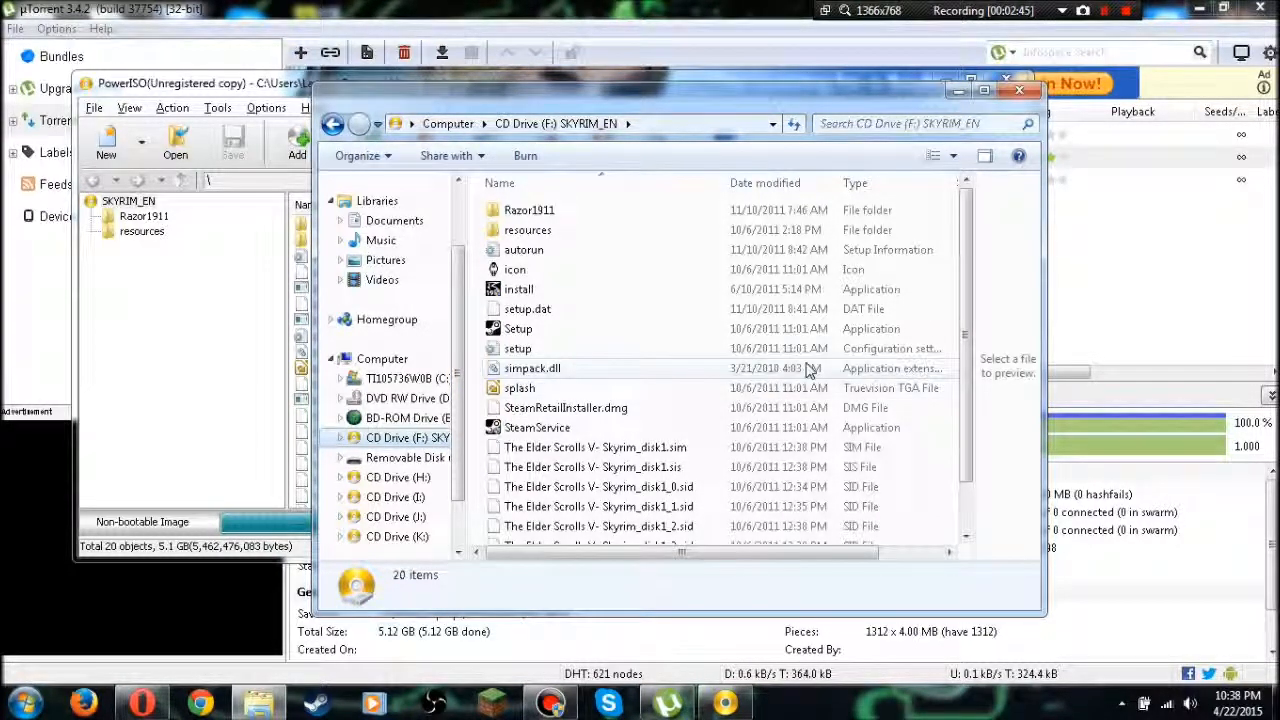
{"action": "mouse_move", "coordinate": [564, 340]}
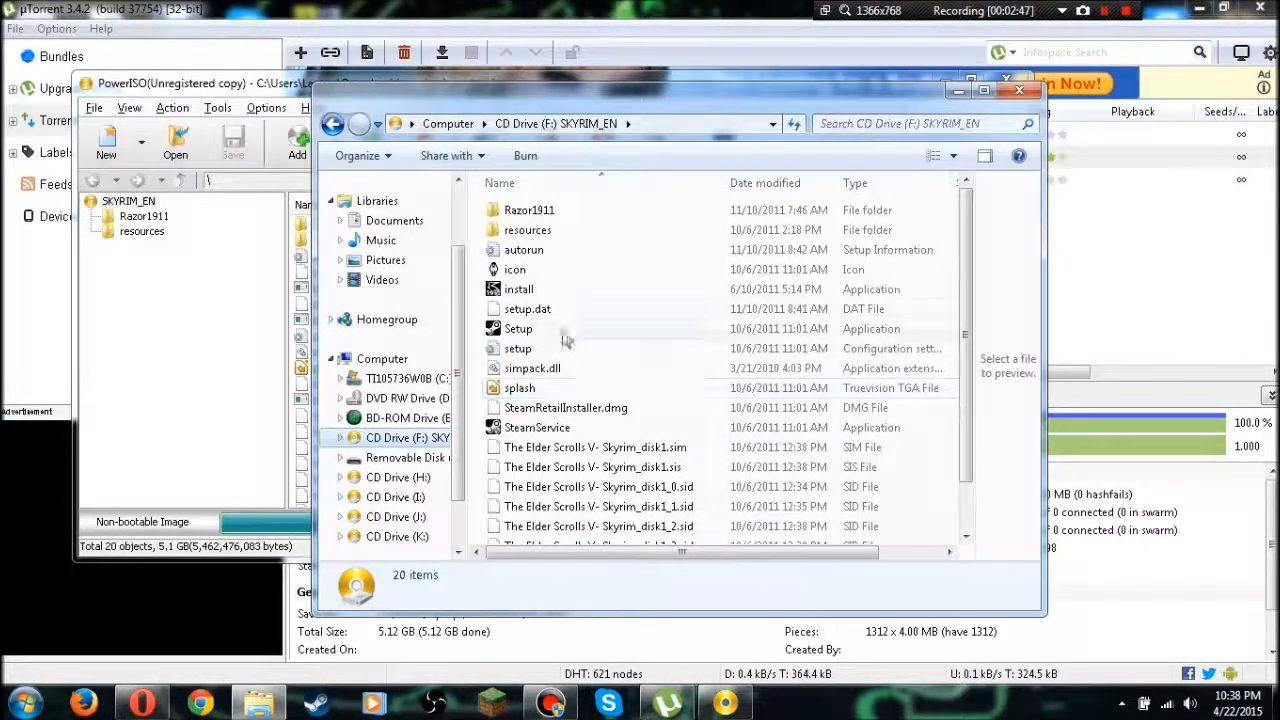
{"action": "mouse_move", "coordinate": [616, 292]}
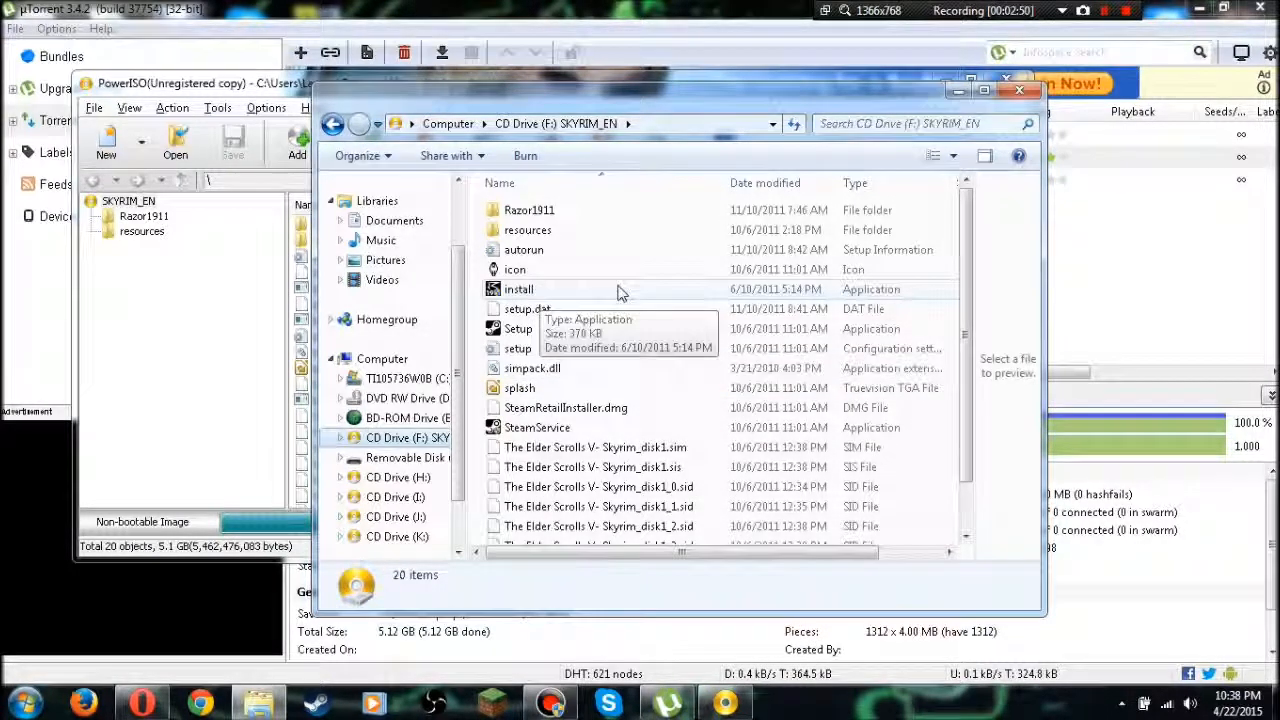
{"action": "left_click", "coordinate": [518, 288]}
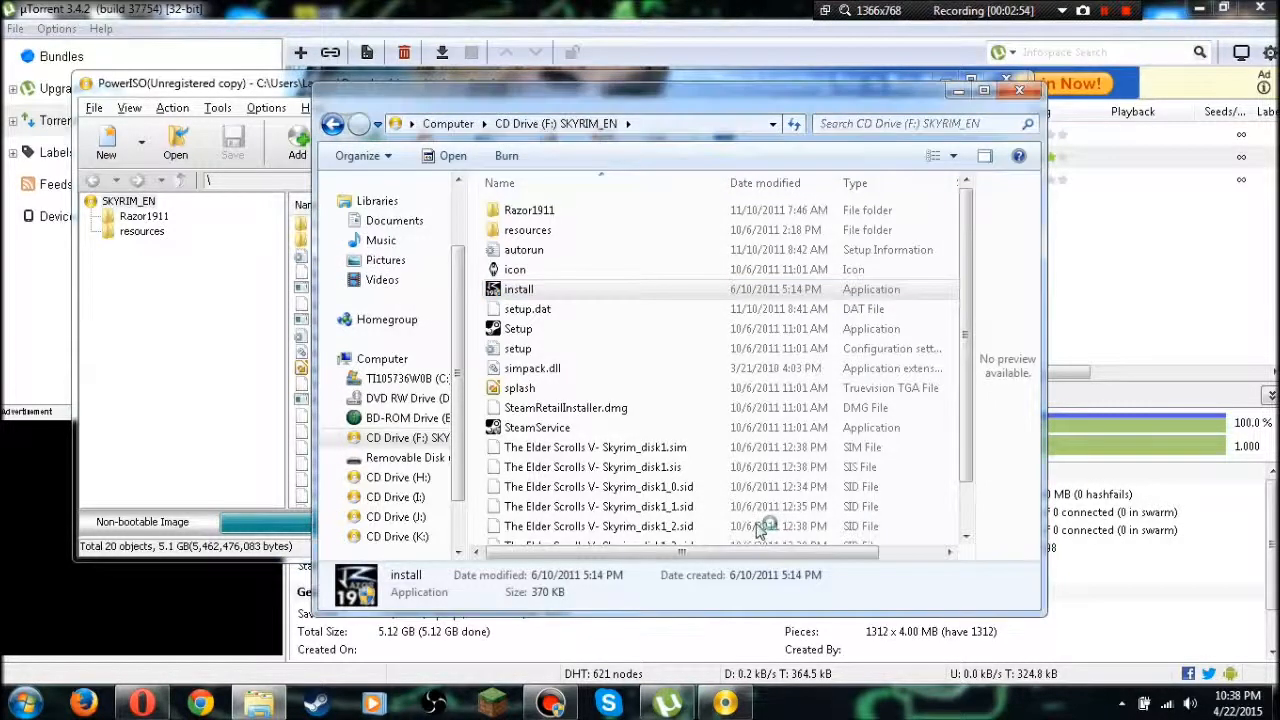
Run the Razor1911 installer to the default Program Files folder and acknowledge the access-violation errors
{"action": "double_click", "coordinate": [518, 288]}
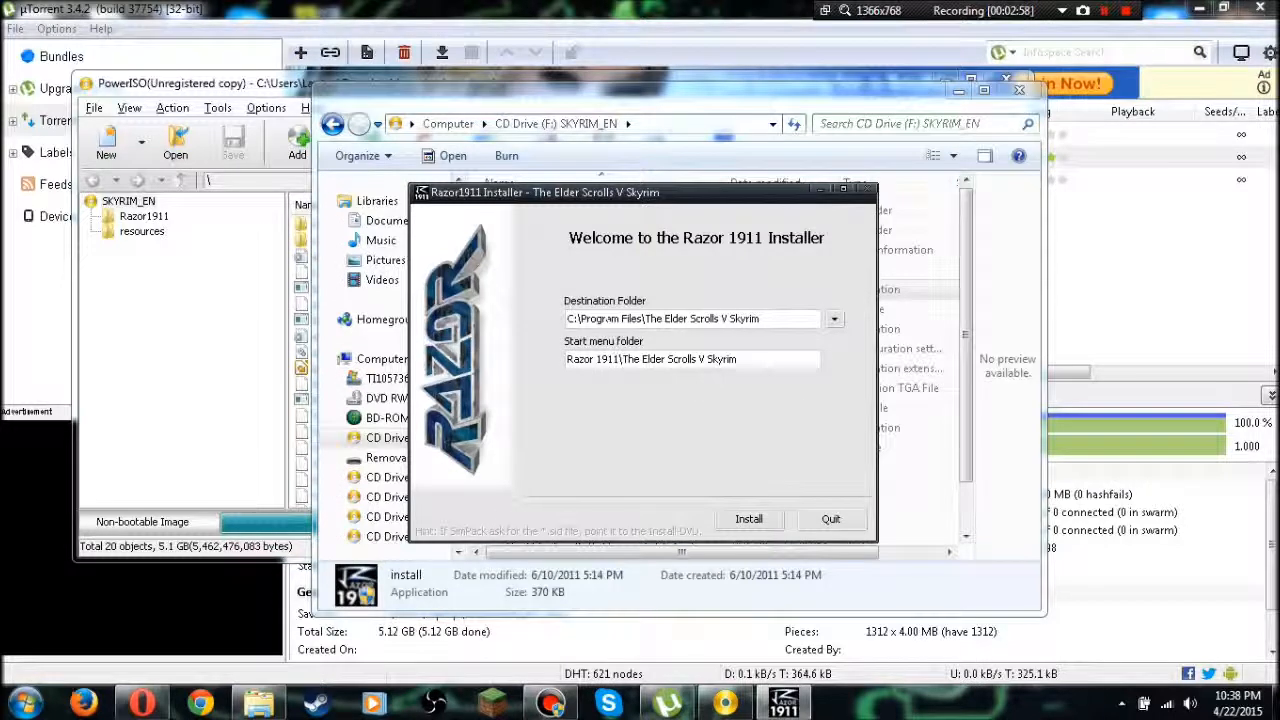
{"action": "left_click", "coordinate": [748, 518]}
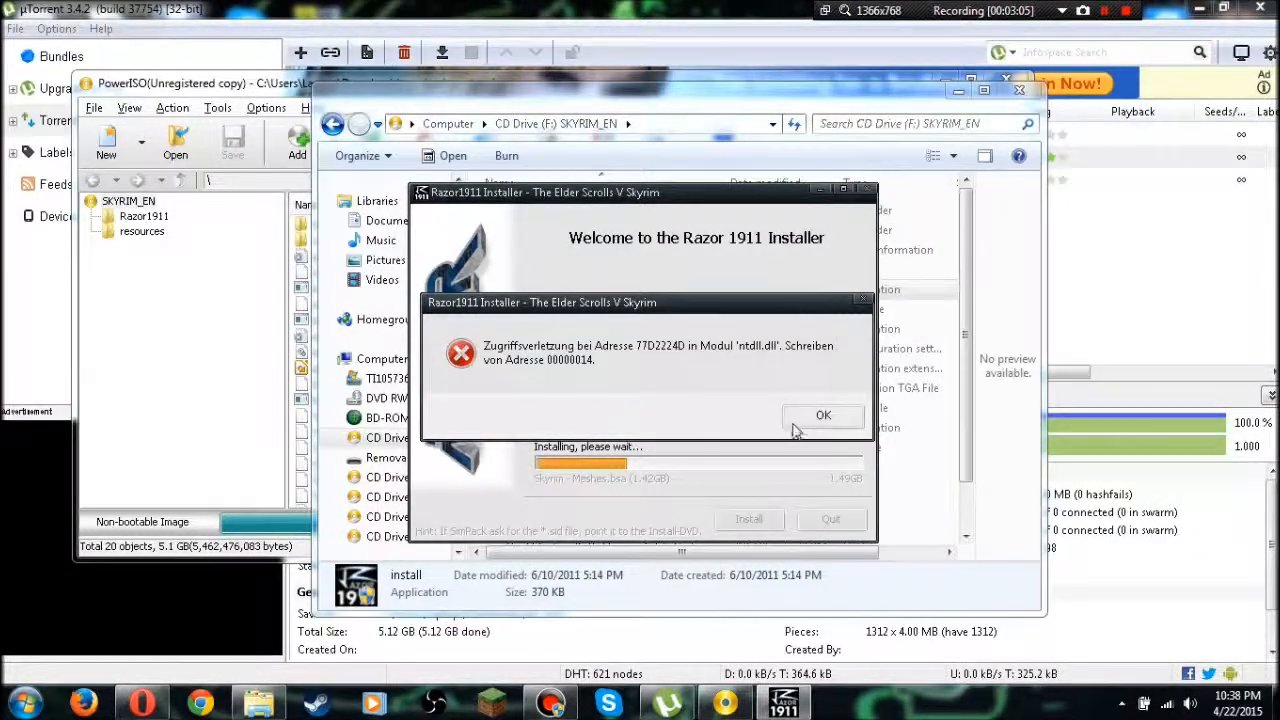
{"action": "left_click", "coordinate": [824, 414]}
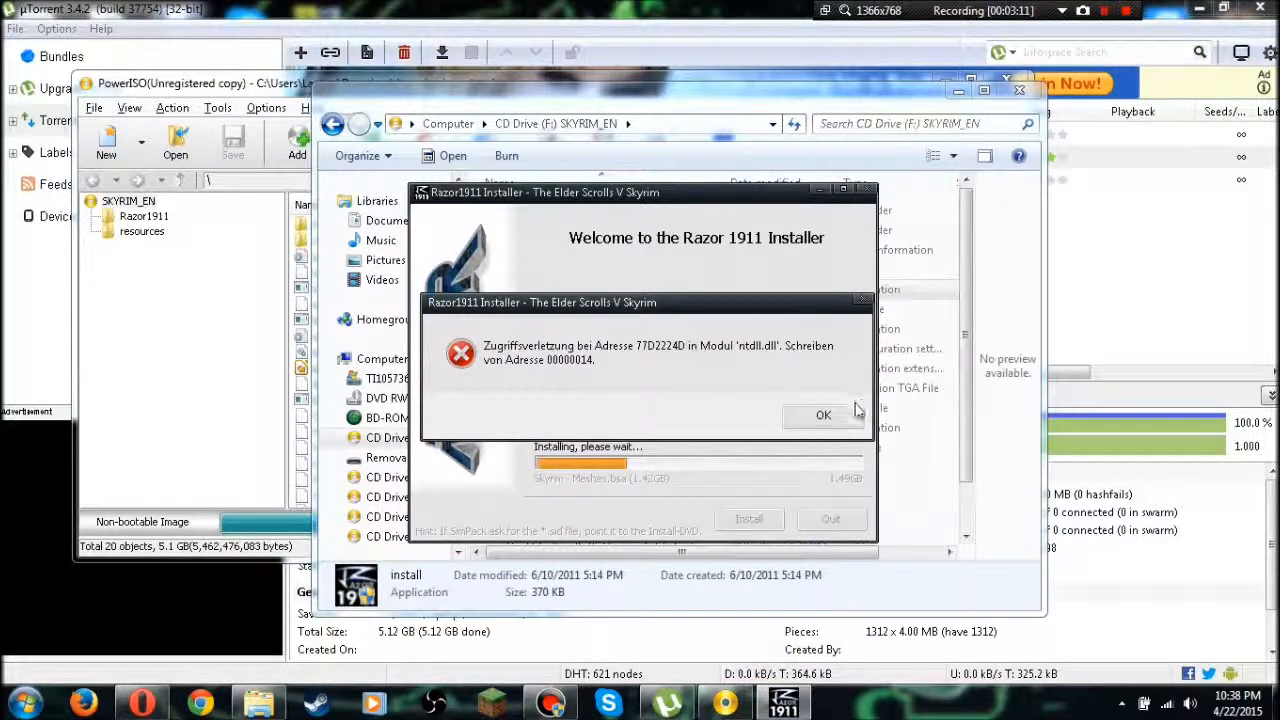
{"action": "left_click", "coordinate": [824, 414]}
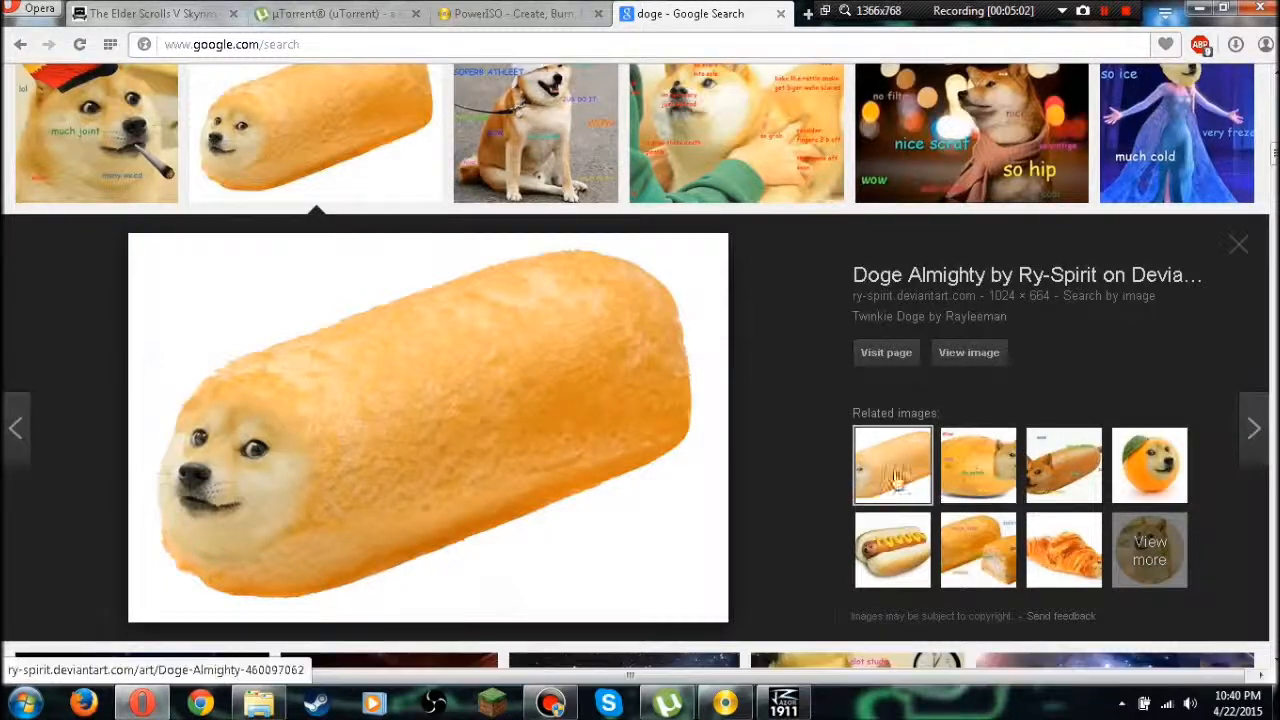
Preview the potato, corn dog, orange, hot dog and croissant doge images
{"action": "left_click", "coordinate": [976, 464]}
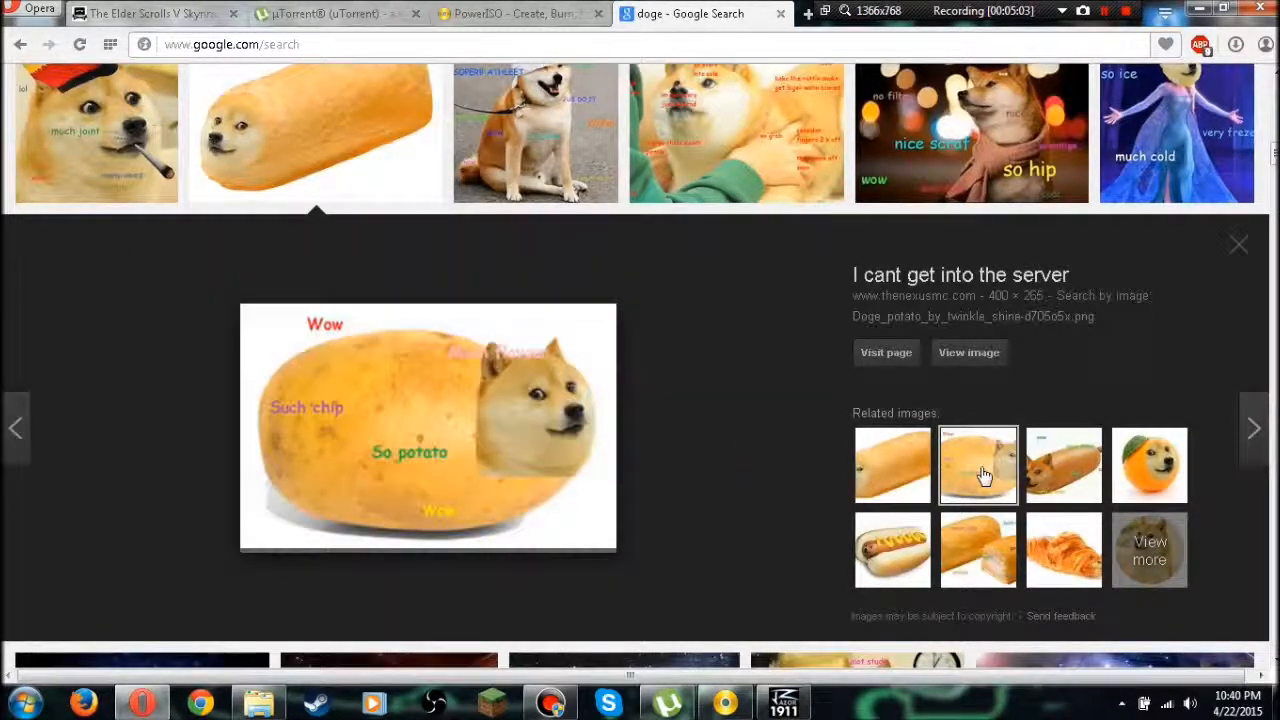
{"action": "left_click", "coordinate": [976, 464]}
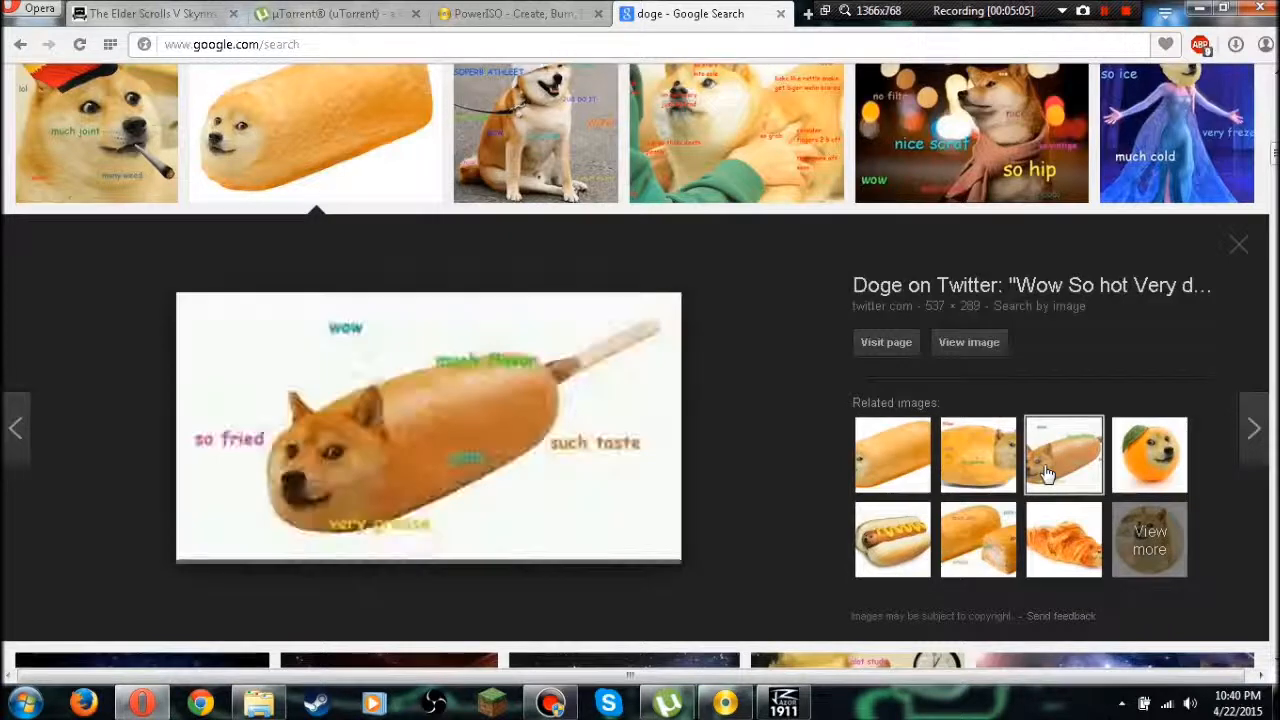
{"action": "mouse_move", "coordinate": [1150, 456]}
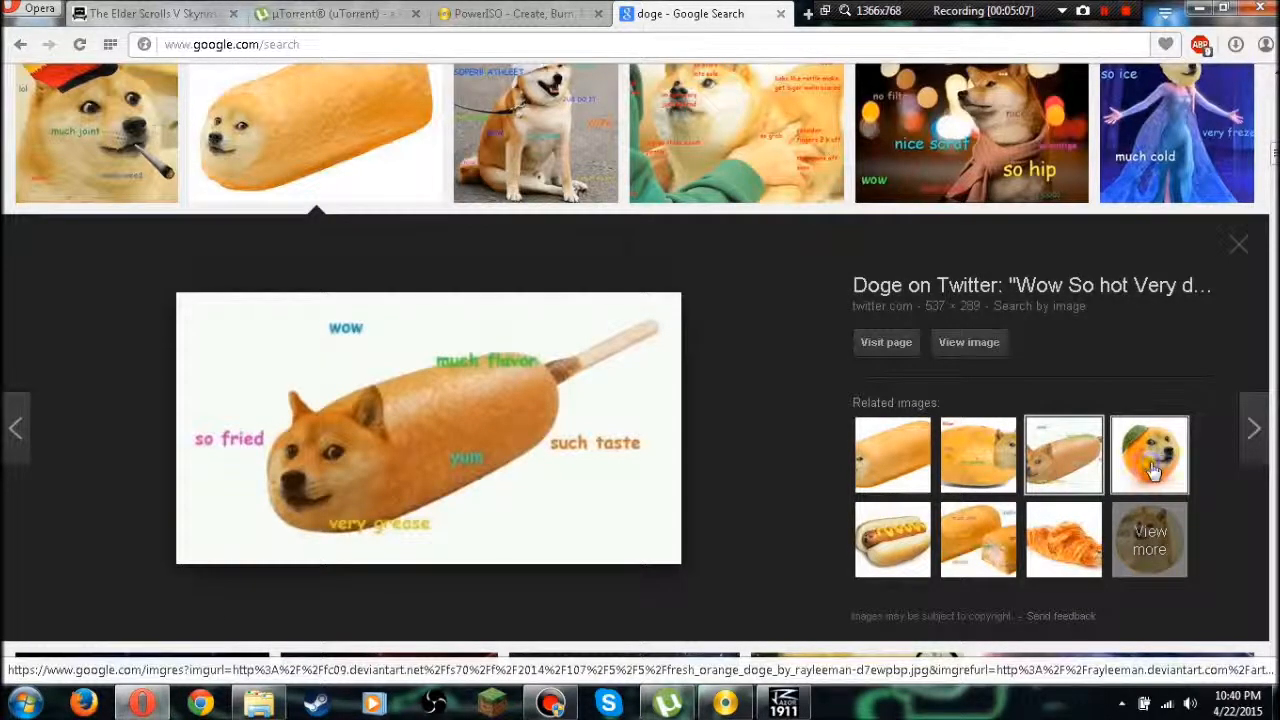
{"action": "left_click", "coordinate": [1148, 456]}
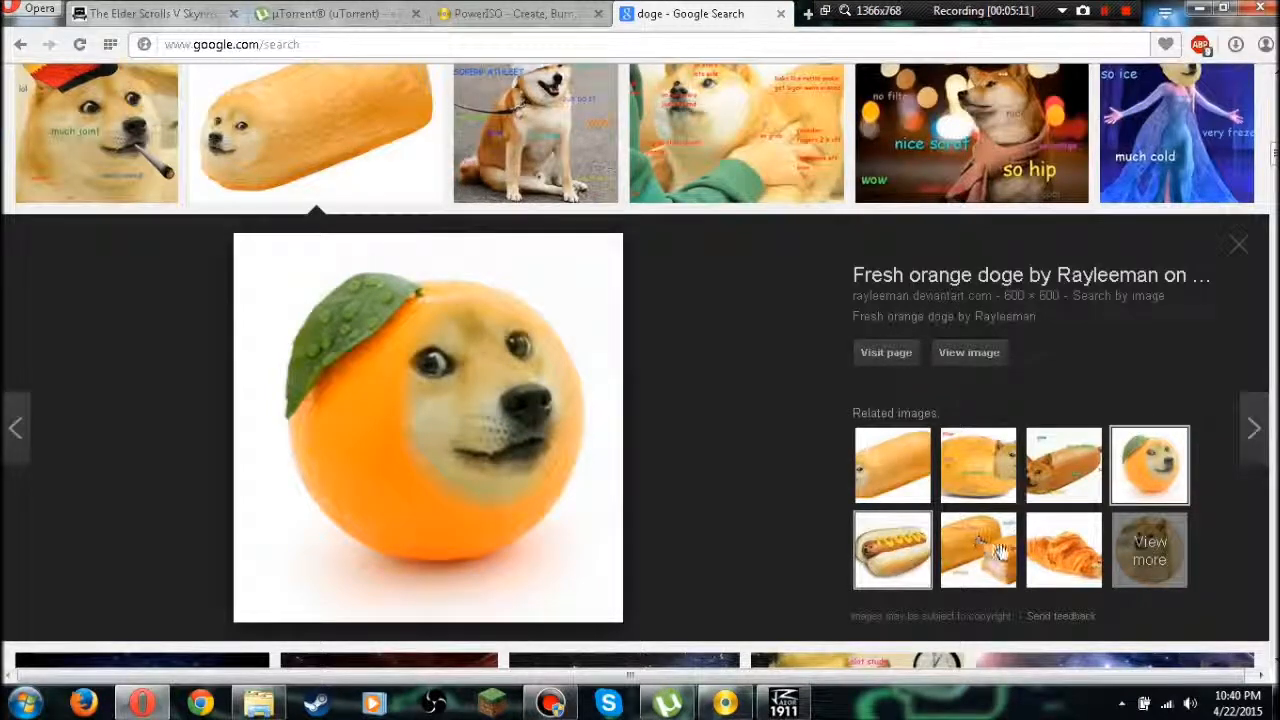
{"action": "left_click", "coordinate": [892, 550]}
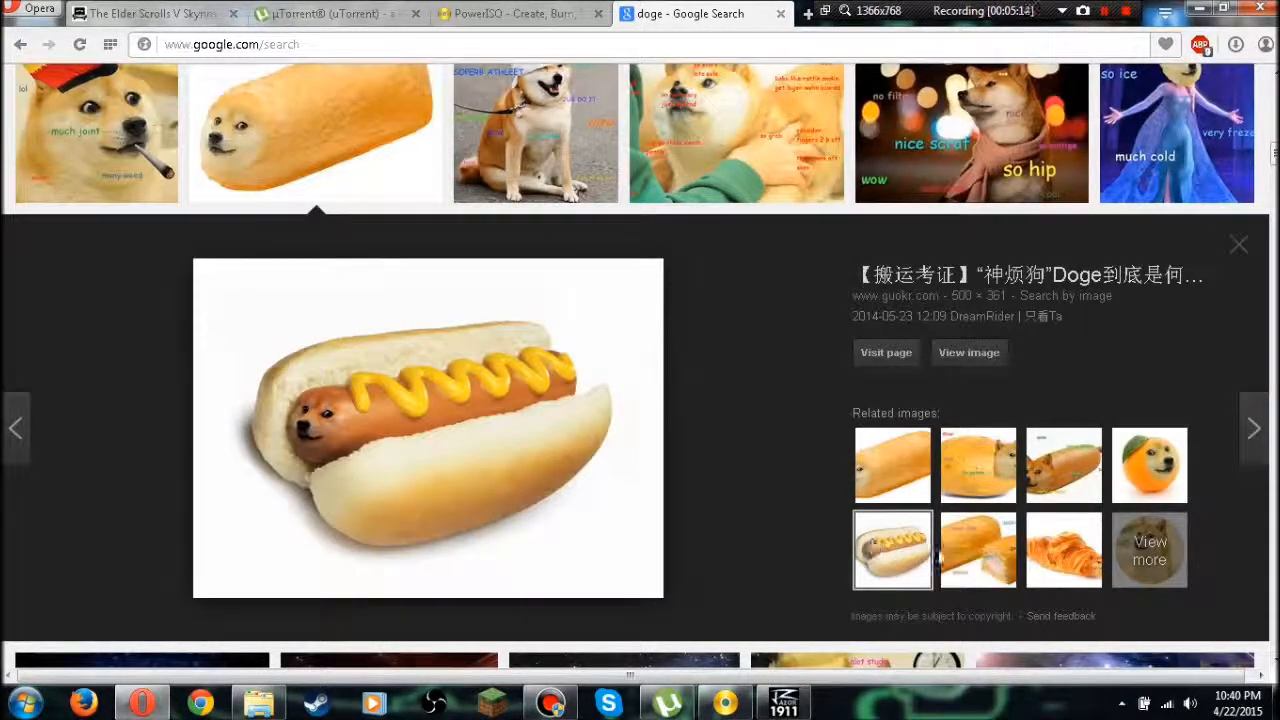
{"action": "left_click", "coordinate": [978, 550]}
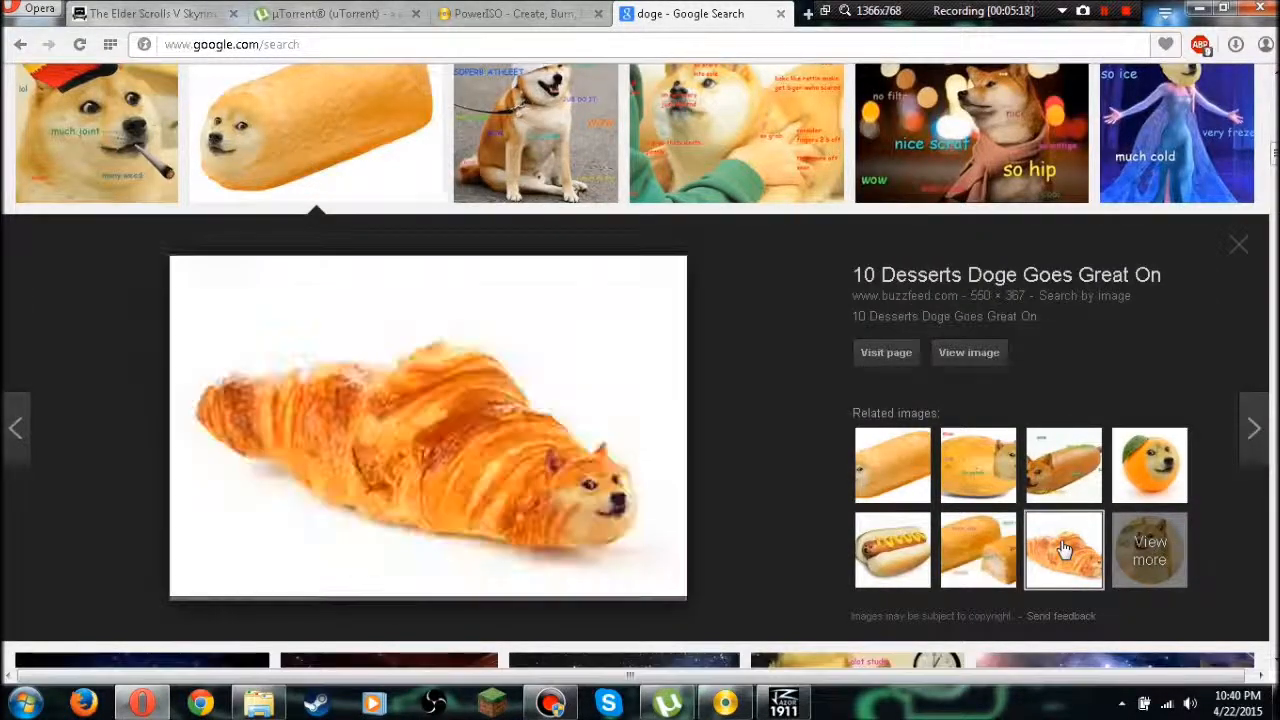
Continue down the doge results, previewing the stacked cookie and bird doge images
{"action": "scroll", "scroll_direction": "down", "scroll_amount": 3}
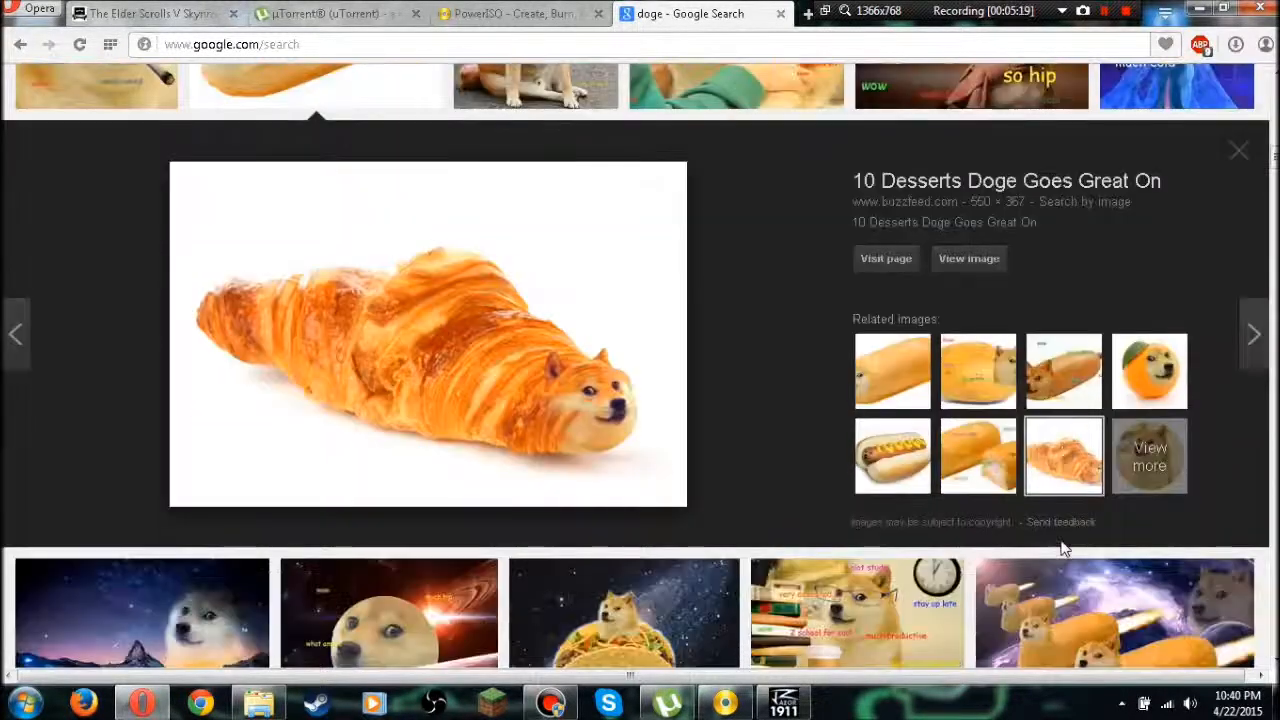
{"action": "scroll", "scroll_direction": "down", "scroll_amount": 3}
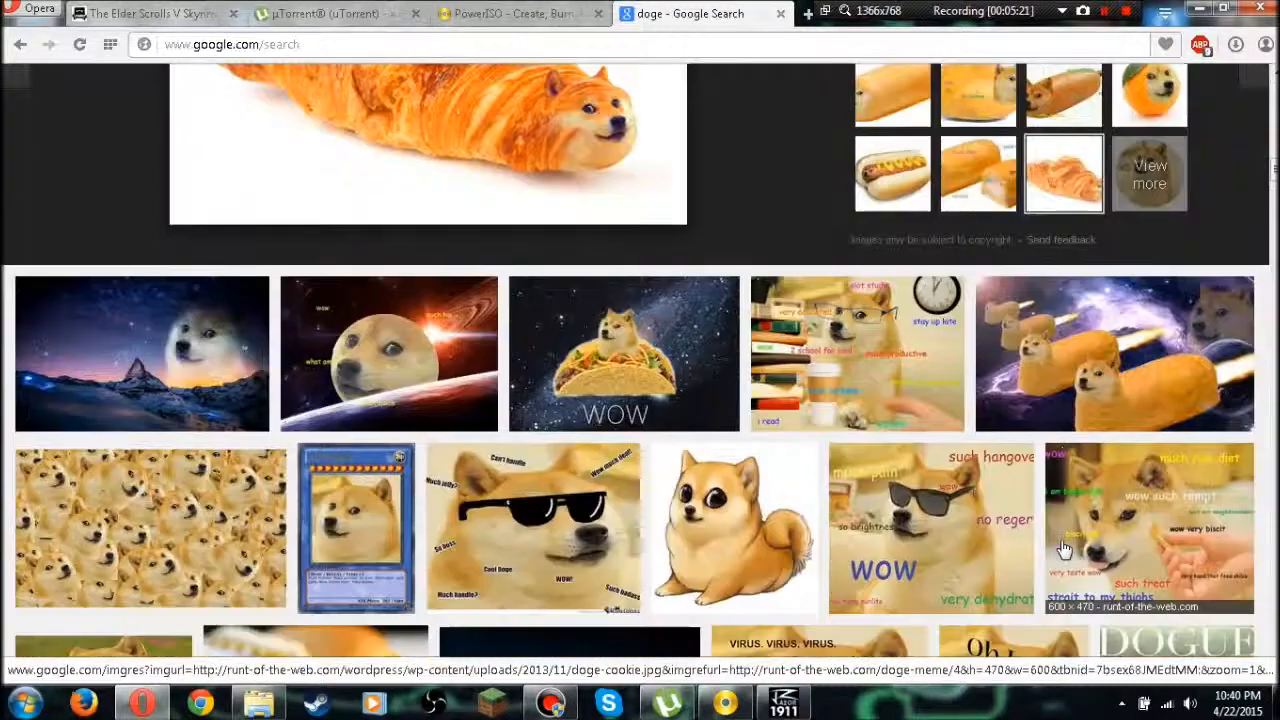
{"action": "scroll", "scroll_direction": "down", "scroll_amount": 3}
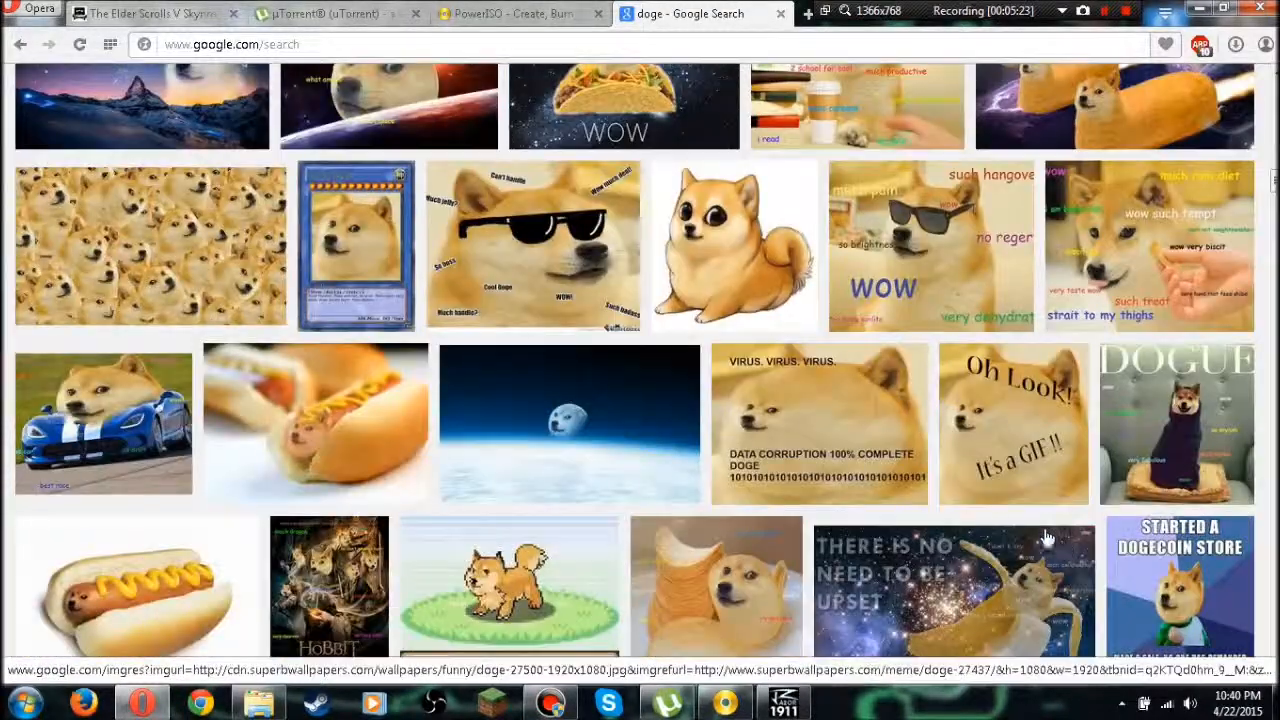
{"action": "scroll", "scroll_direction": "down", "scroll_amount": 3}
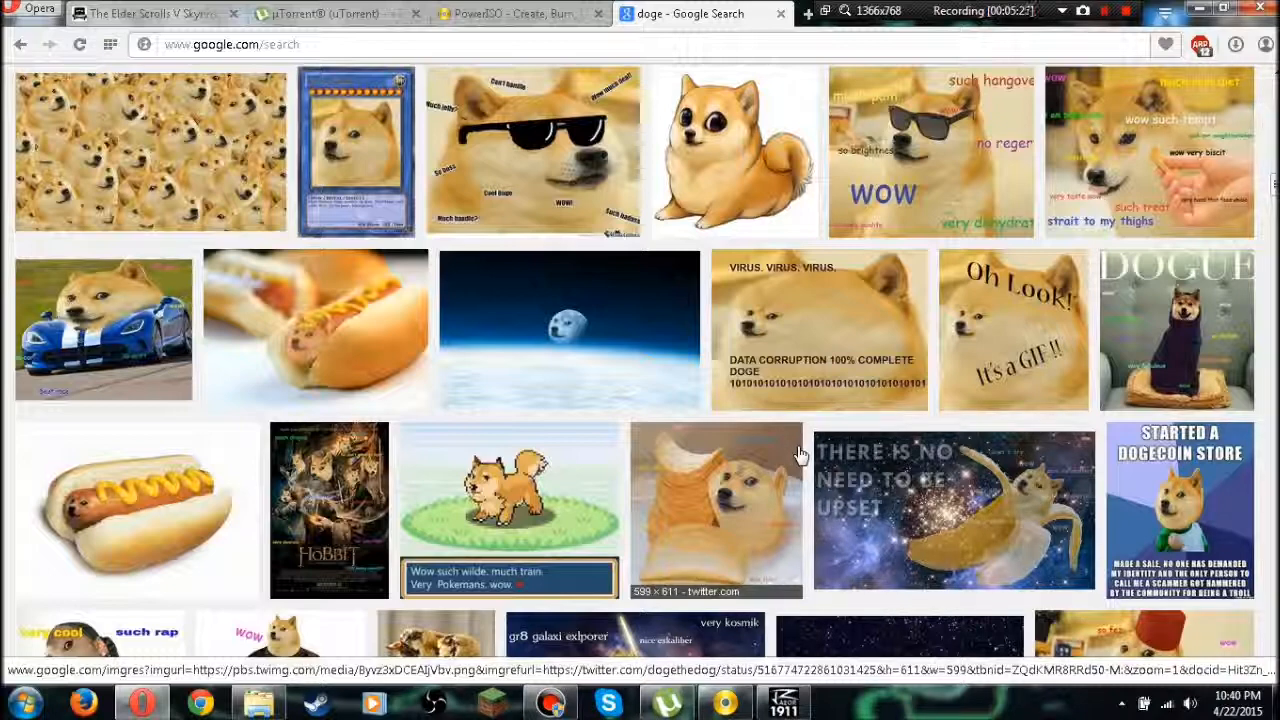
{"action": "scroll", "scroll_direction": "down", "scroll_amount": 3}
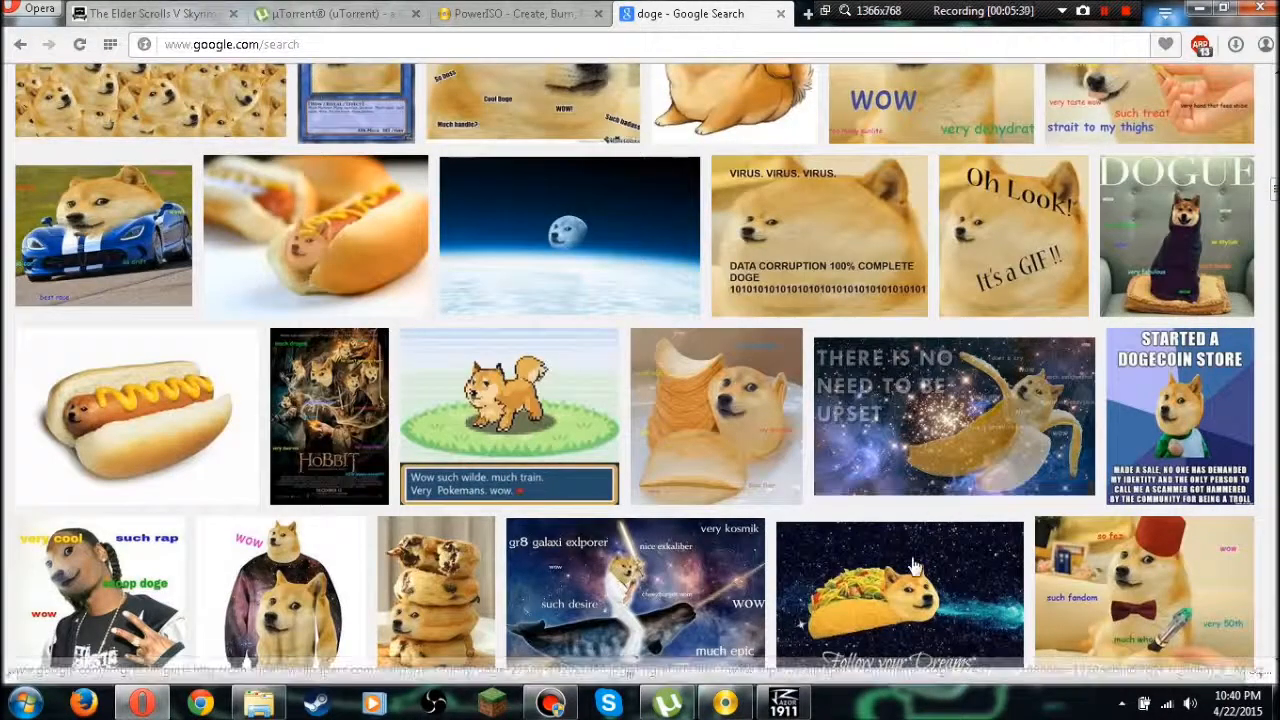
{"action": "scroll", "scroll_direction": "down", "scroll_amount": 3}
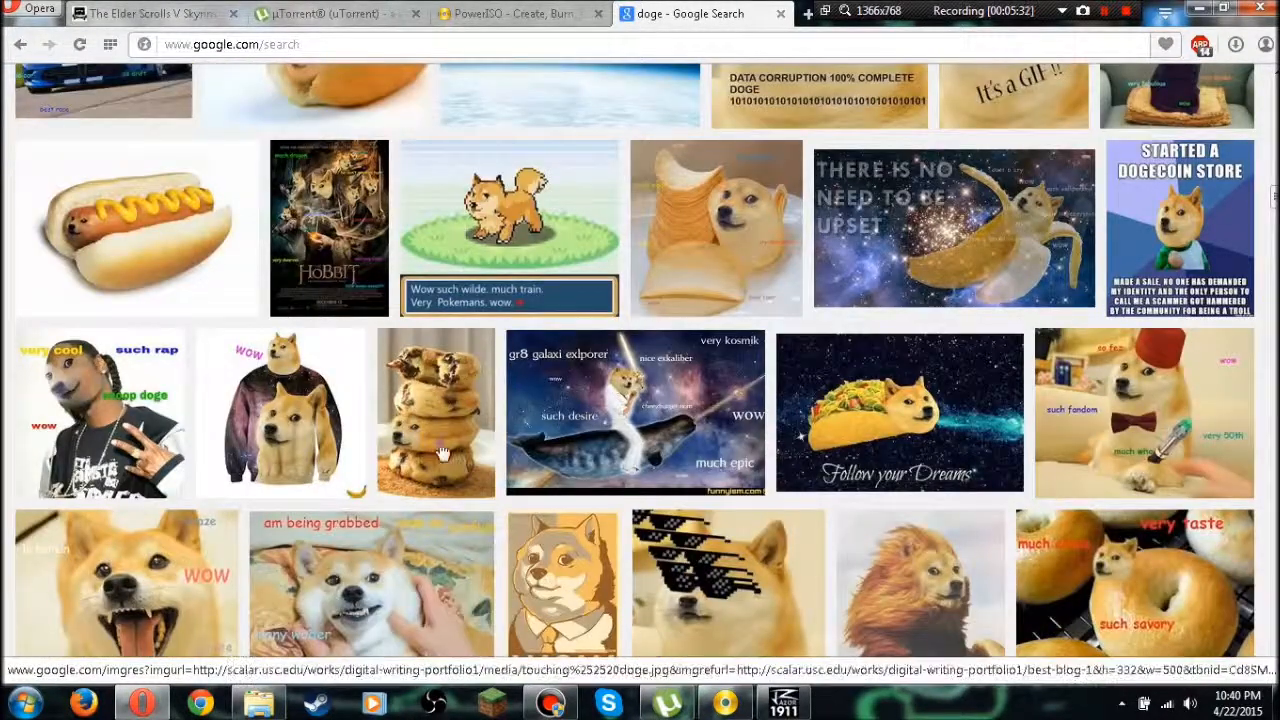
{"action": "left_click", "coordinate": [436, 412]}
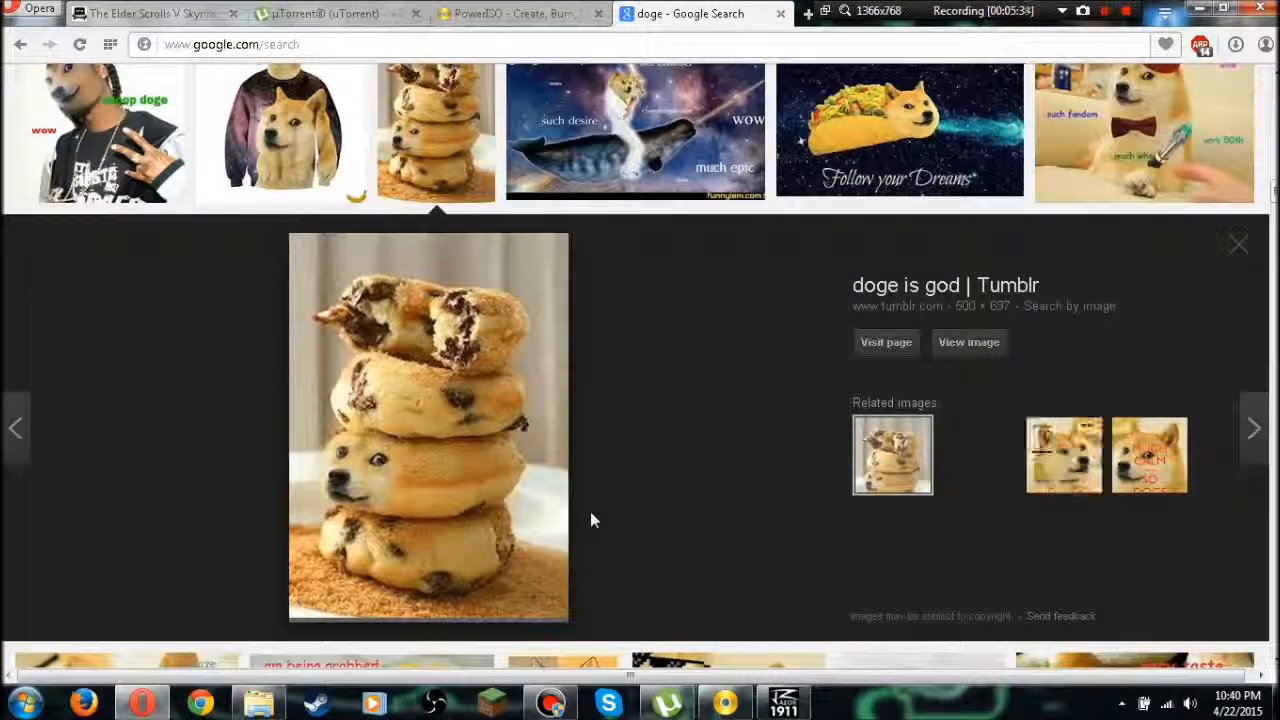
{"action": "scroll", "scroll_direction": "down", "scroll_amount": 3}
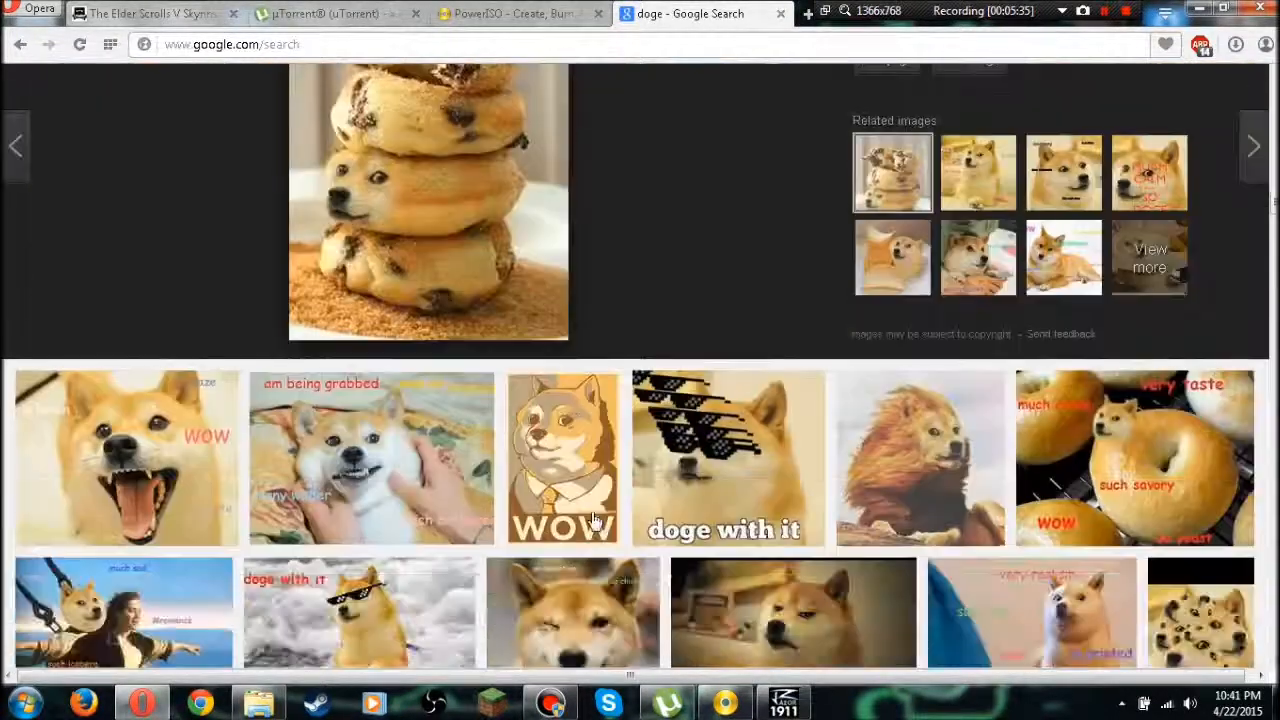
{"action": "scroll", "scroll_direction": "down", "scroll_amount": 3}
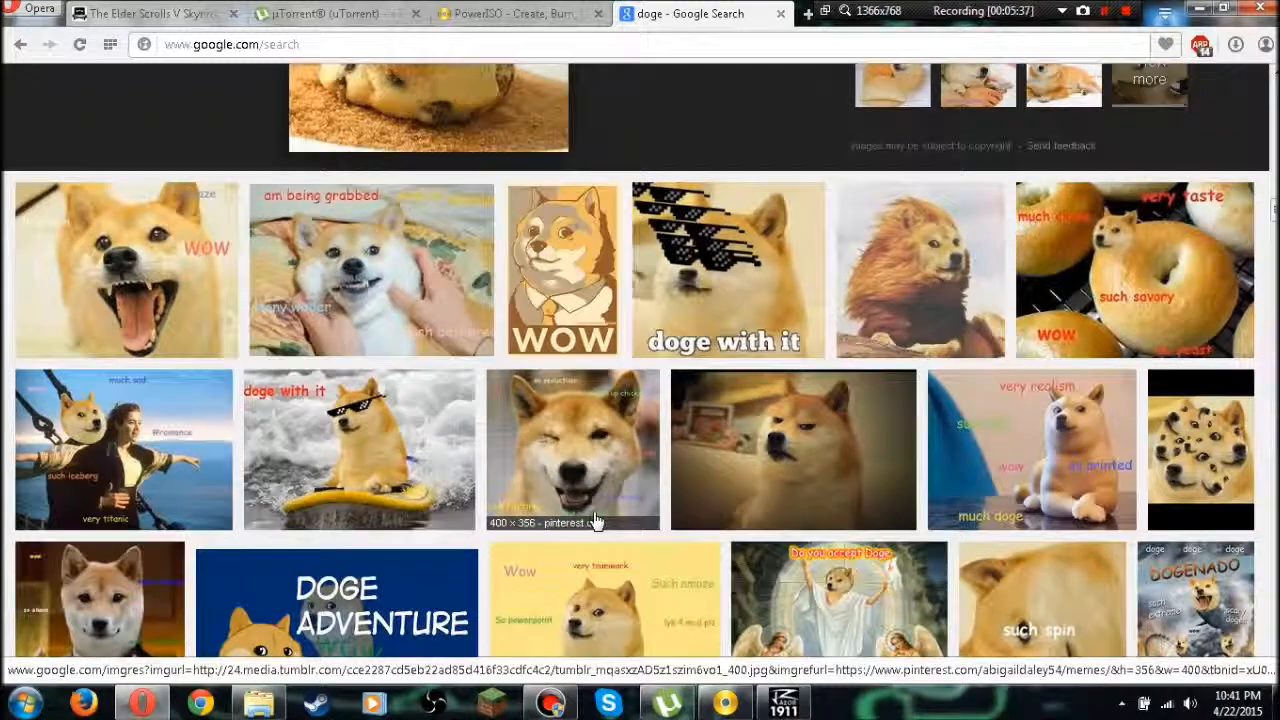
{"action": "scroll", "scroll_direction": "down", "scroll_amount": 3}
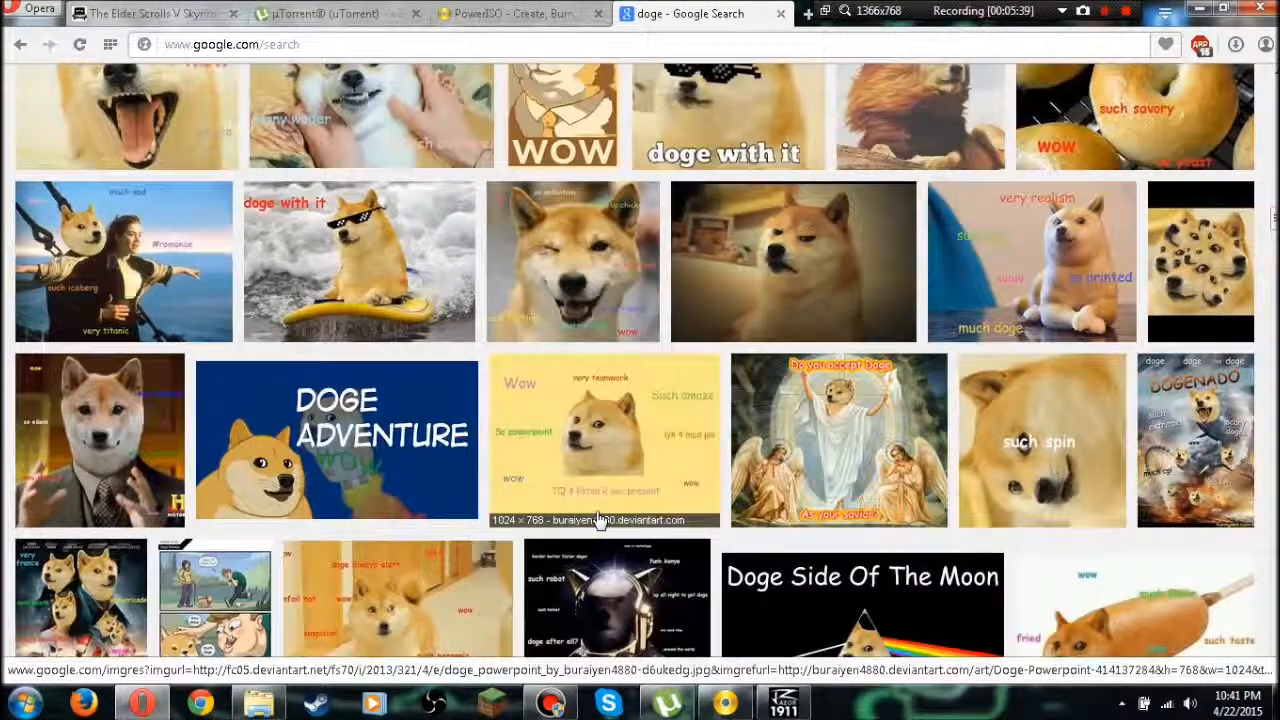
{"action": "scroll", "scroll_direction": "down", "scroll_amount": 3}
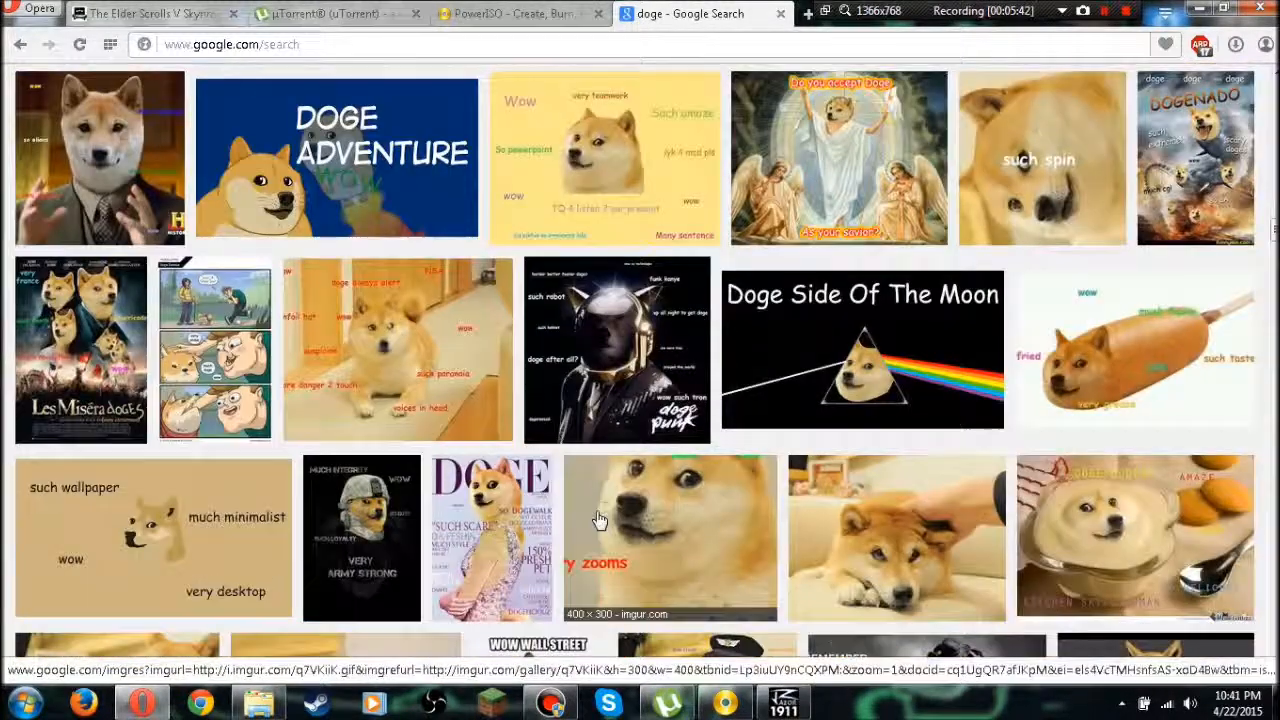
{"action": "scroll", "scroll_direction": "down", "scroll_amount": 3}
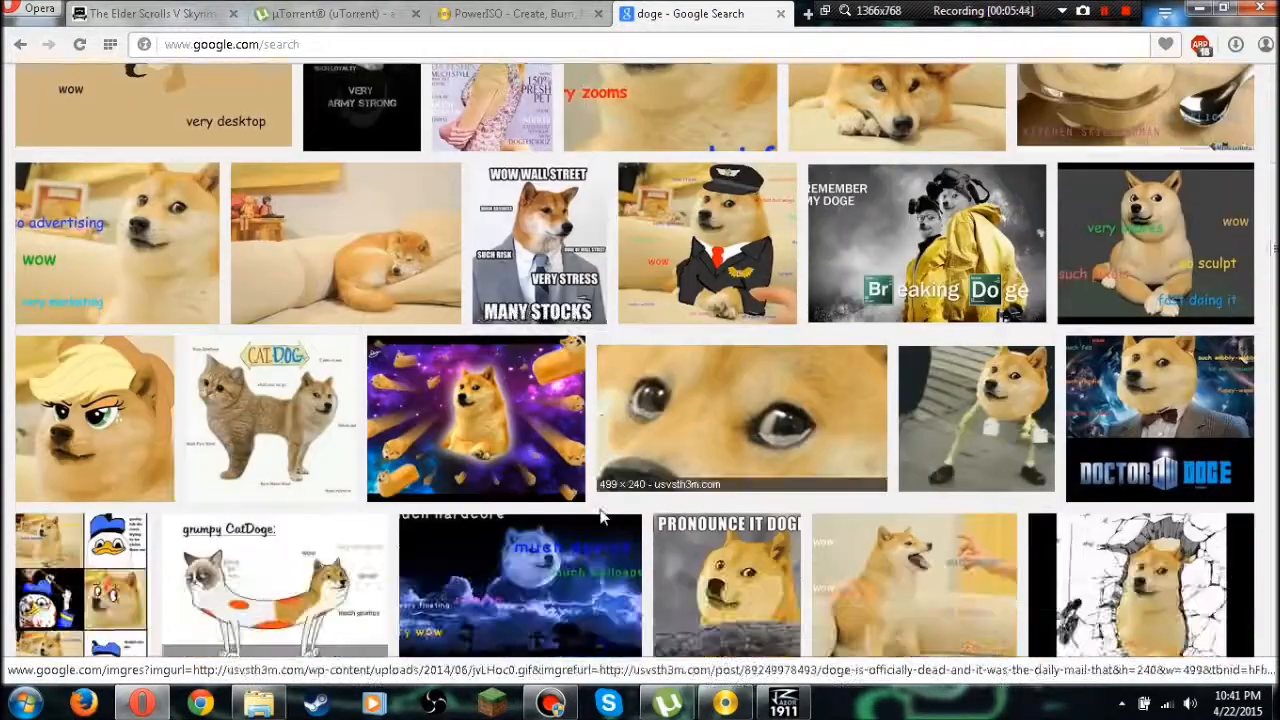
{"action": "scroll", "scroll_direction": "down", "scroll_amount": 3}
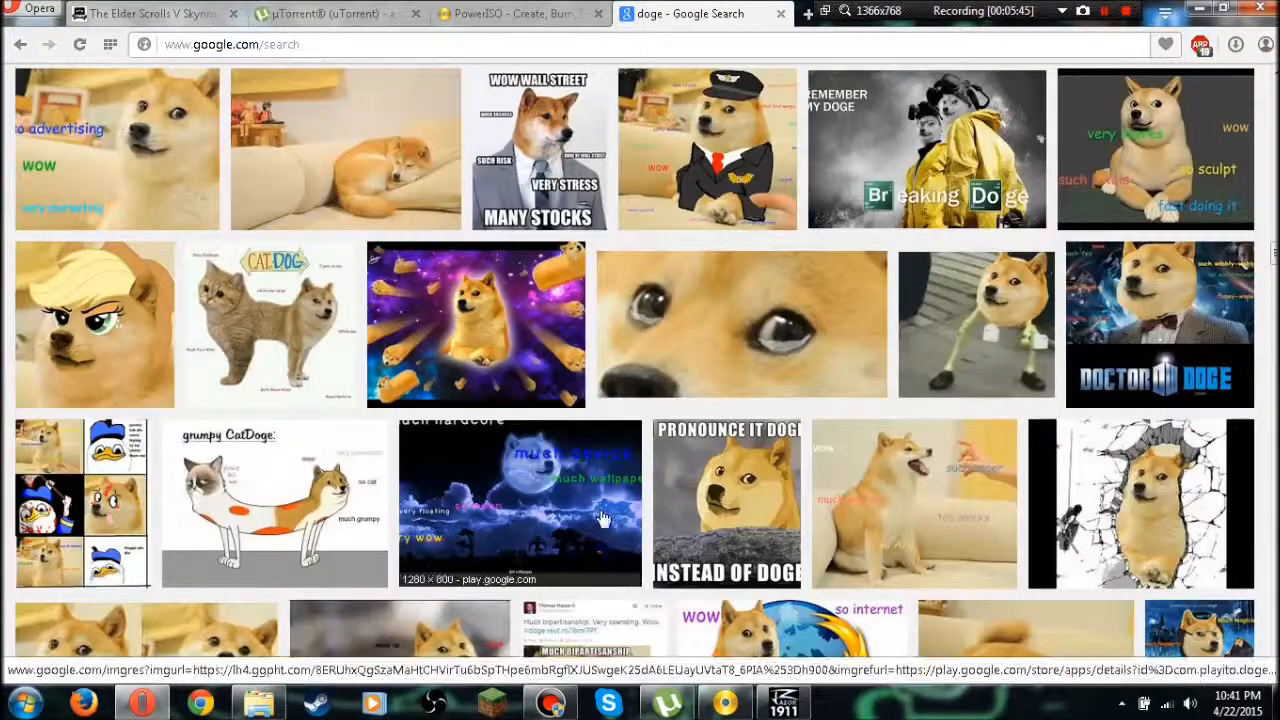
{"action": "scroll", "scroll_direction": "down", "scroll_amount": 3}
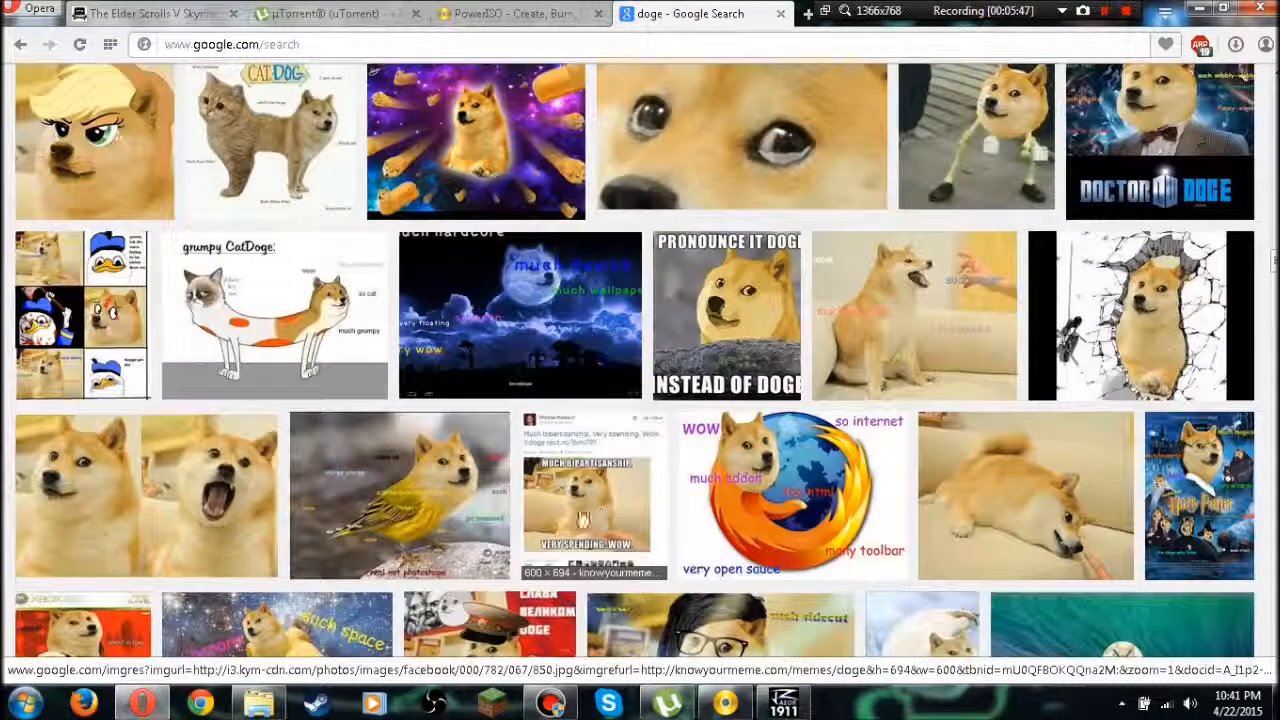
{"action": "left_click", "coordinate": [400, 496]}
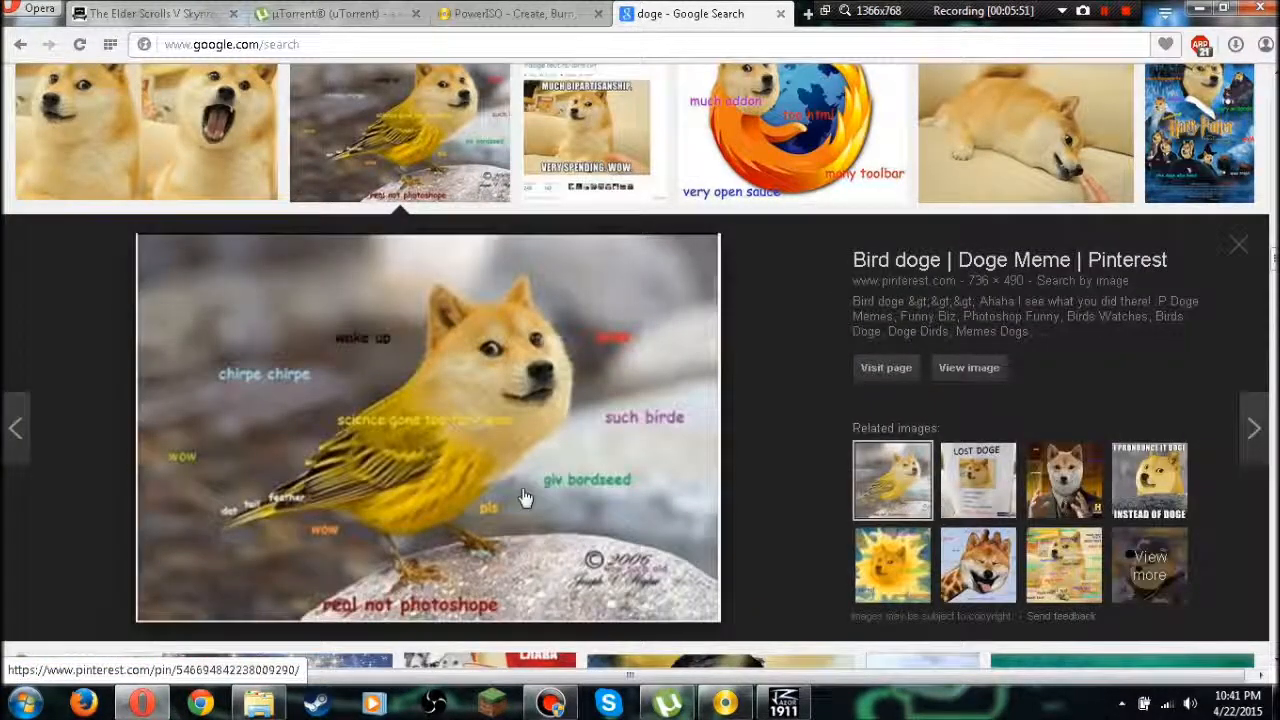
Preview the two-men, sausage and banana doge images and browse to the end of the results
{"action": "scroll", "scroll_direction": "down", "scroll_amount": 3}
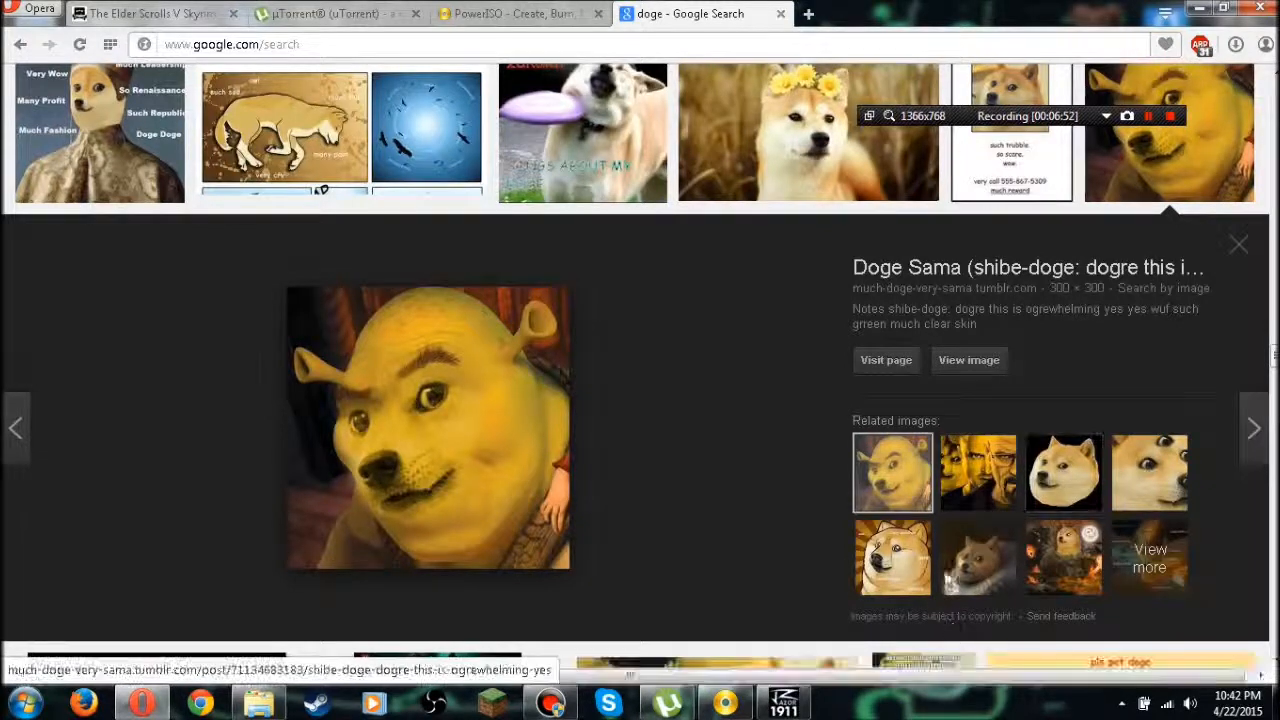
{"action": "left_click", "coordinate": [976, 550]}
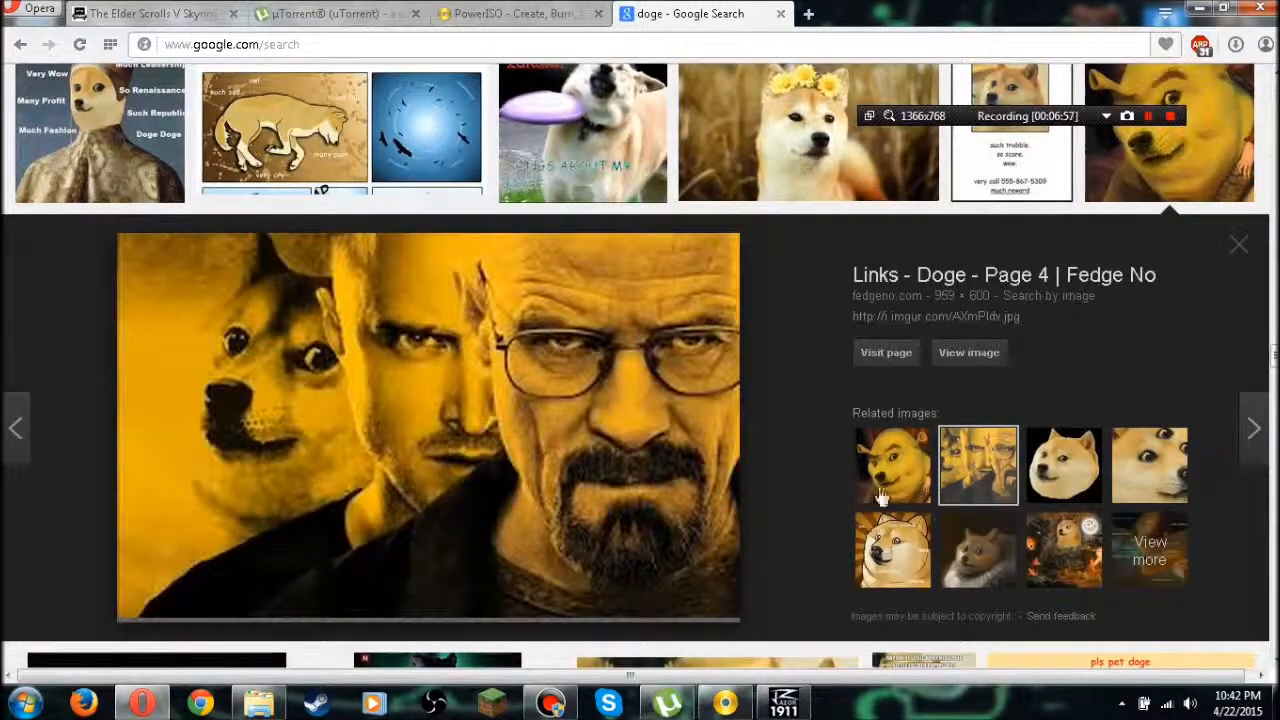
{"action": "scroll", "scroll_direction": "down", "scroll_amount": 3}
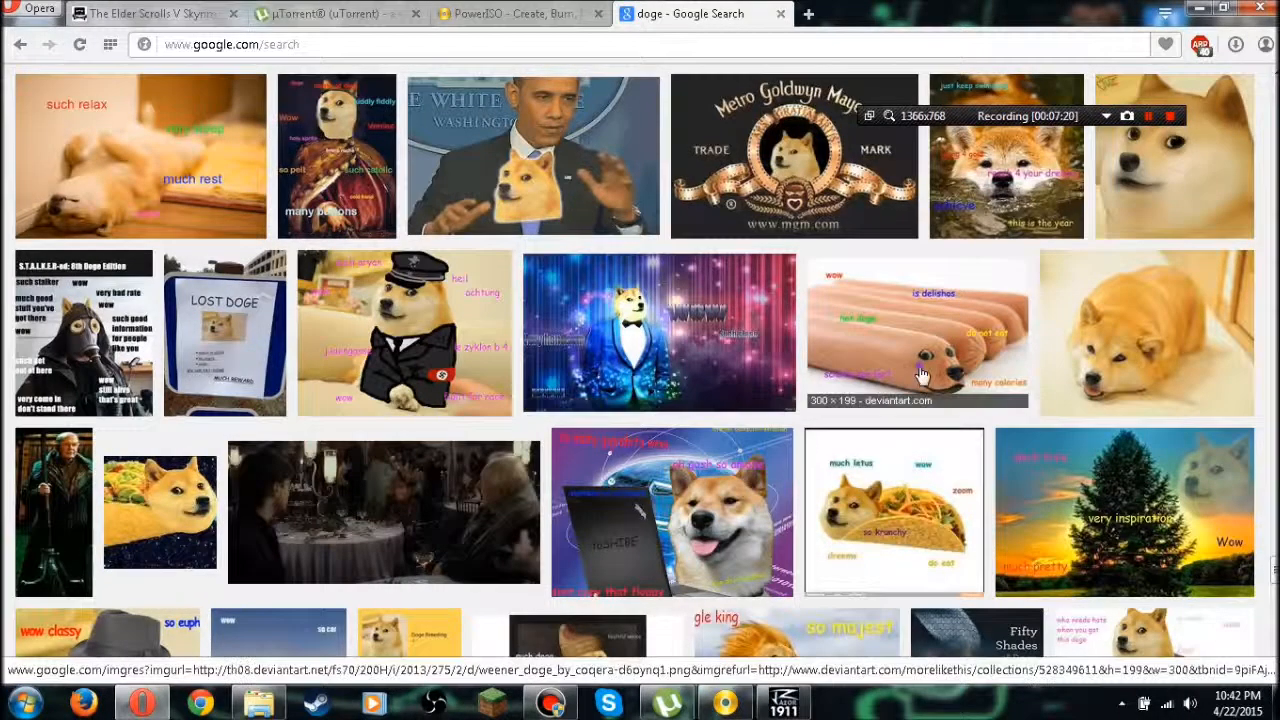
{"action": "left_click", "coordinate": [916, 332]}
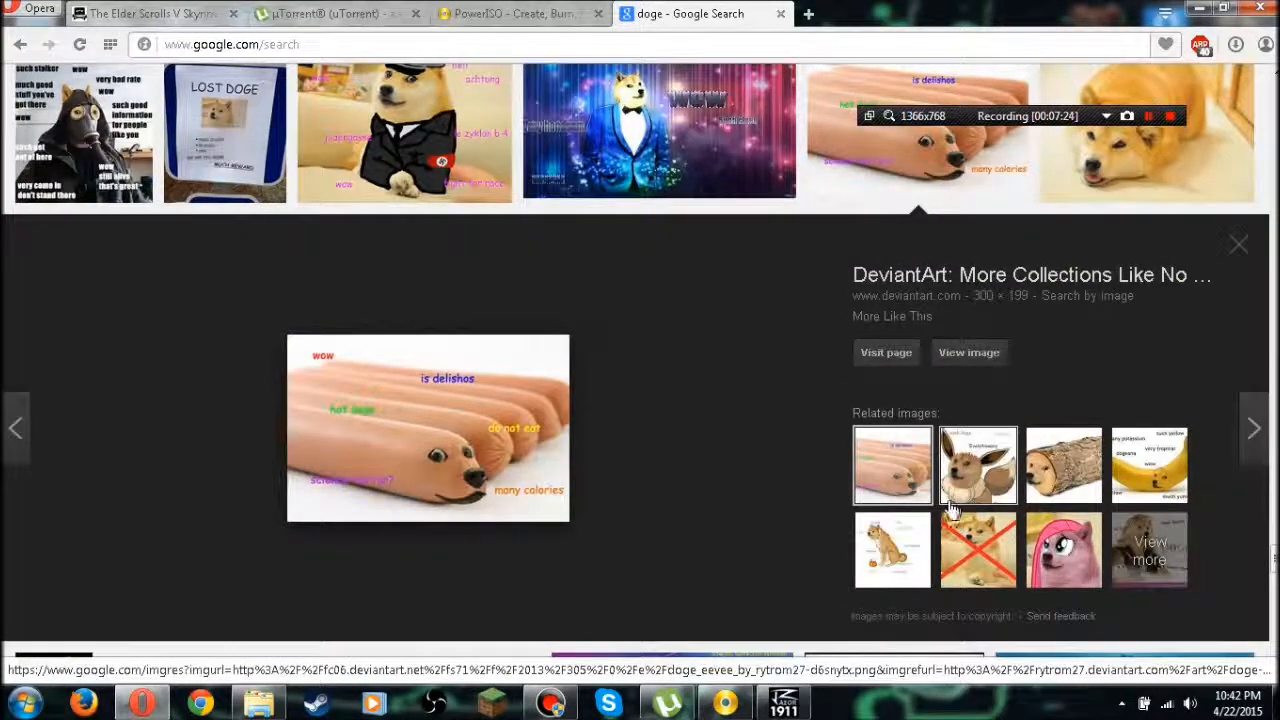
{"action": "mouse_move", "coordinate": [1064, 464]}
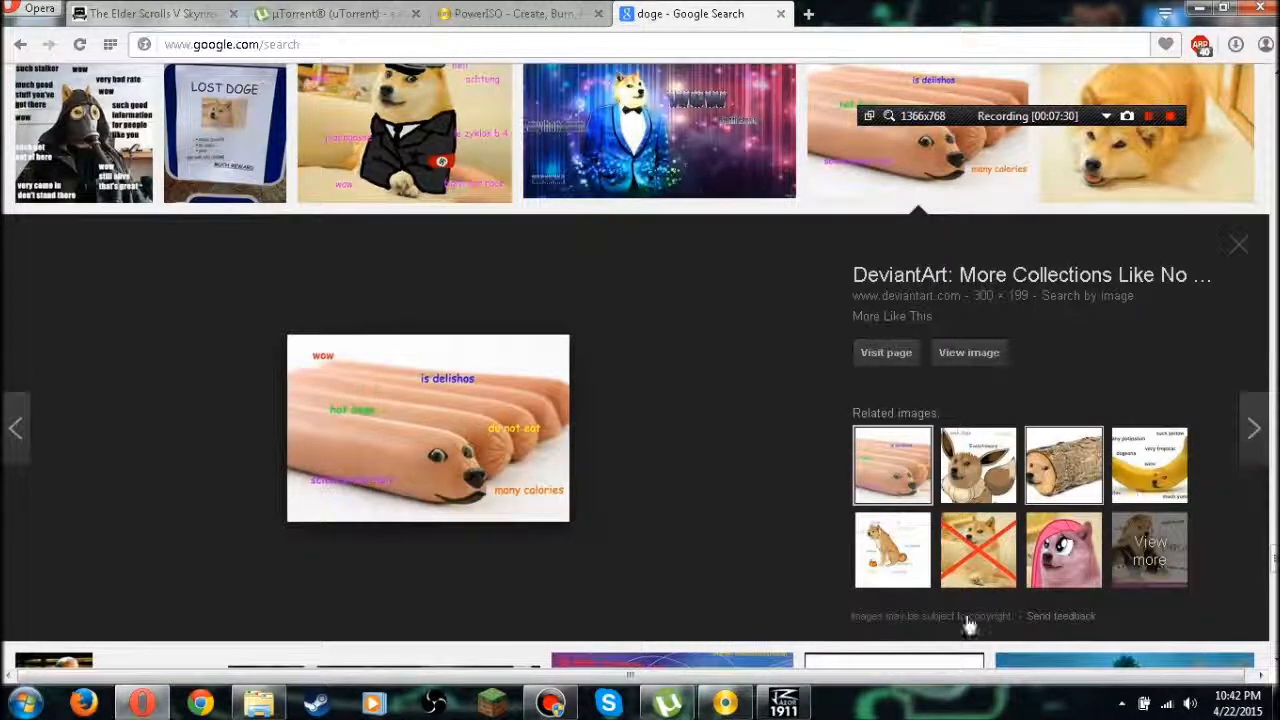
{"action": "left_click", "coordinate": [1064, 464]}
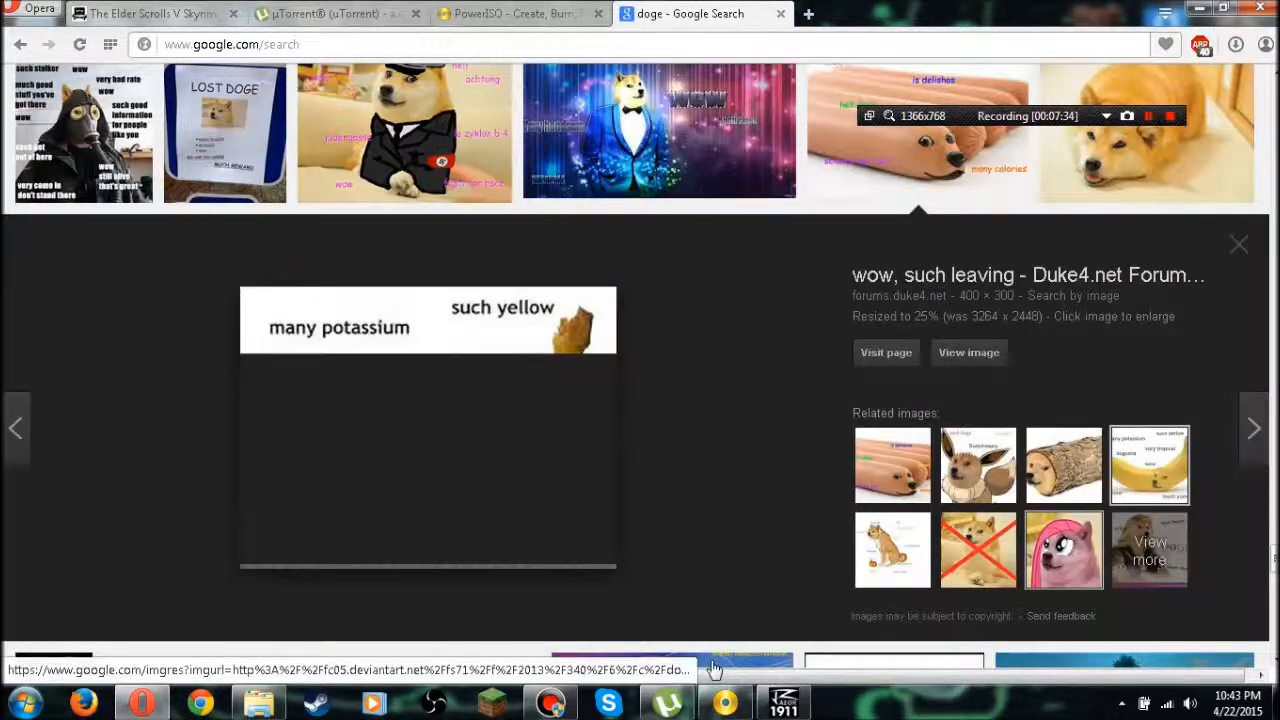
{"action": "scroll", "scroll_direction": "down", "scroll_amount": 3}
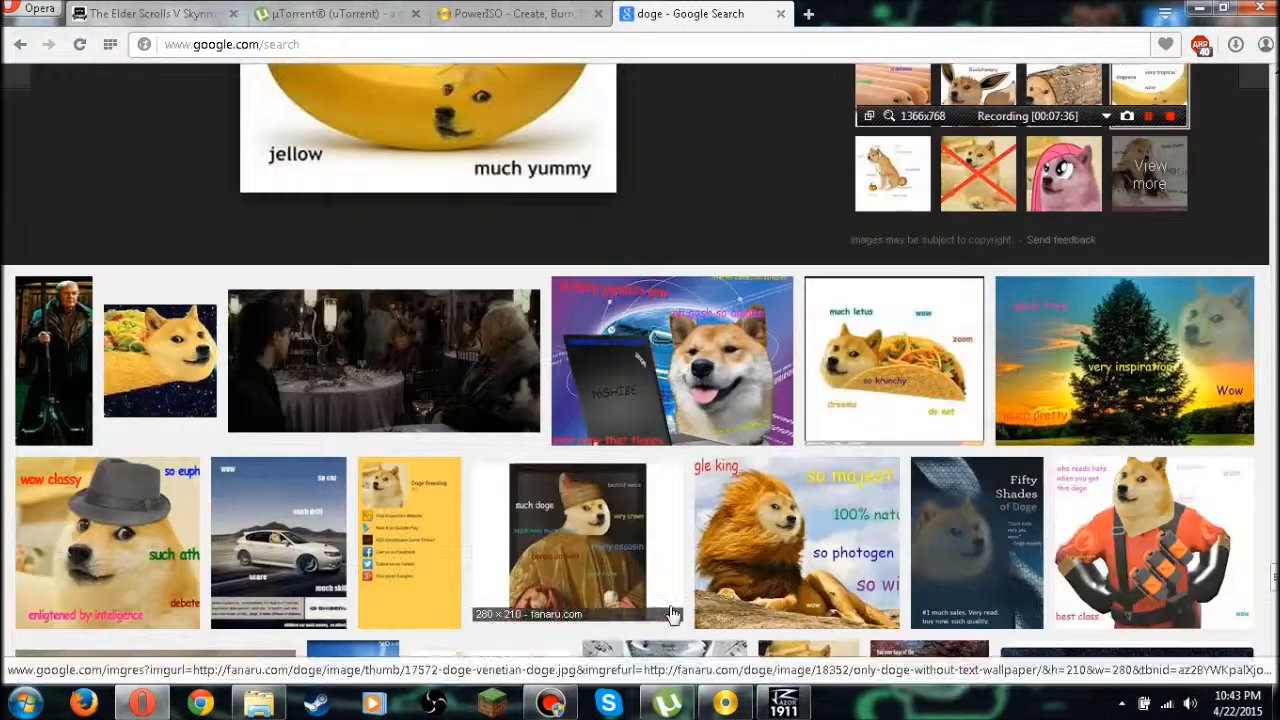
{"action": "scroll", "scroll_direction": "down", "scroll_amount": 3}
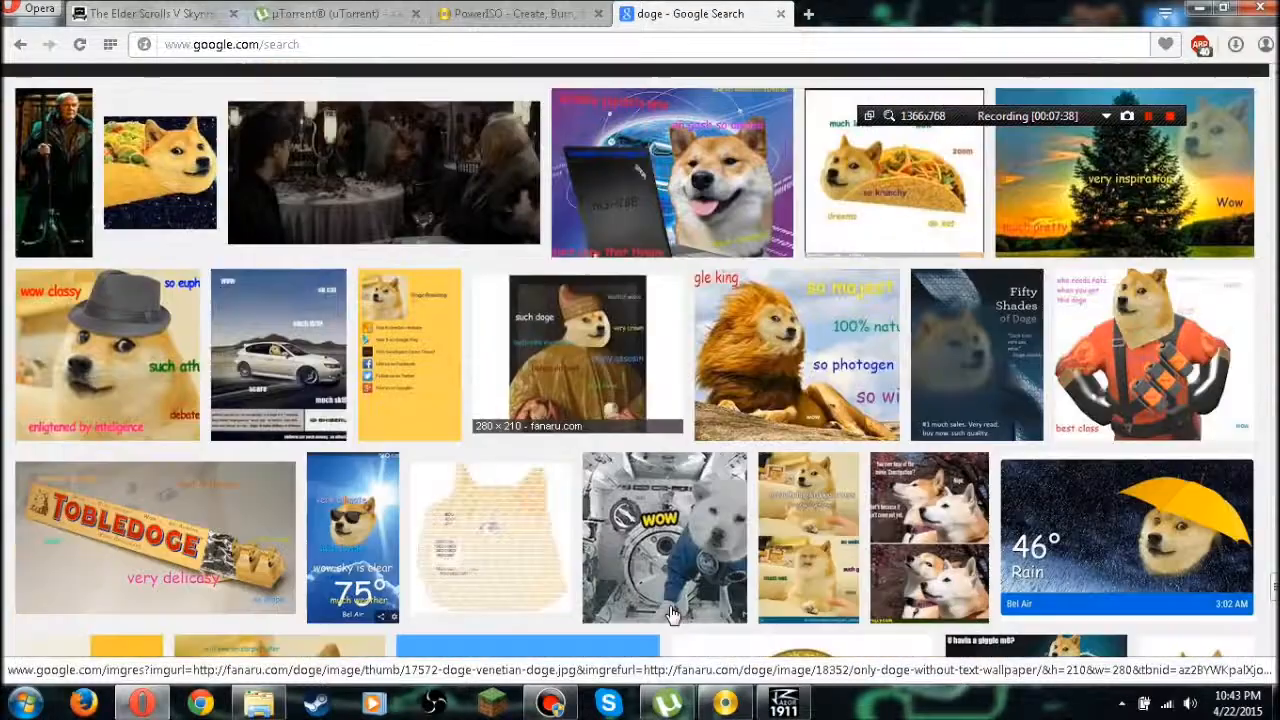
{"action": "scroll", "scroll_direction": "down", "scroll_amount": 3}
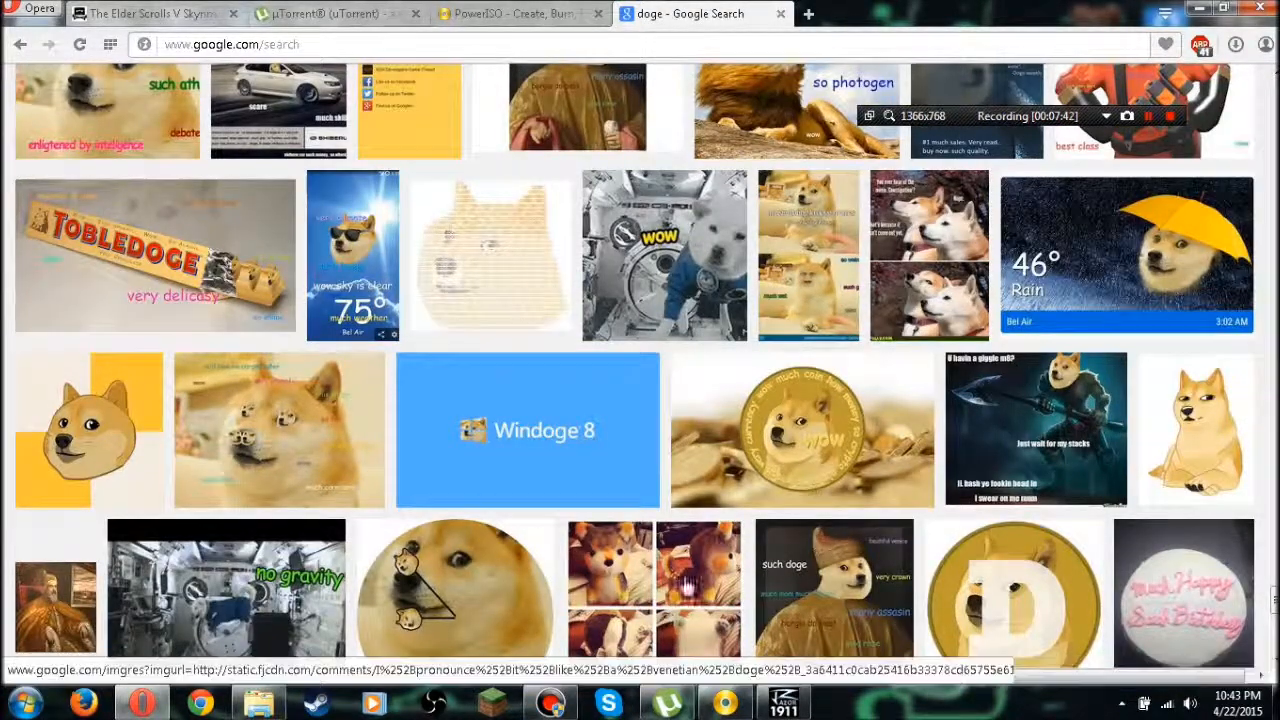
{"action": "scroll", "scroll_direction": "down", "scroll_amount": 3}
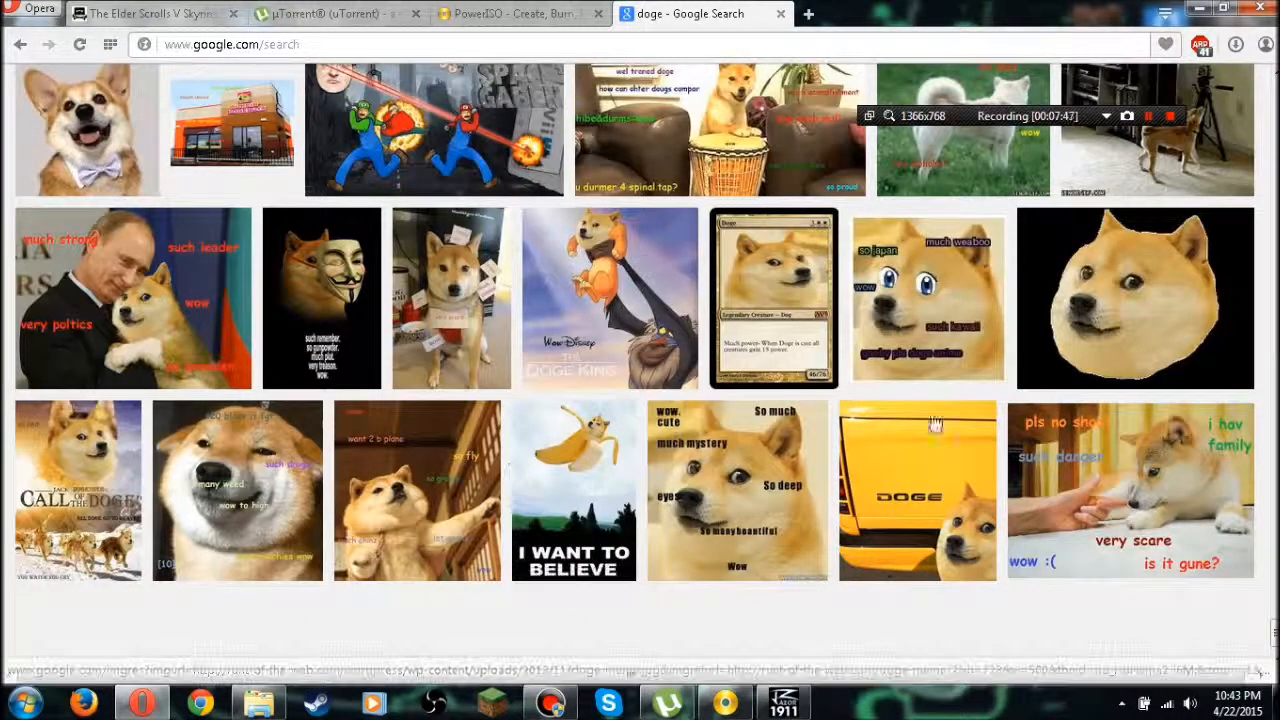
{"action": "mouse_move", "coordinate": [920, 544]}
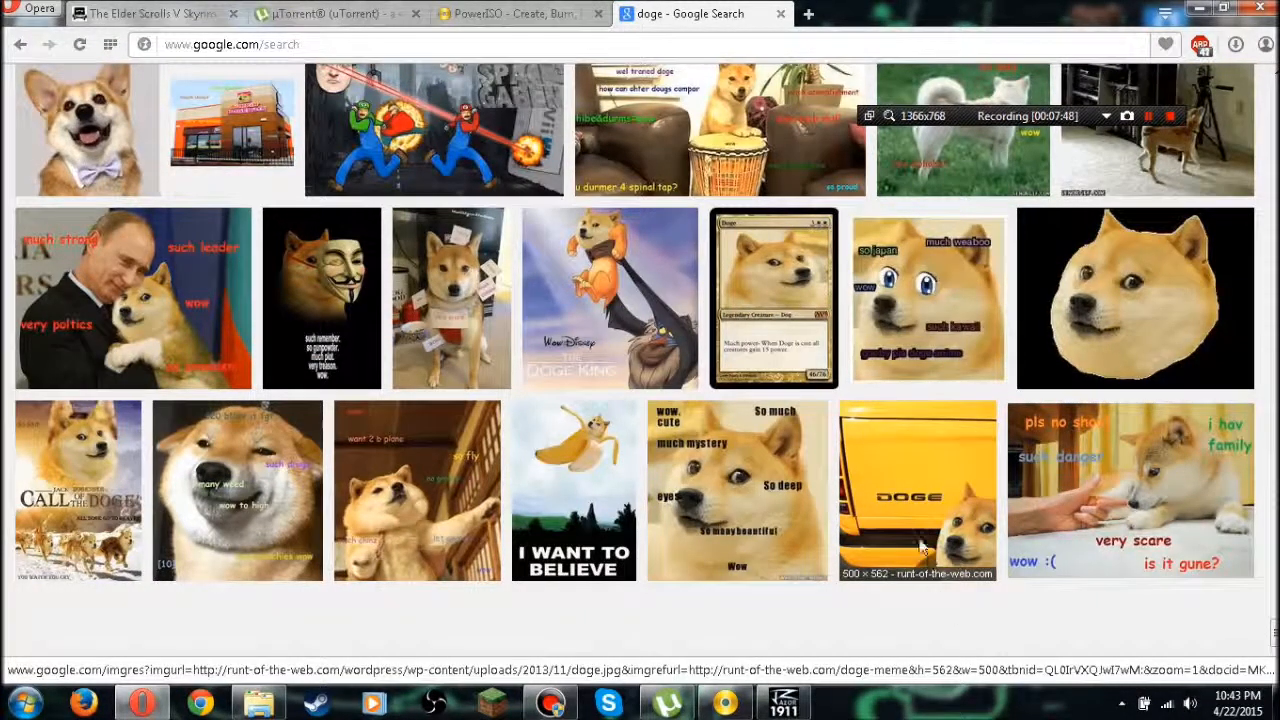
{"action": "scroll", "scroll_direction": "down", "scroll_amount": 3}
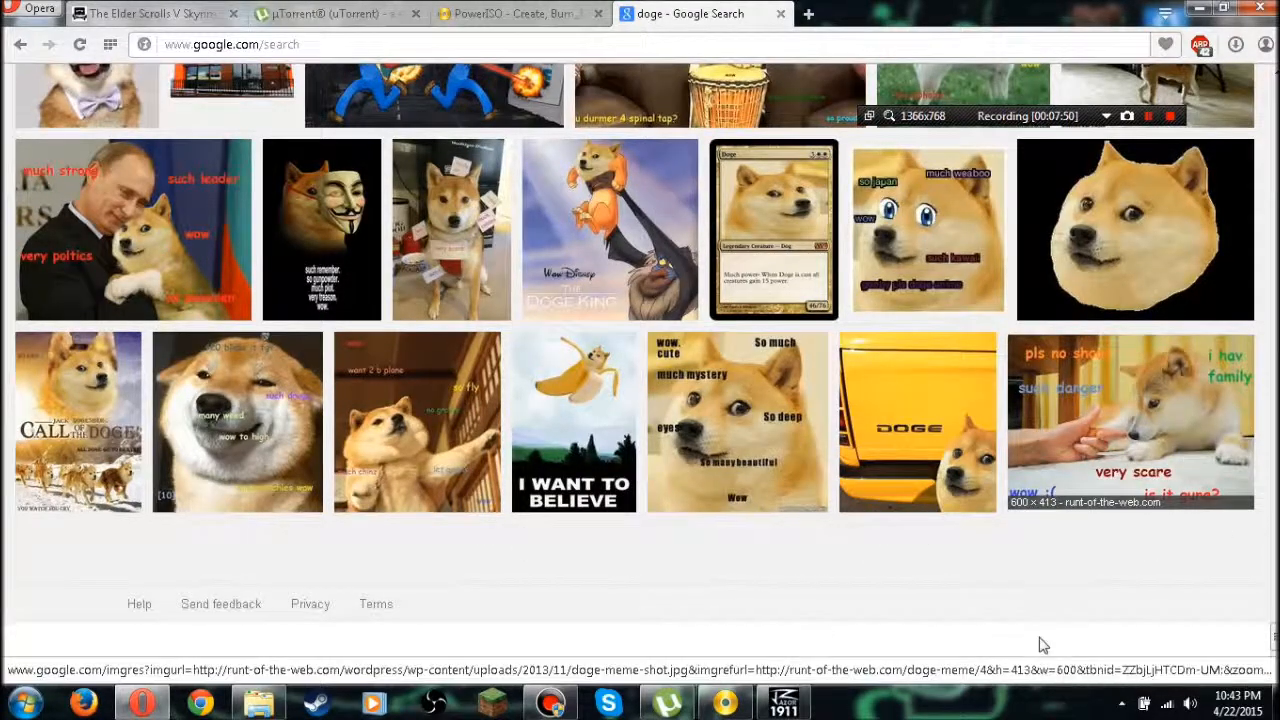
{"action": "scroll", "scroll_direction": "down", "scroll_amount": 3}
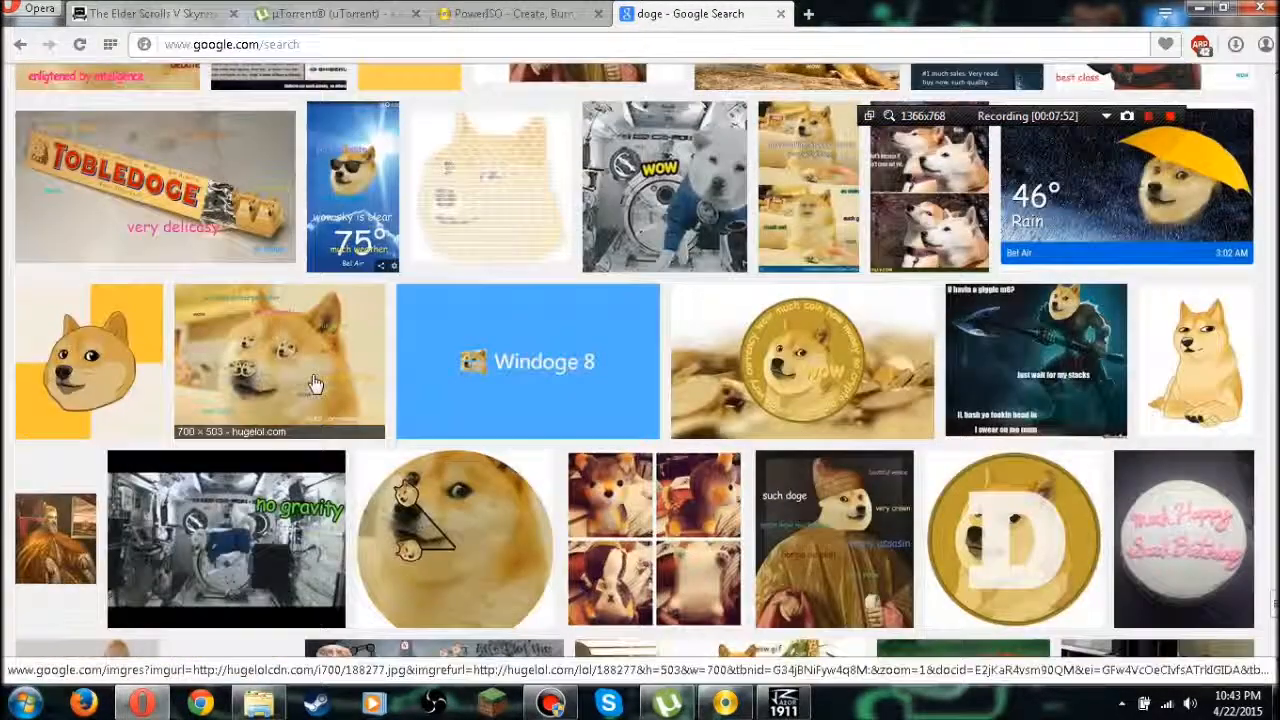
{"action": "scroll", "scroll_direction": "up", "scroll_amount": 3}
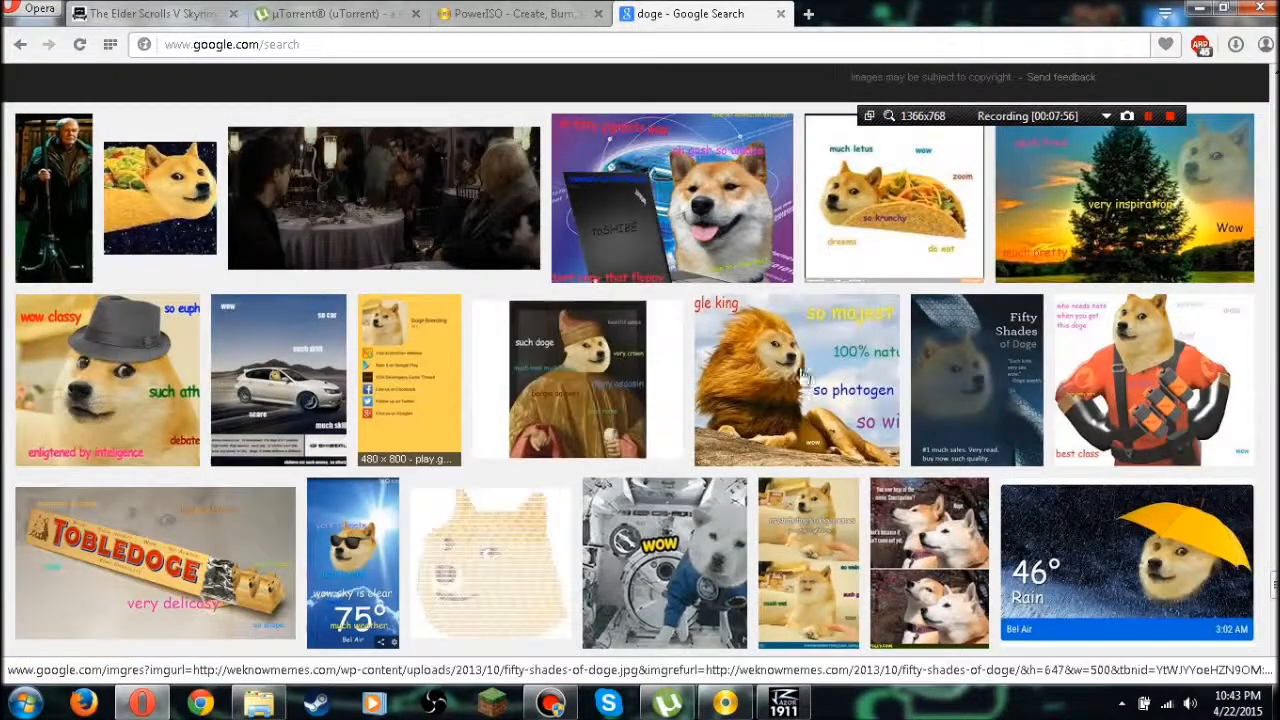
{"action": "scroll", "scroll_direction": "down", "scroll_amount": 3}
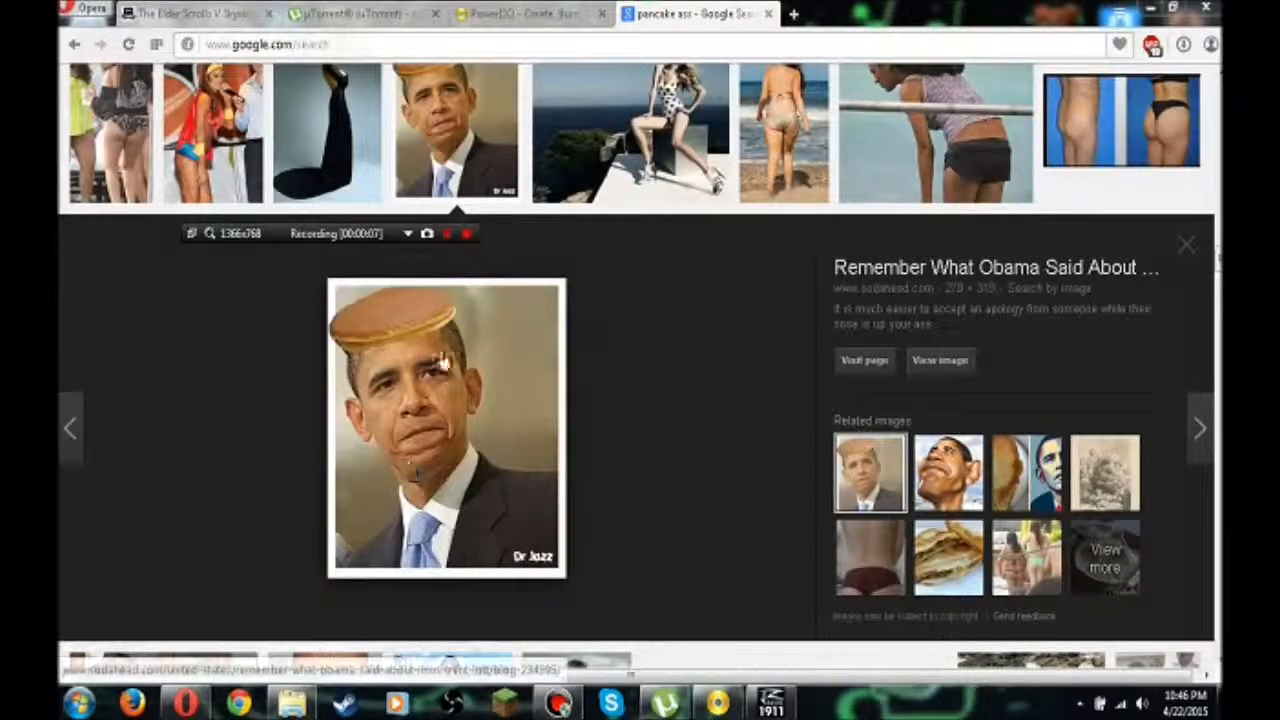
{"action": "mouse_move", "coordinate": [976, 12]}
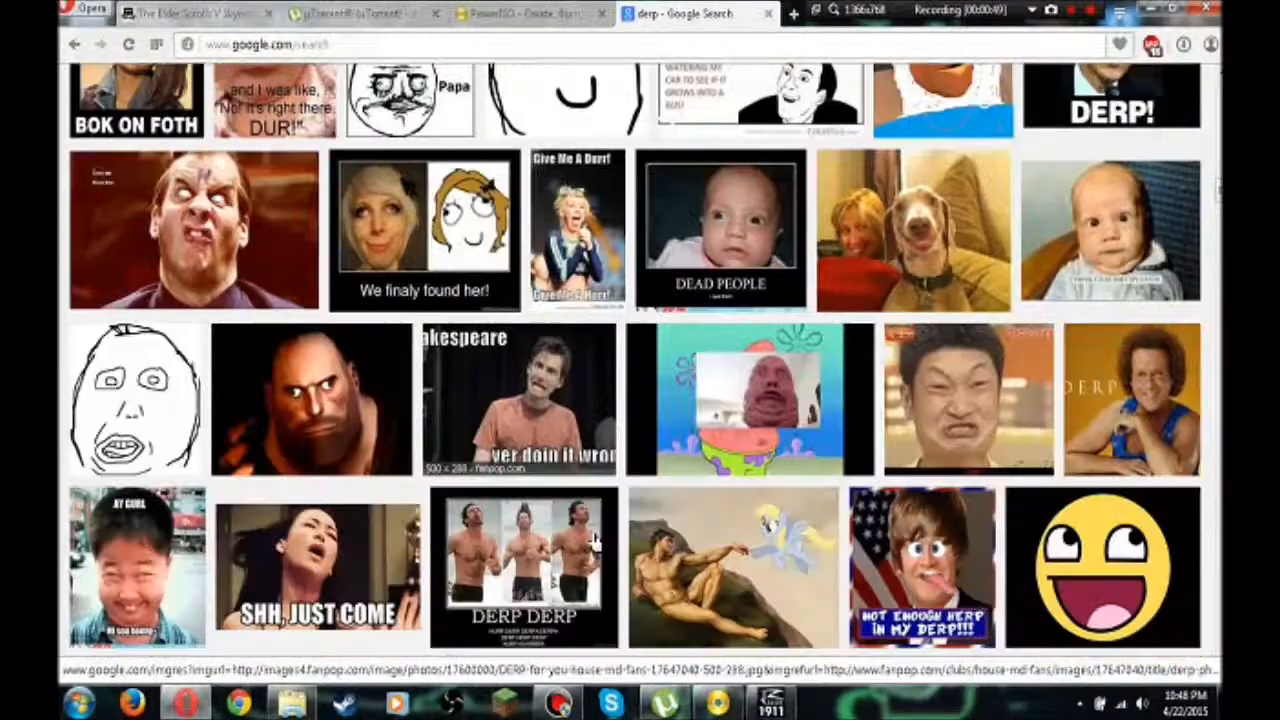
Browse down the Google image results for derp
{"action": "scroll", "scroll_direction": "down", "scroll_amount": 3}
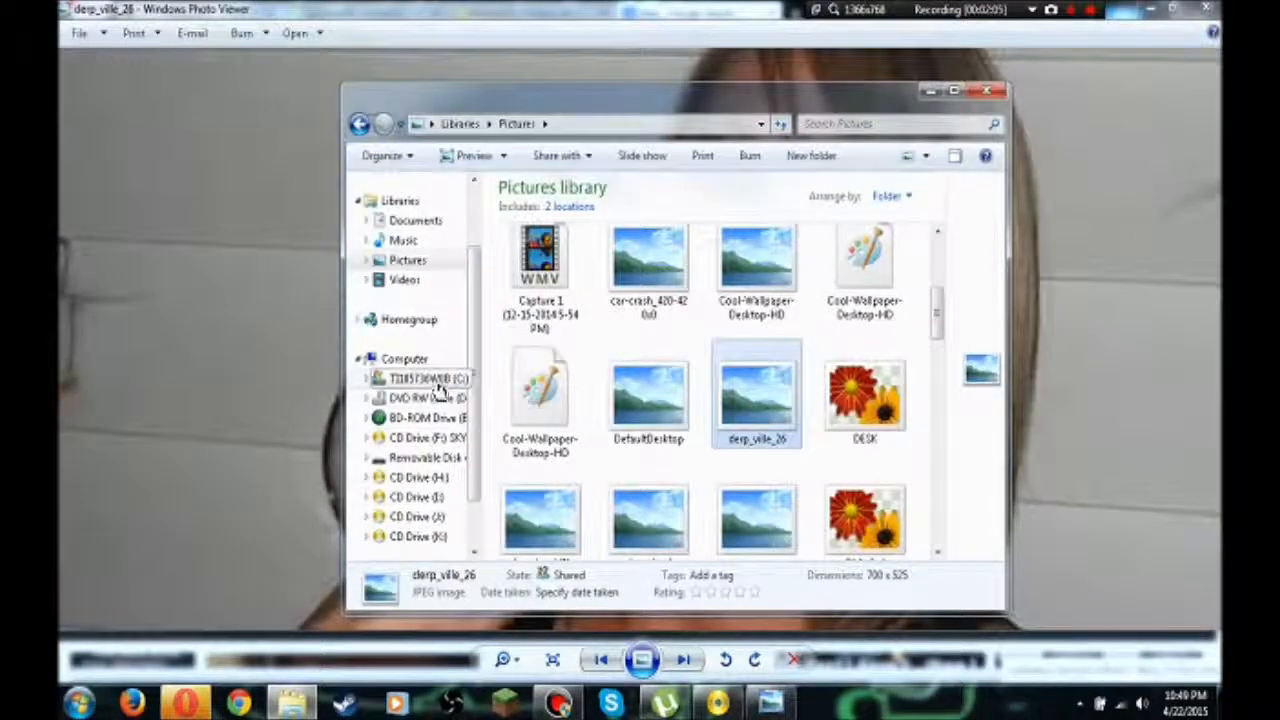
Navigate from the C: drive into Program Files and then into The Elder Scrolls V Skyrim folder
{"action": "left_click", "coordinate": [424, 378]}
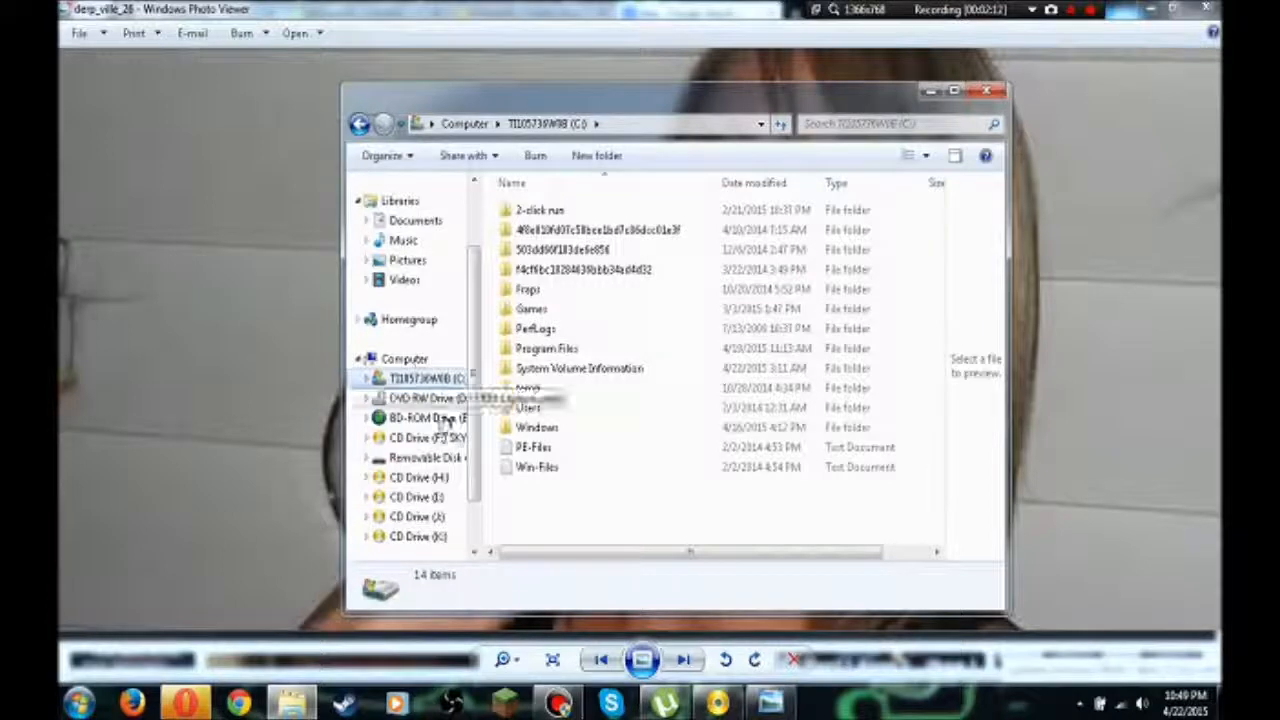
{"action": "scroll", "scroll_direction": "down", "scroll_amount": 3}
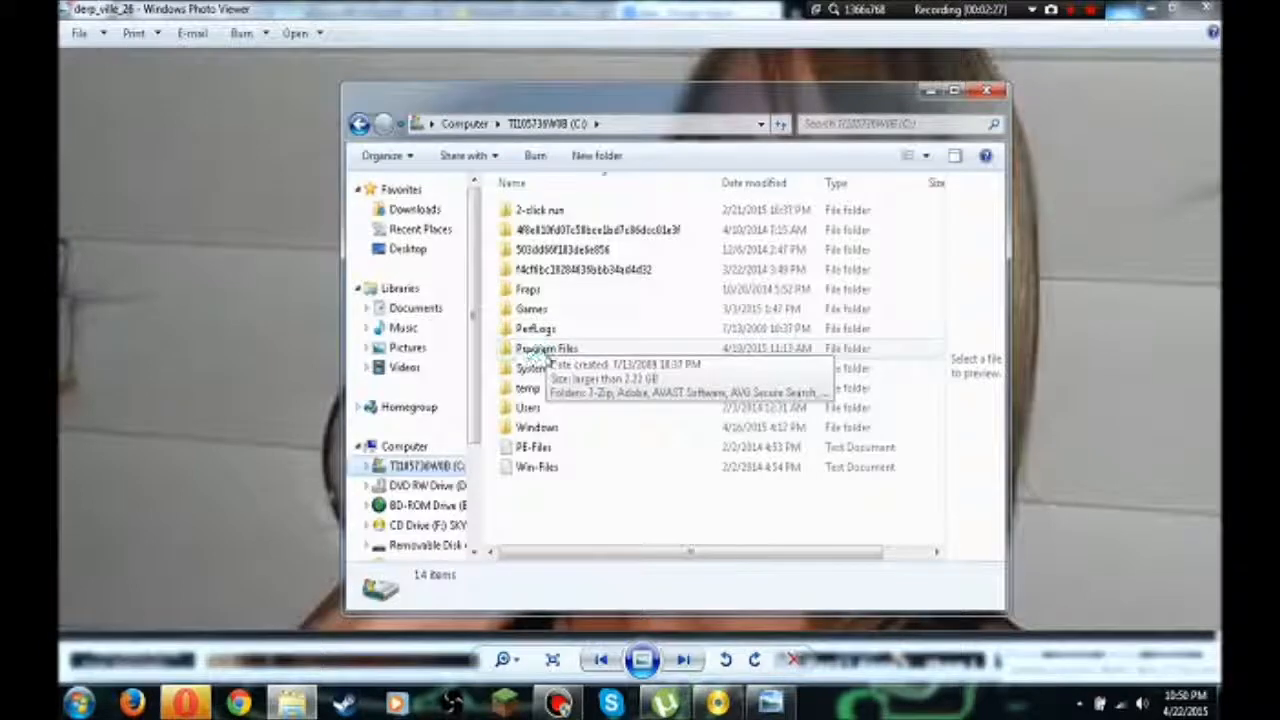
{"action": "double_click", "coordinate": [546, 348]}
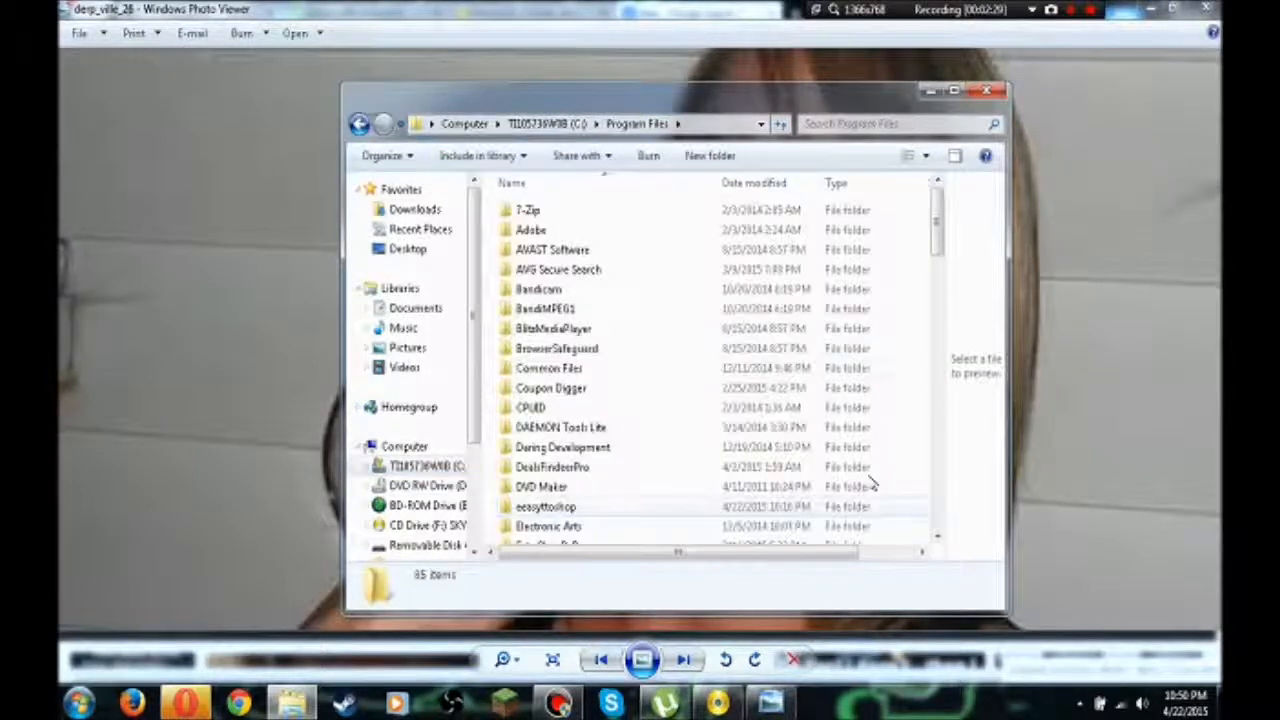
{"action": "scroll", "scroll_direction": "down", "scroll_amount": 3}
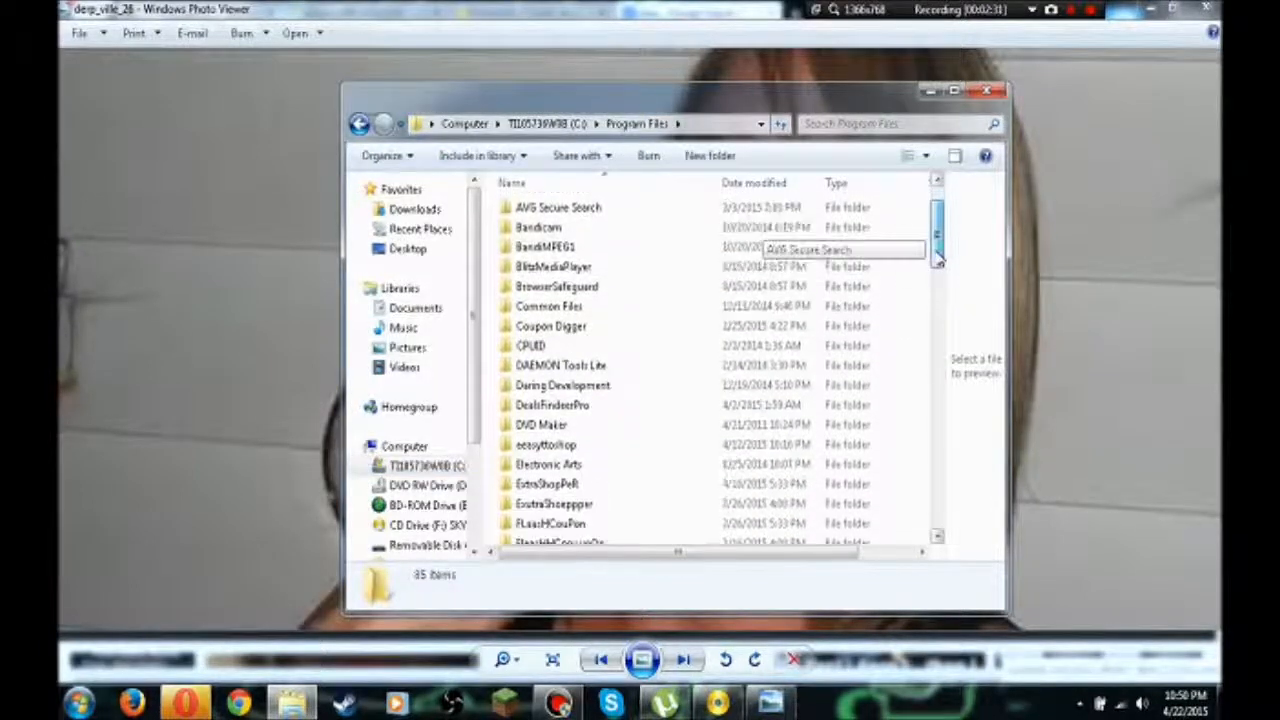
{"action": "scroll", "scroll_direction": "down", "scroll_amount": 3}
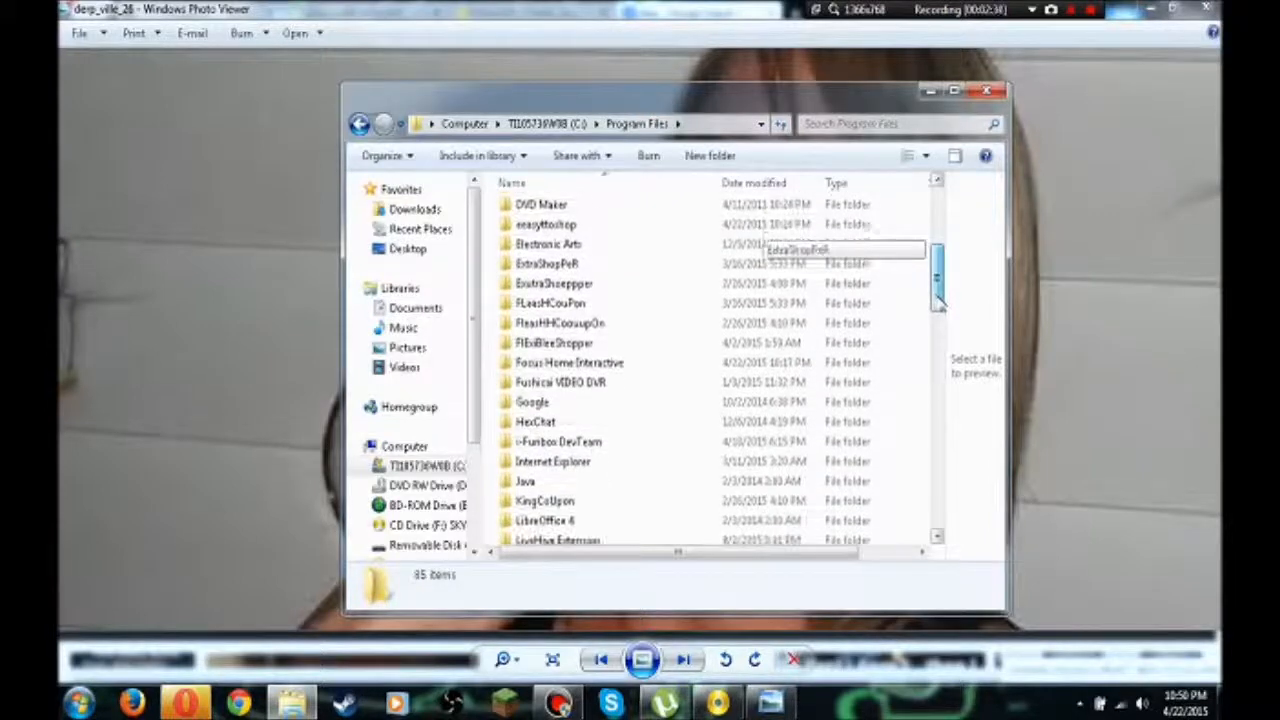
{"action": "scroll", "scroll_direction": "down", "scroll_amount": 3}
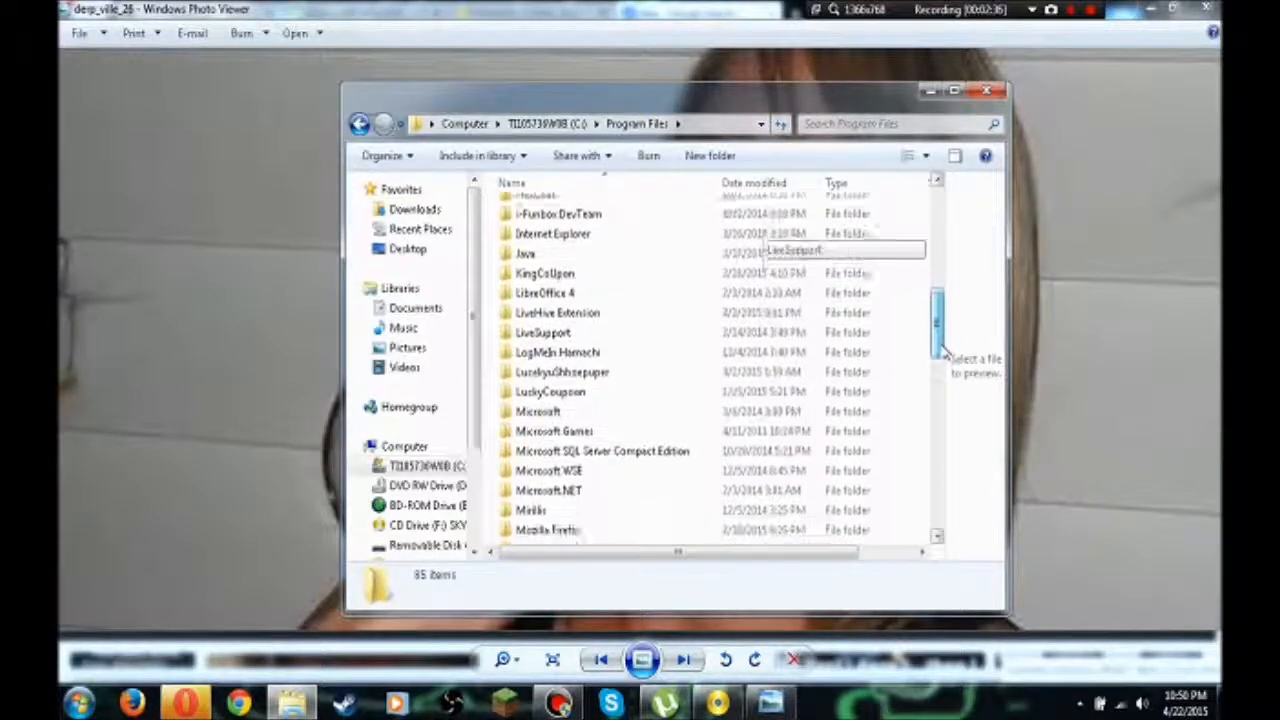
{"action": "scroll", "scroll_direction": "down", "scroll_amount": 3}
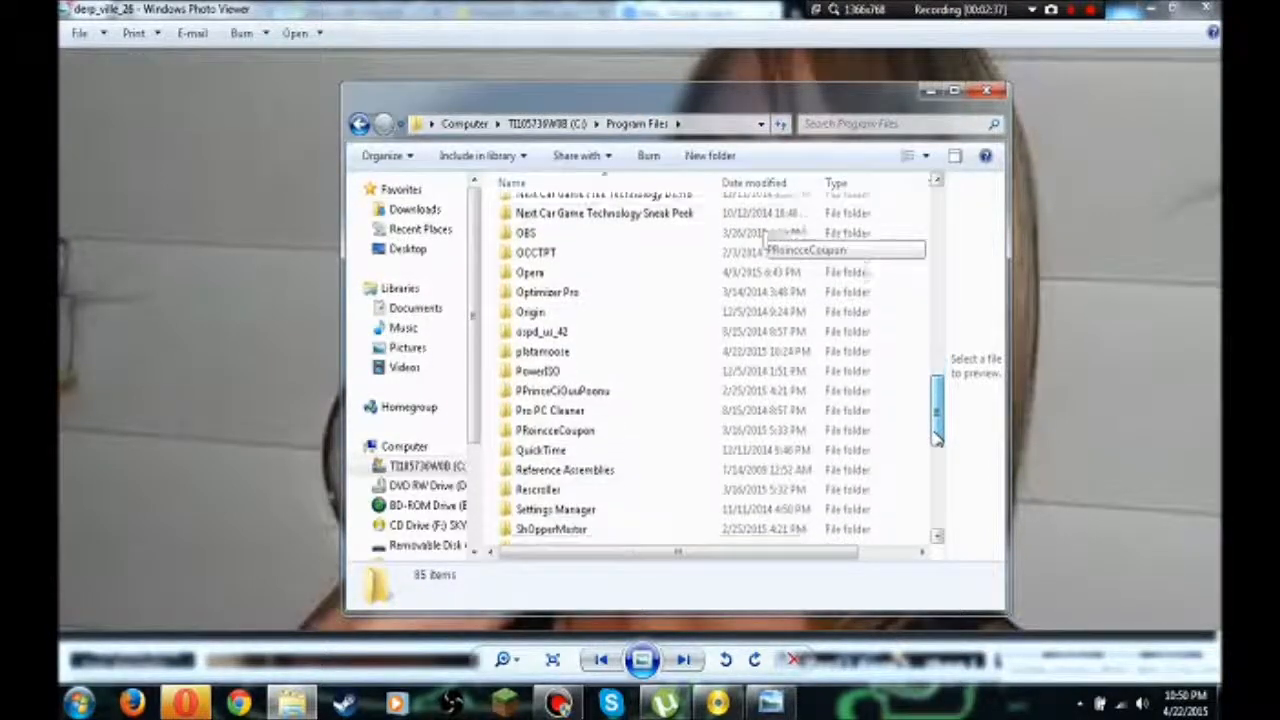
{"action": "scroll", "scroll_direction": "down", "scroll_amount": 3}
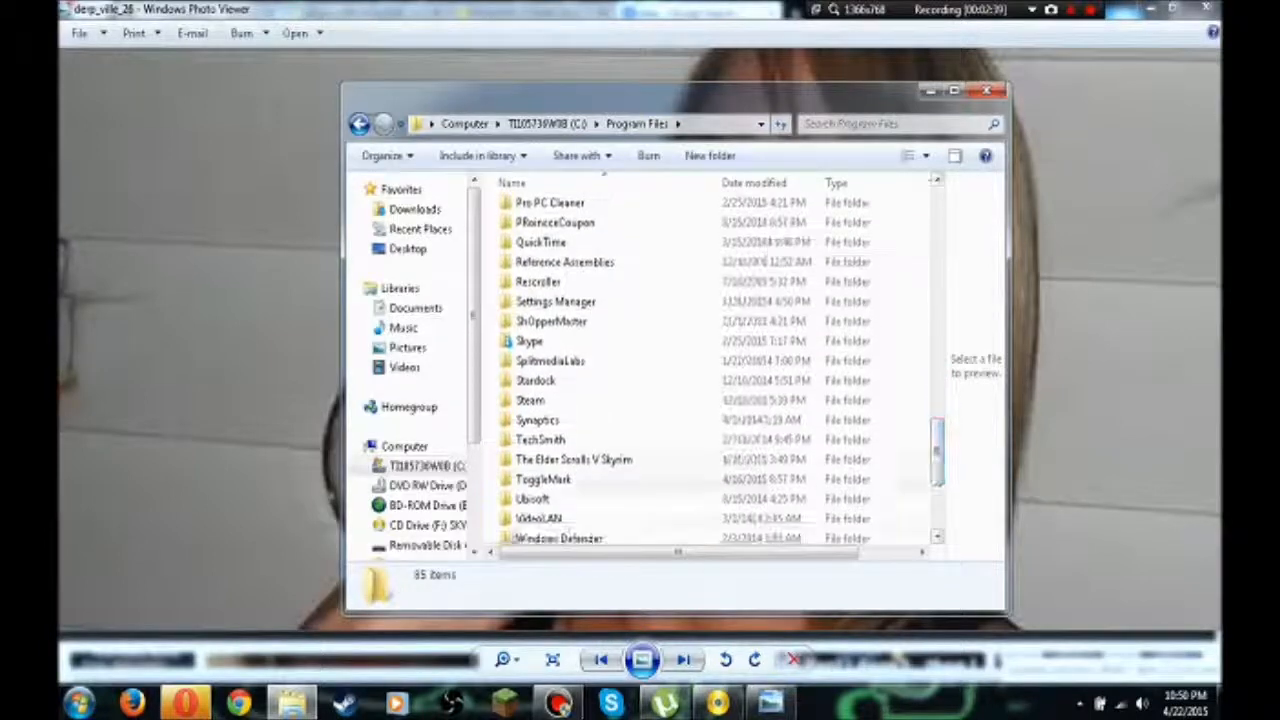
{"action": "double_click", "coordinate": [572, 458]}
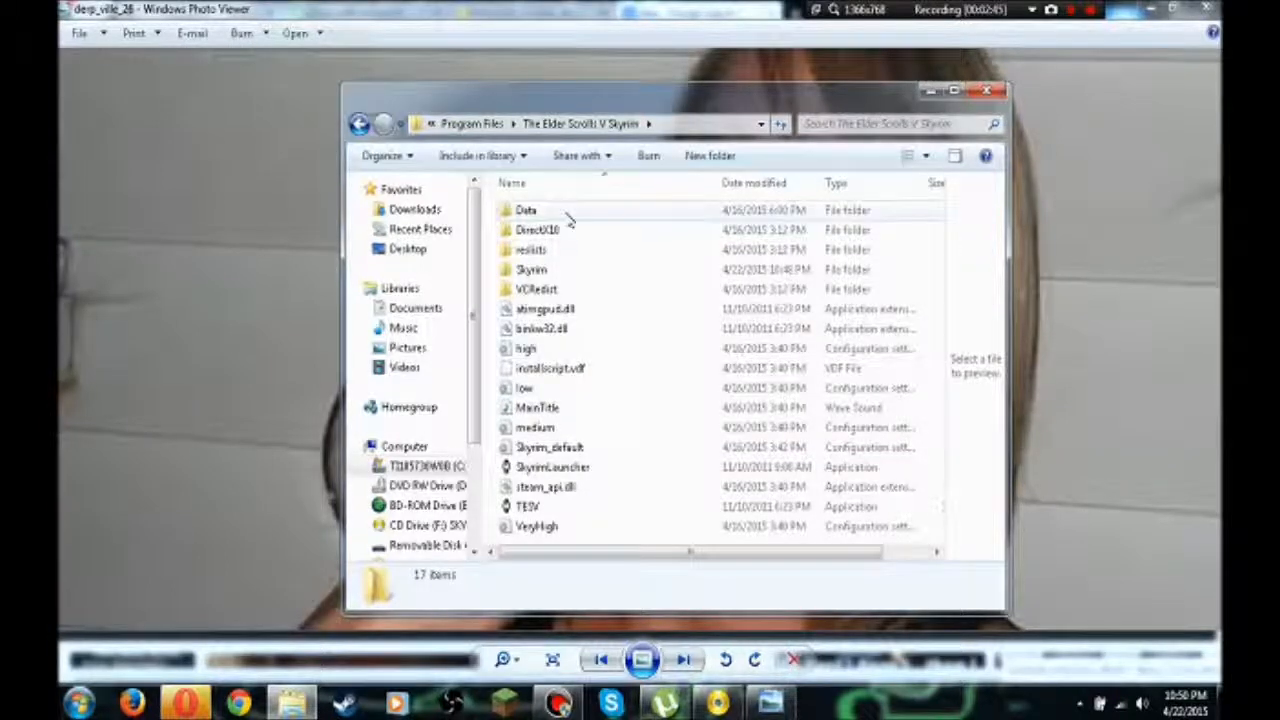
Scroll the Skyrim folder view to show its 17 items including SkyrimLauncher and TESV
{"action": "scroll", "scroll_direction": "right", "scroll_amount": 3}
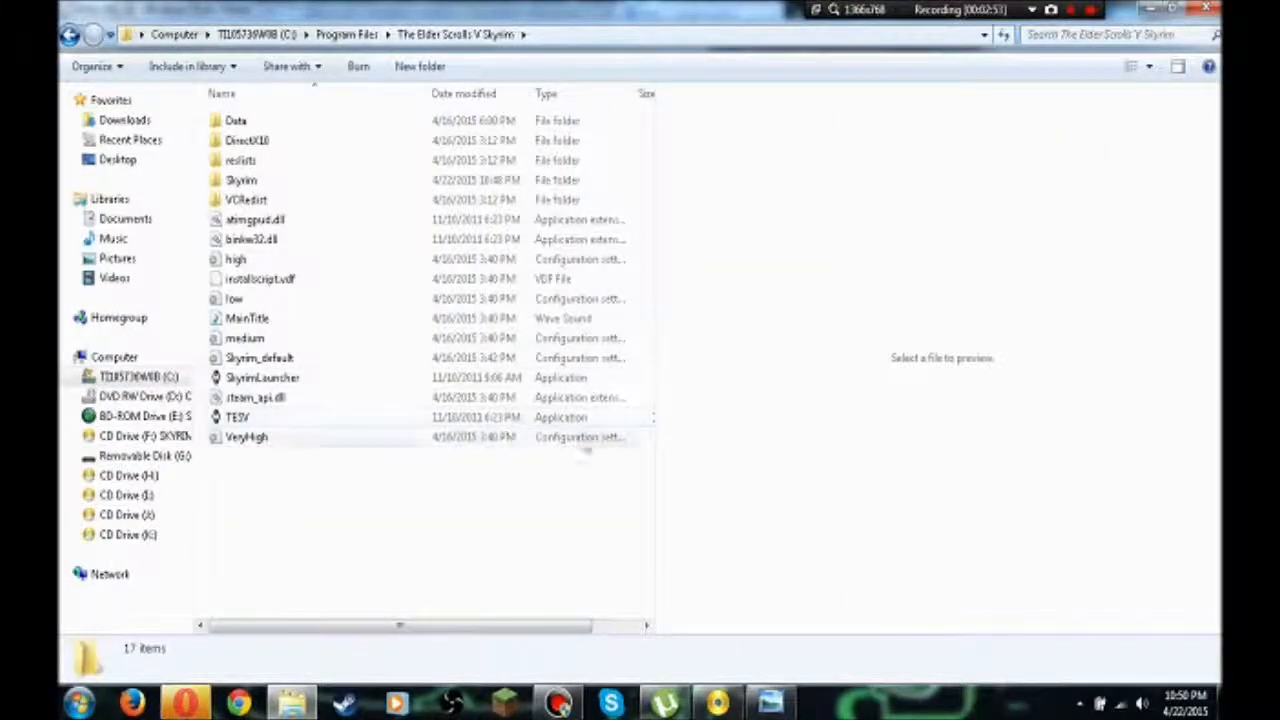
{"action": "mouse_move", "coordinate": [270, 138]}
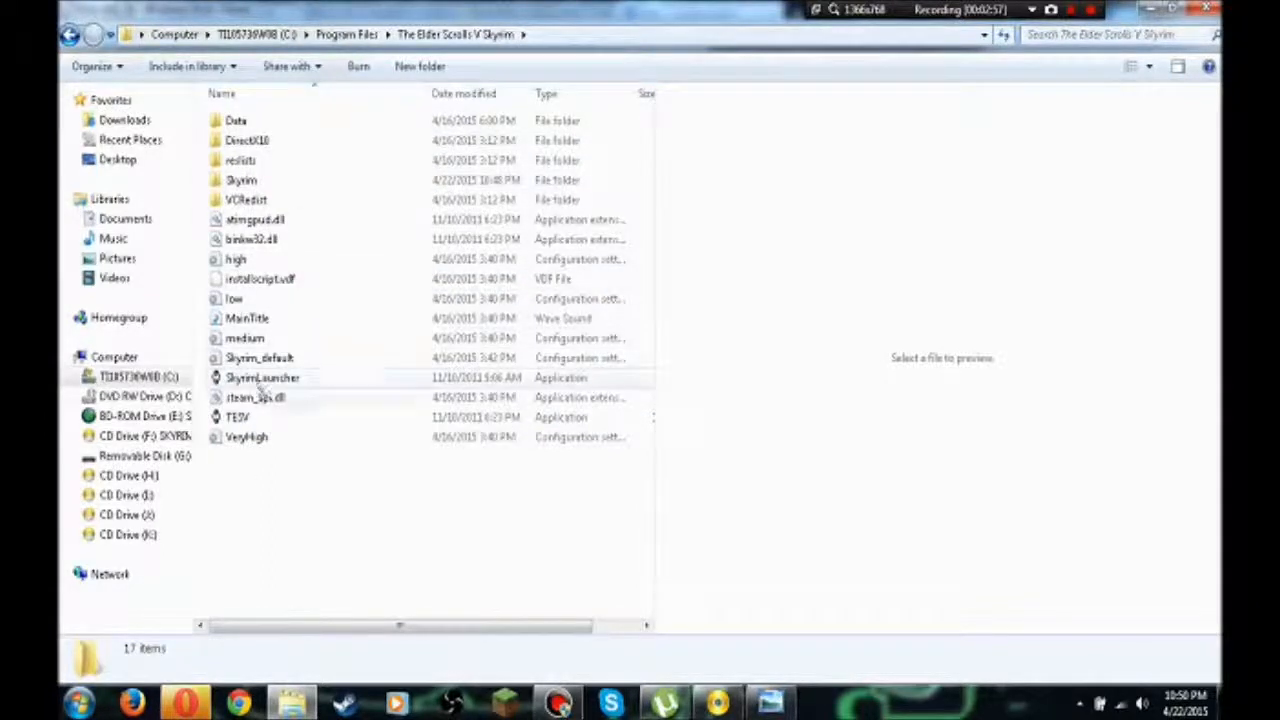
{"action": "mouse_move", "coordinate": [262, 376]}
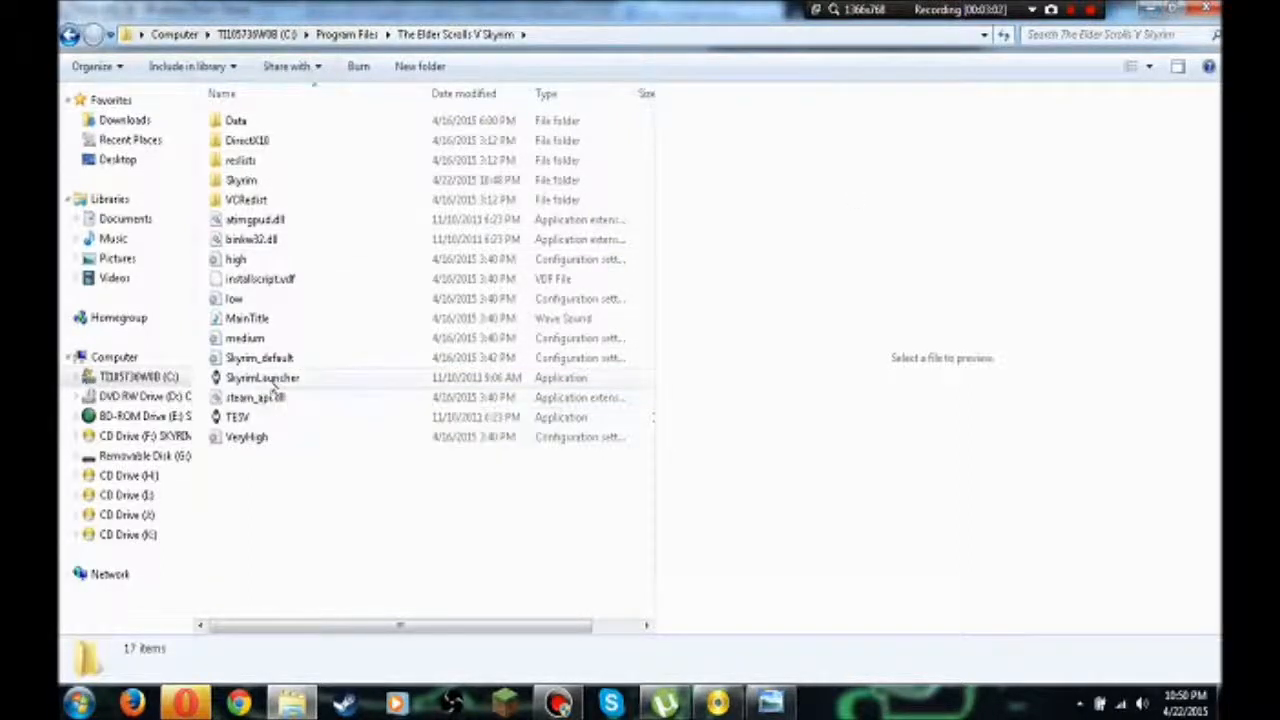
{"action": "mouse_move", "coordinate": [262, 378]}
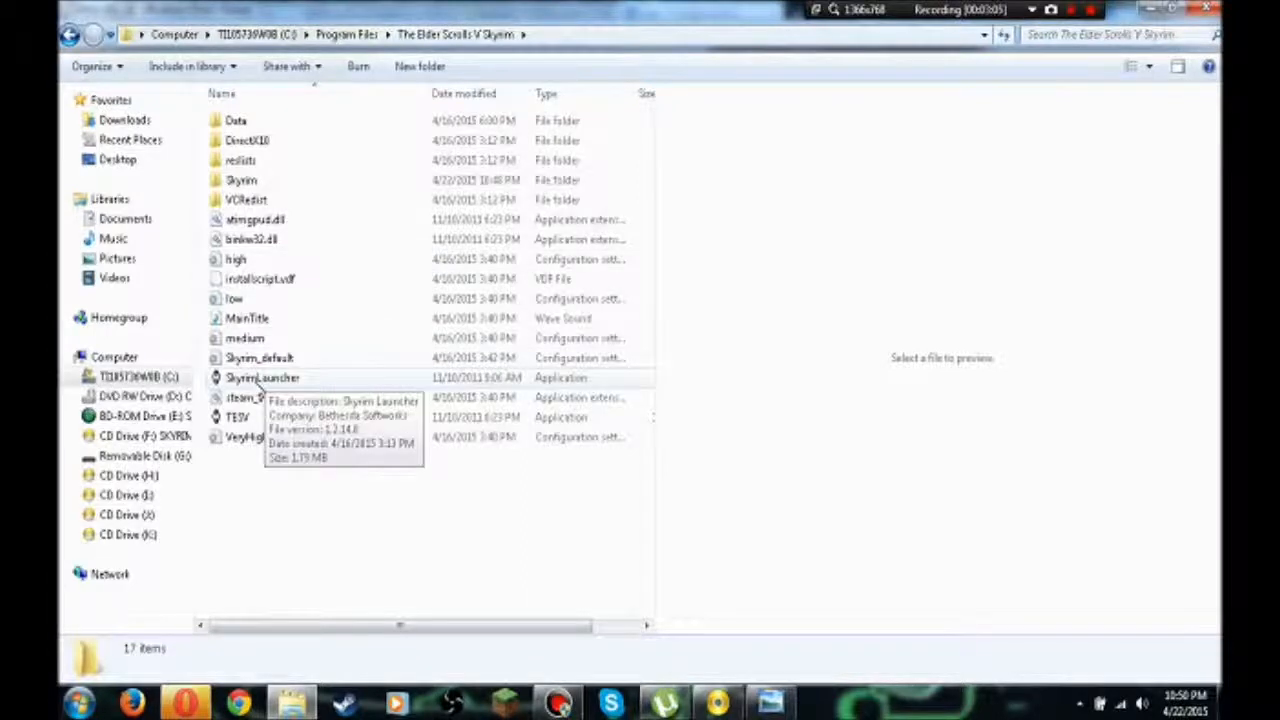
{"action": "right_click", "coordinate": [262, 376]}
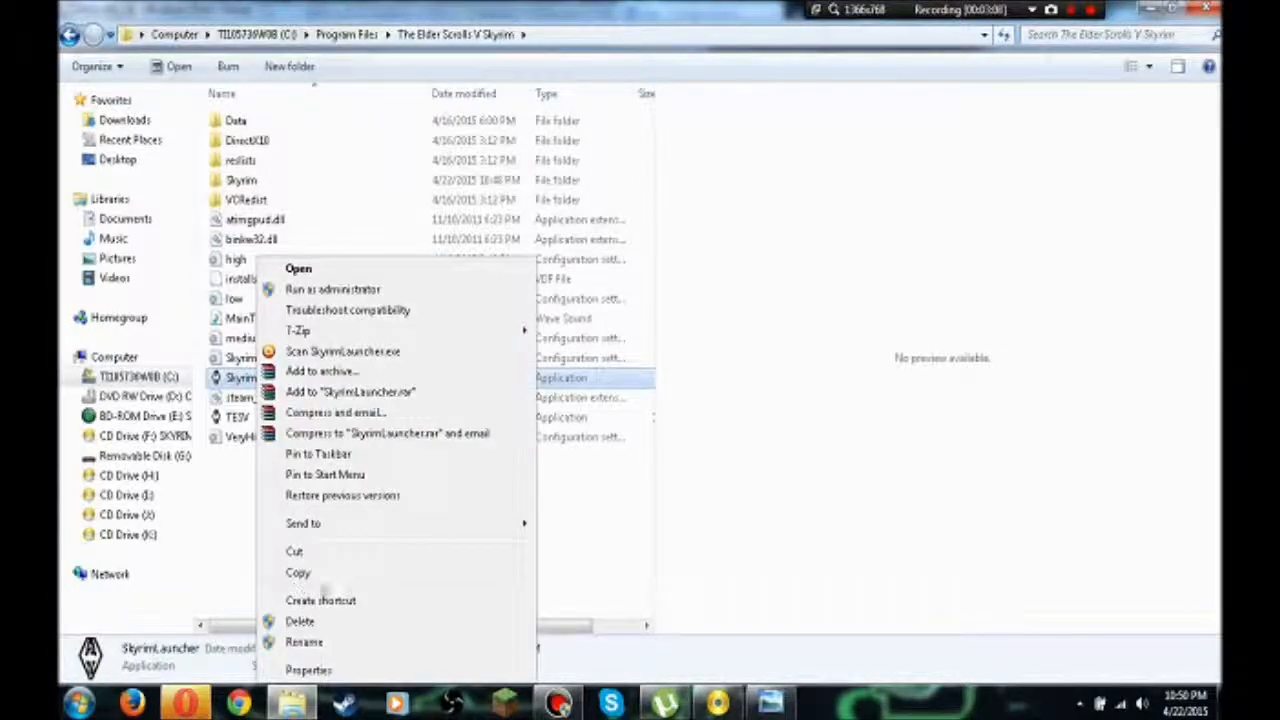
{"action": "mouse_move", "coordinate": [304, 524]}
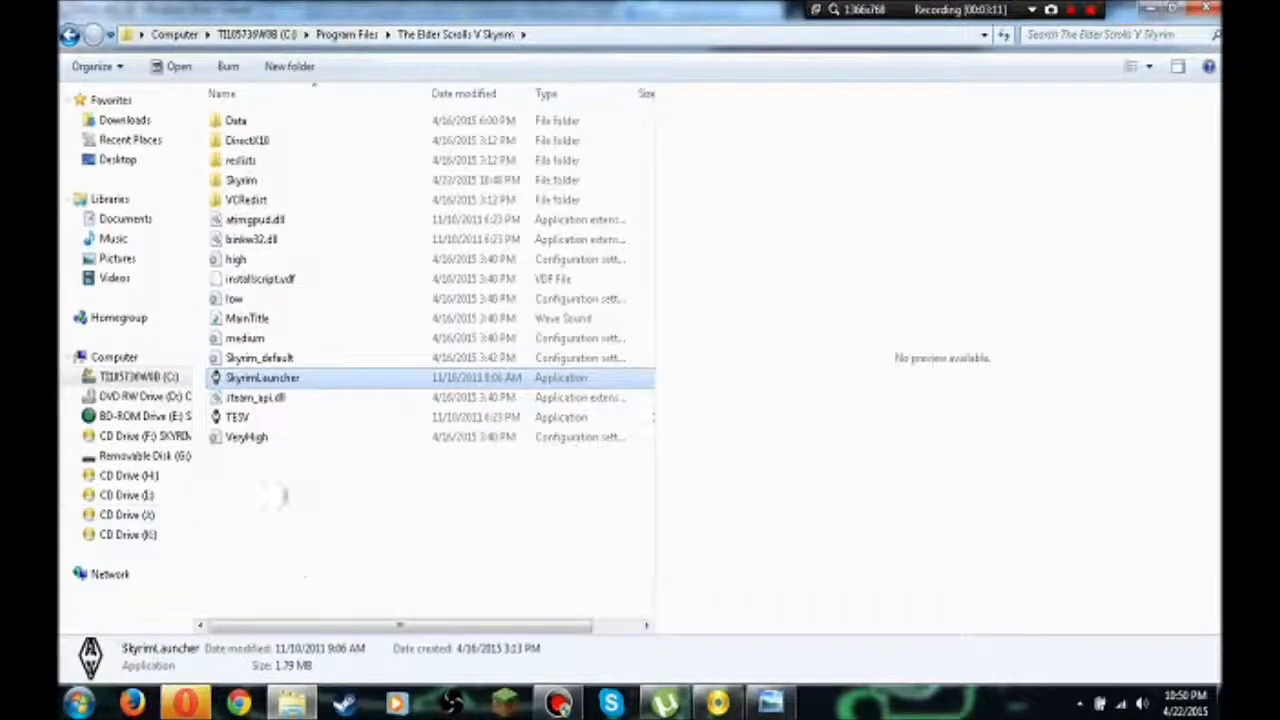
{"action": "mouse_move", "coordinate": [270, 180]}
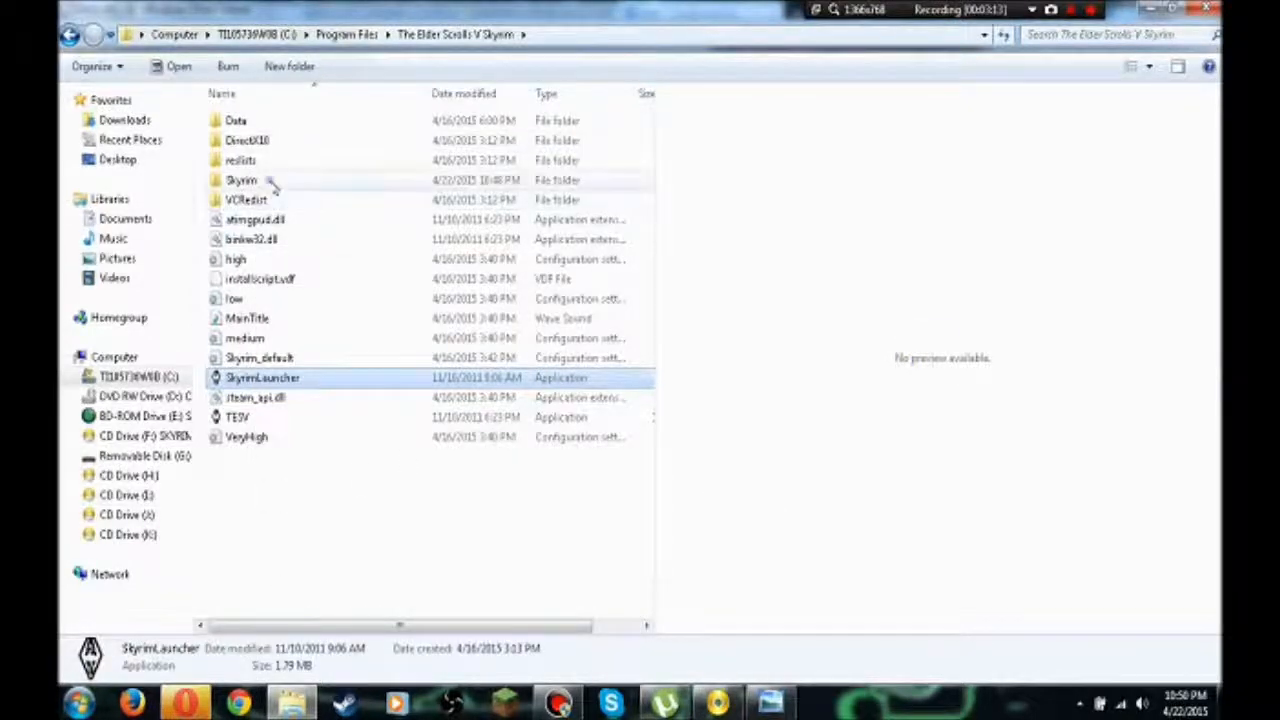
{"action": "double_click", "coordinate": [240, 180]}
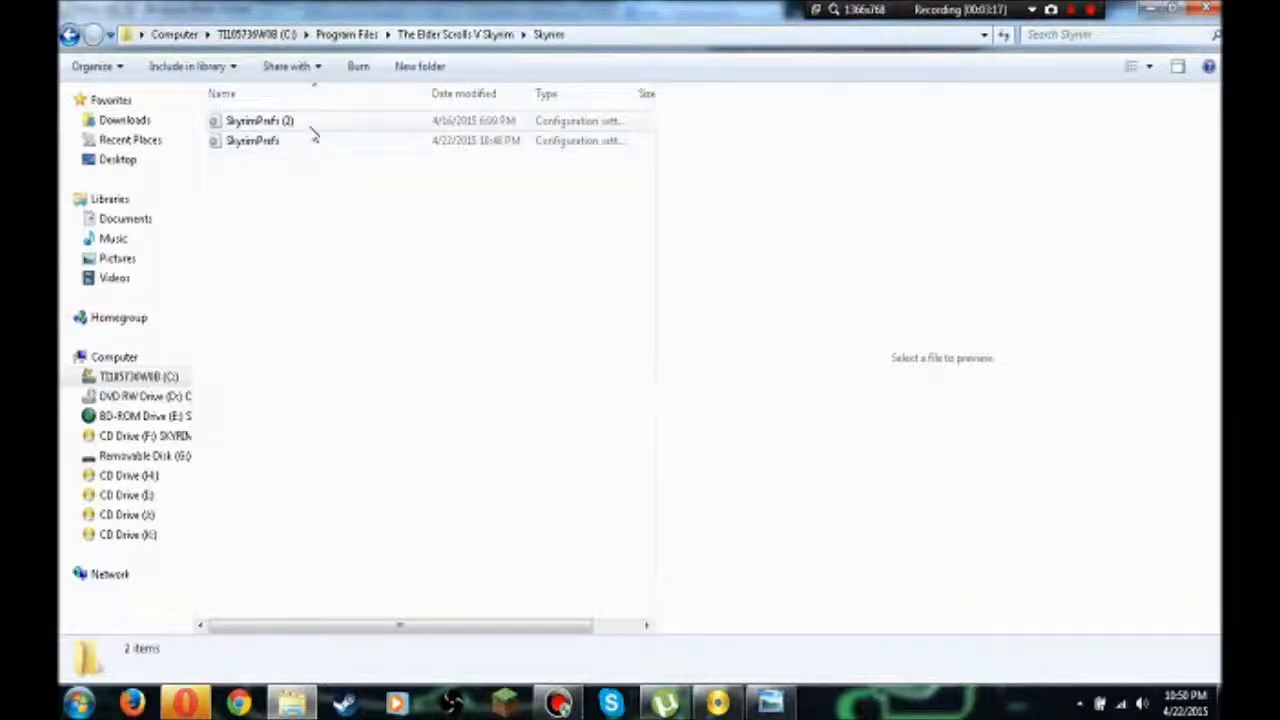
{"action": "mouse_move", "coordinate": [252, 120]}
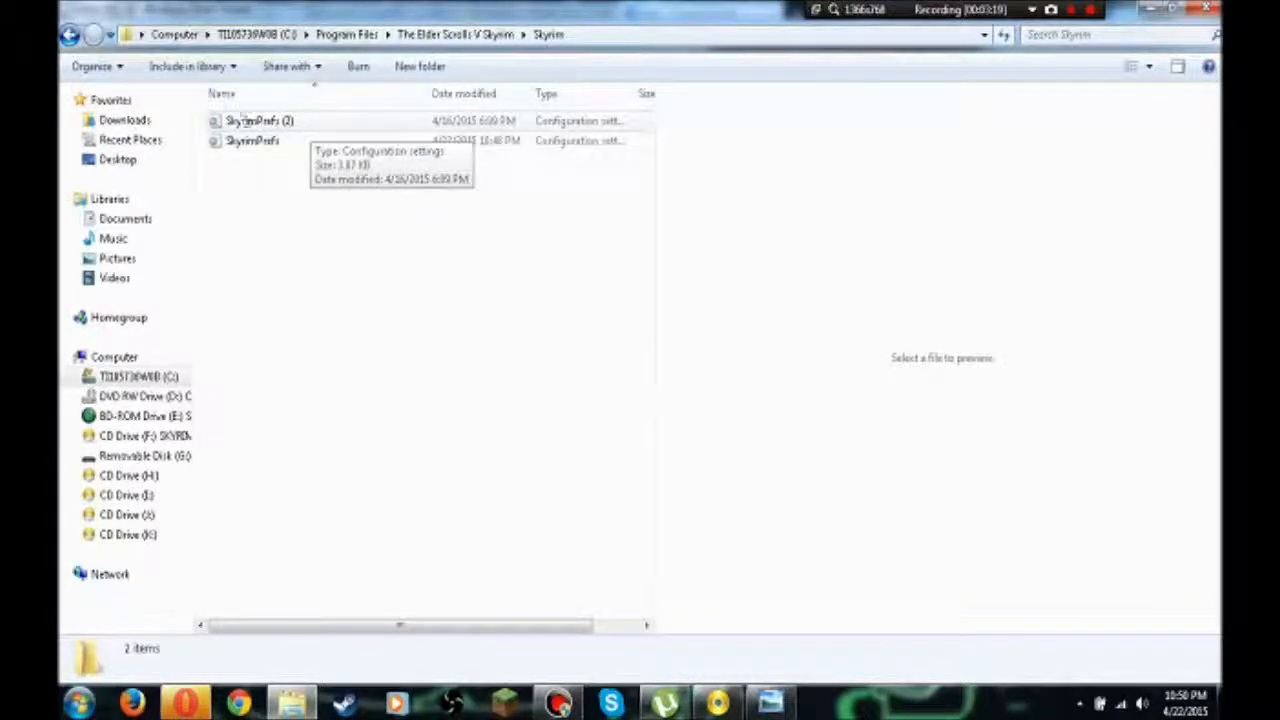
{"action": "left_click", "coordinate": [68, 34]}
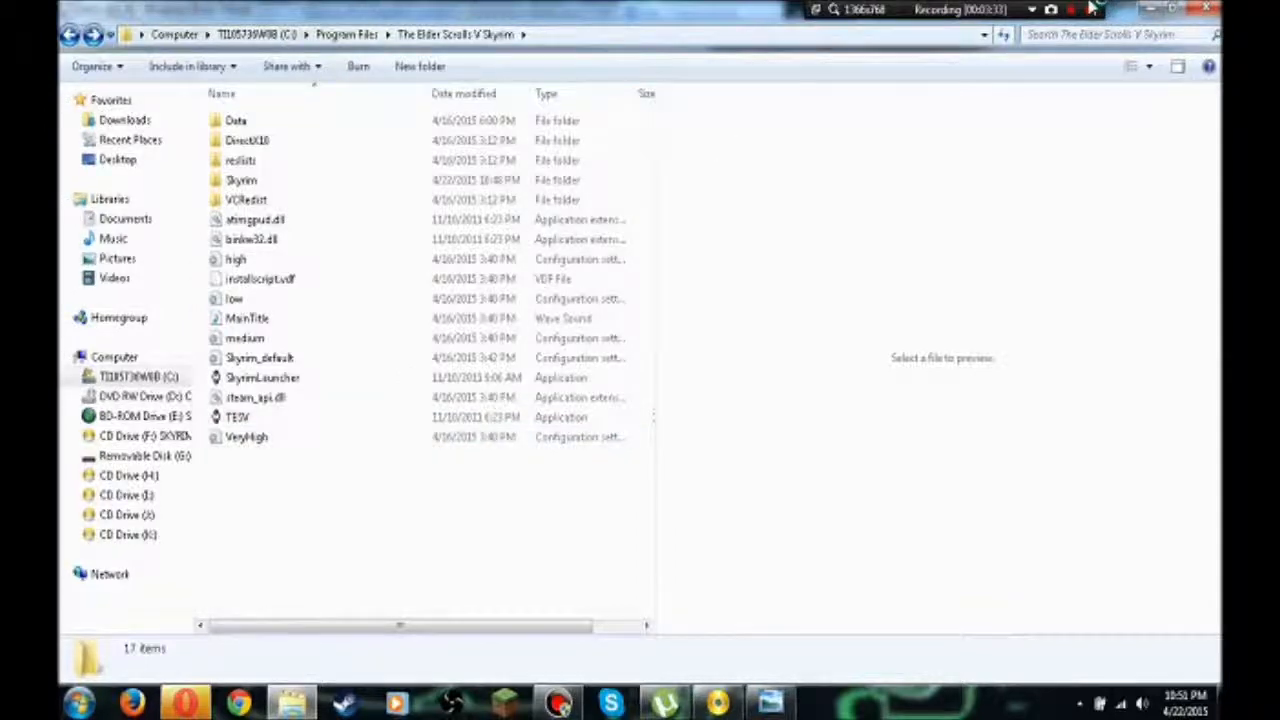
{"action": "left_click", "coordinate": [1090, 10]}
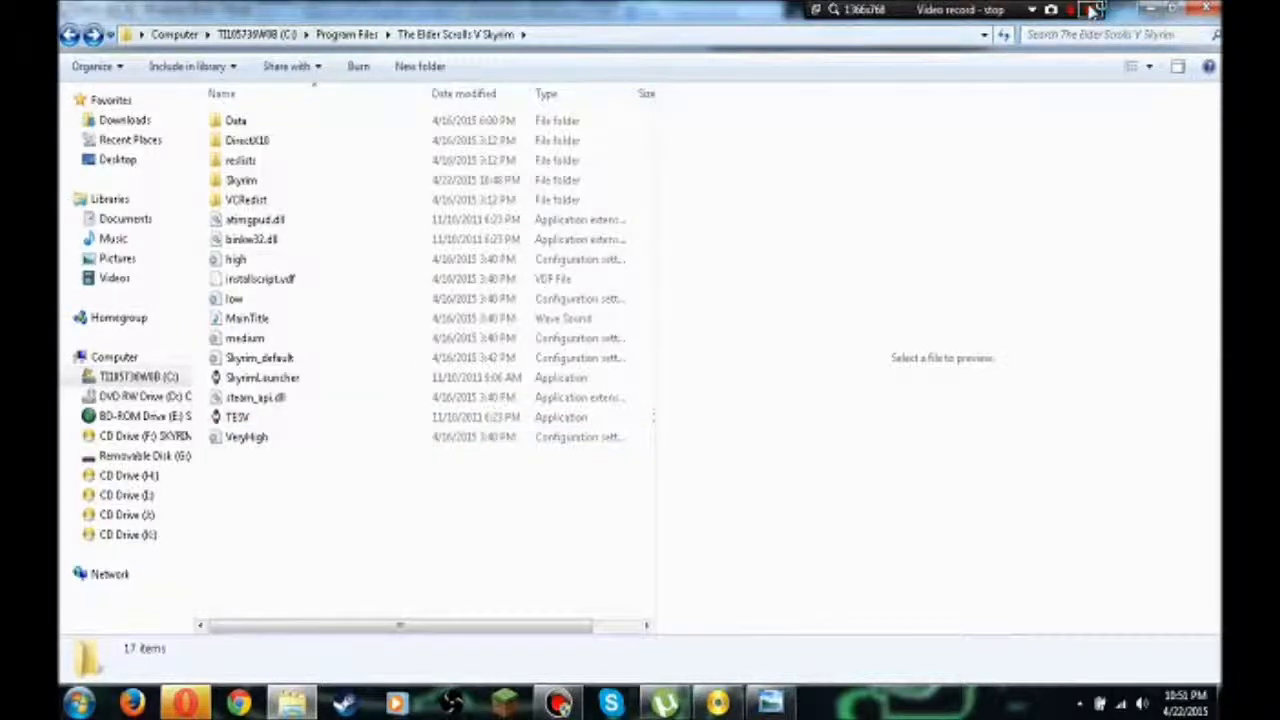